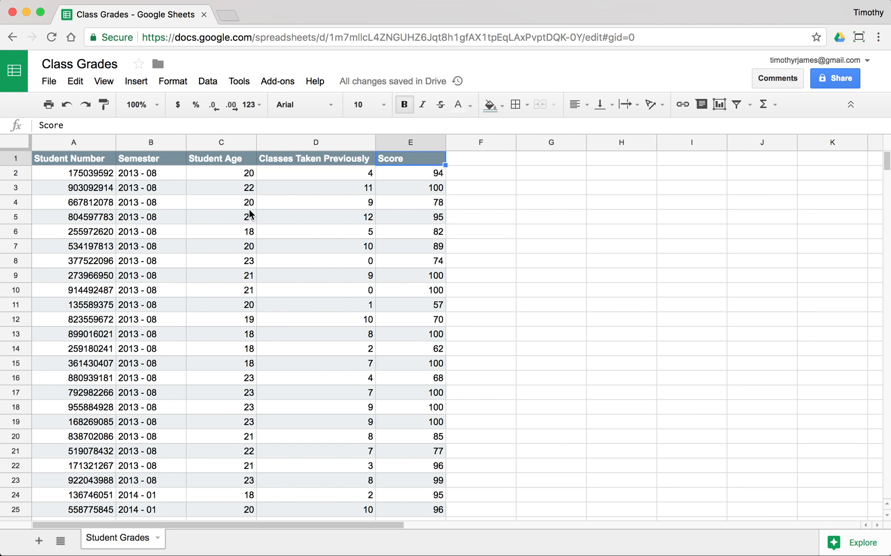
mouse_move(221, 215)
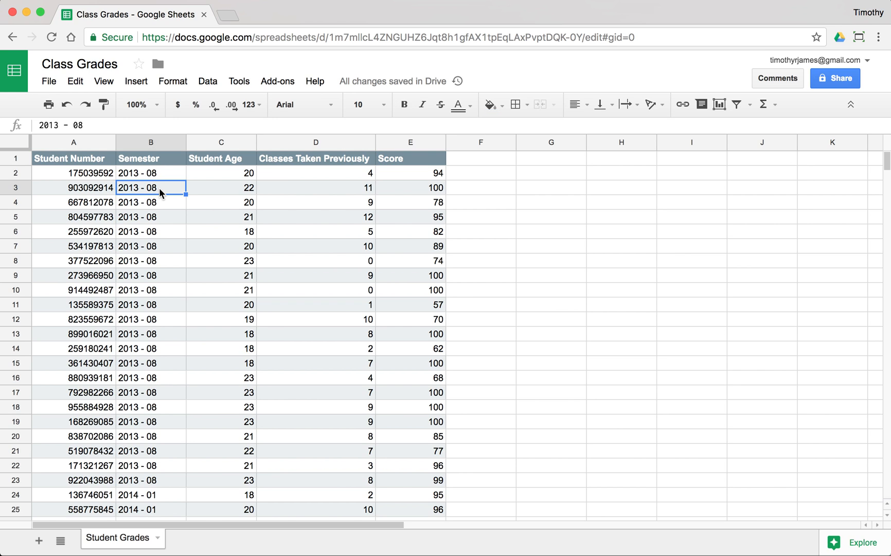
mouse_move(261, 189)
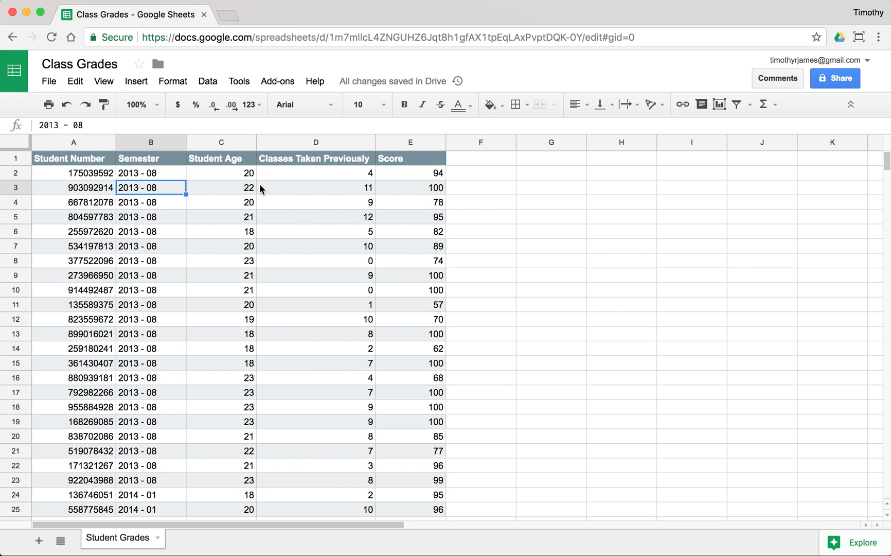
Step: Label the empty column F beside Score as Letter Grade
left_click(410, 187)
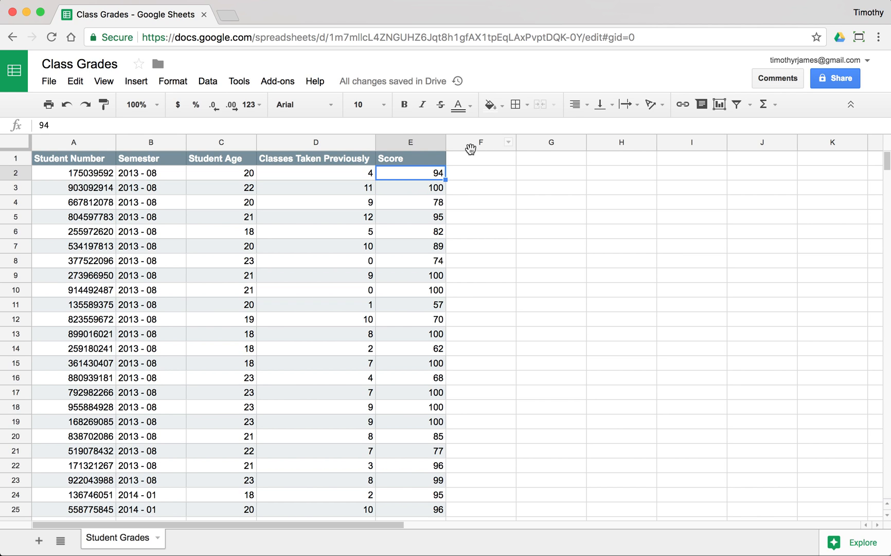
left_click(481, 157)
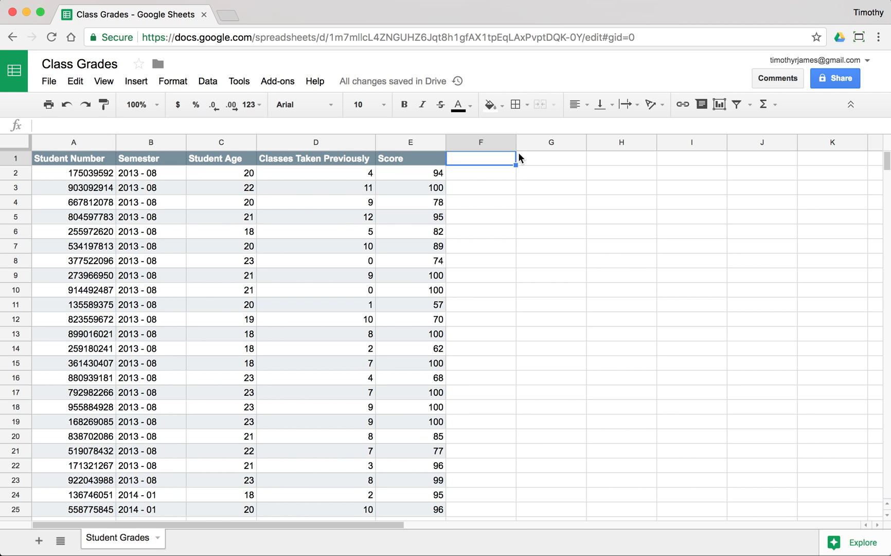
type("Letter Grade")
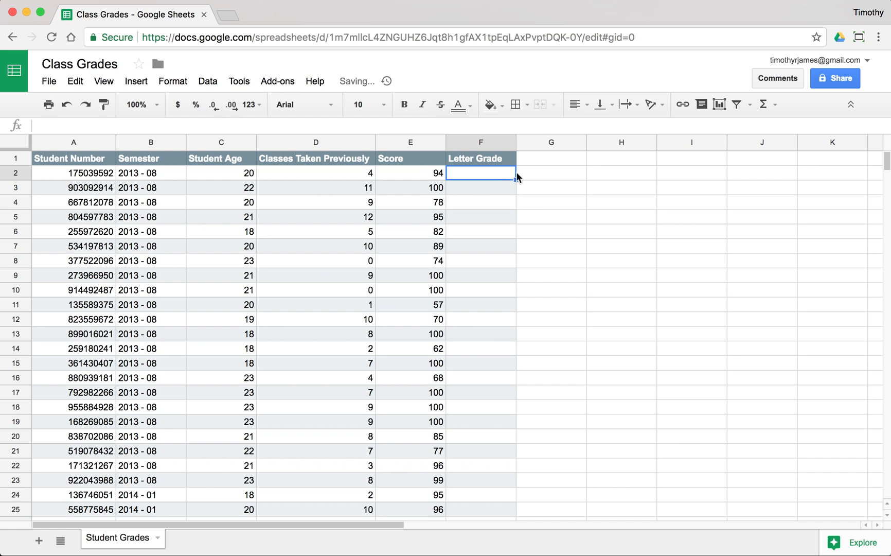
Step: Enter =IFS(E2>90,"A",E2>80,"B",E2>70,"C",E2>60,"D",E2>=0,"F") in F2 and autofill it down
type("=IFS")
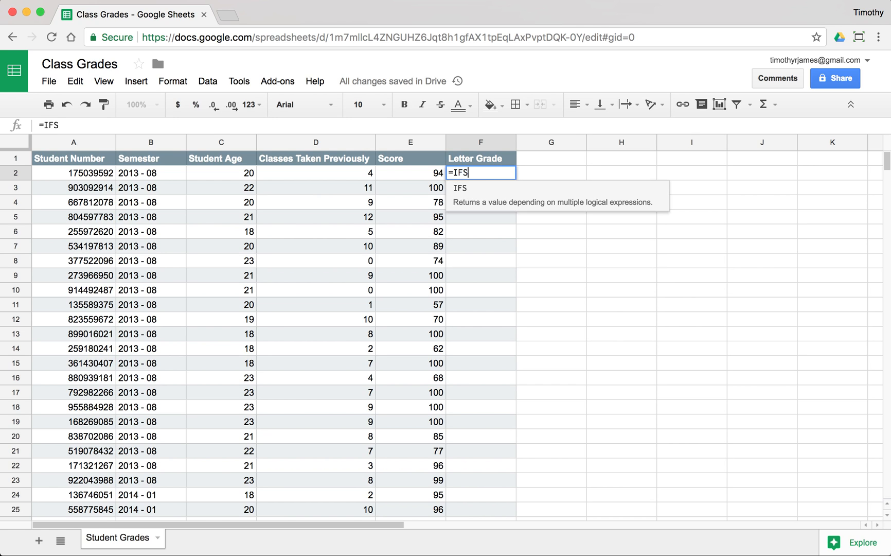
type("(")
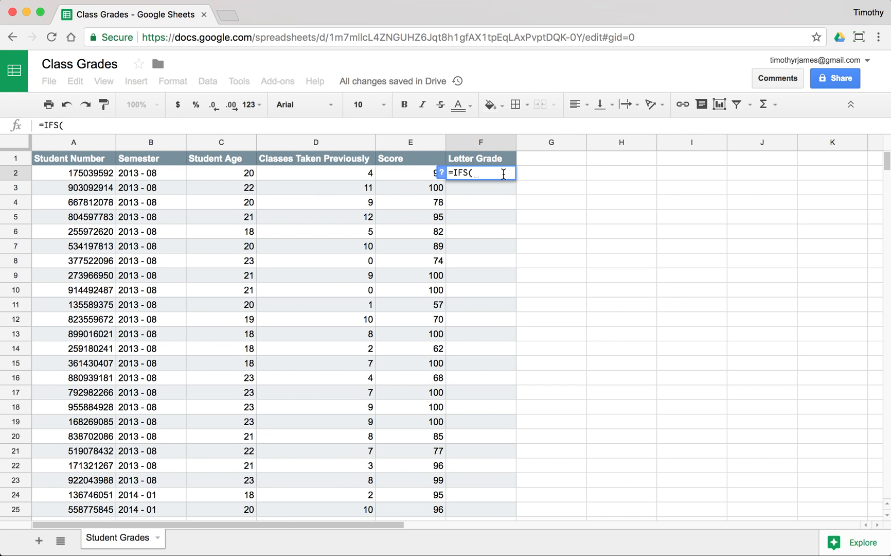
type("E2>20")
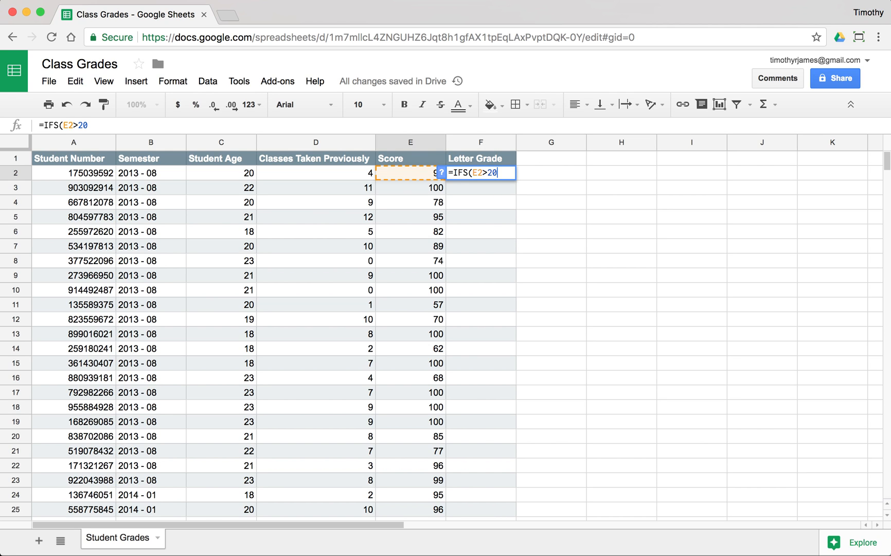
type("90,\"A\",")
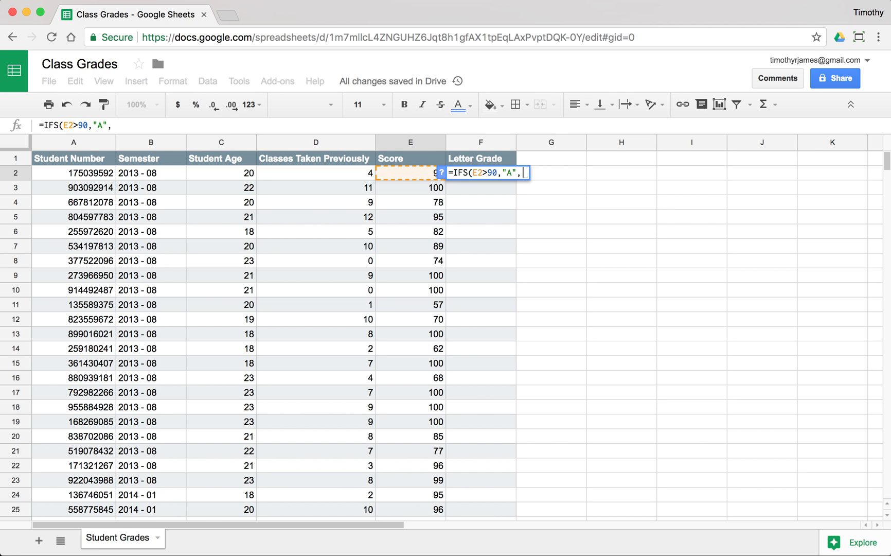
type("E2>80")
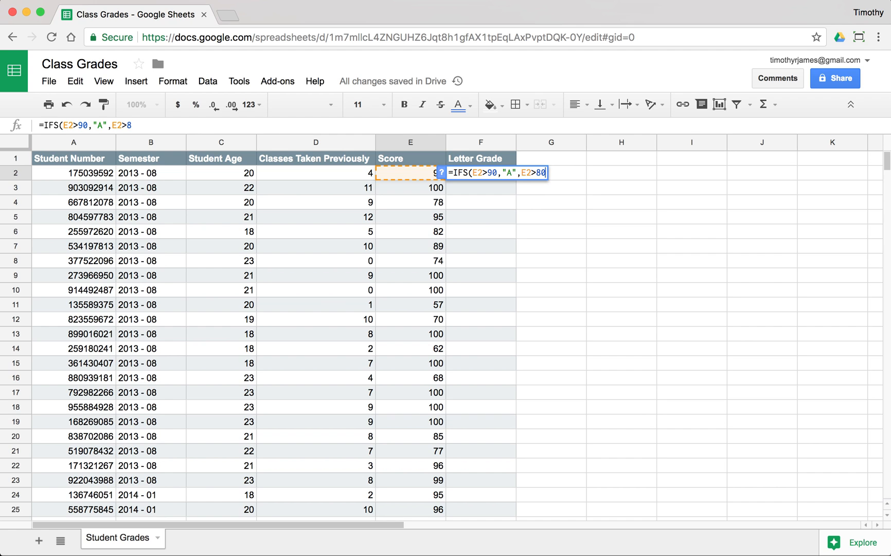
type("0,\"B\",E2>70")
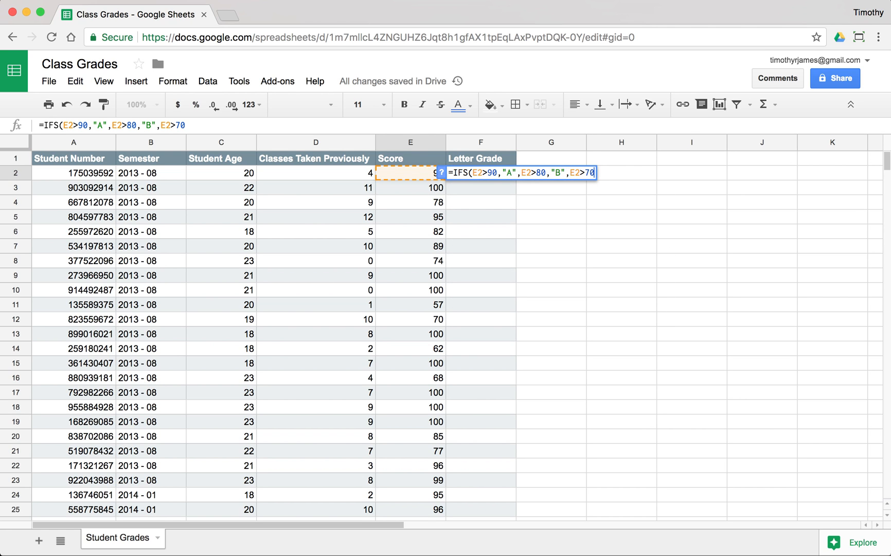
type(",\"C\",E")
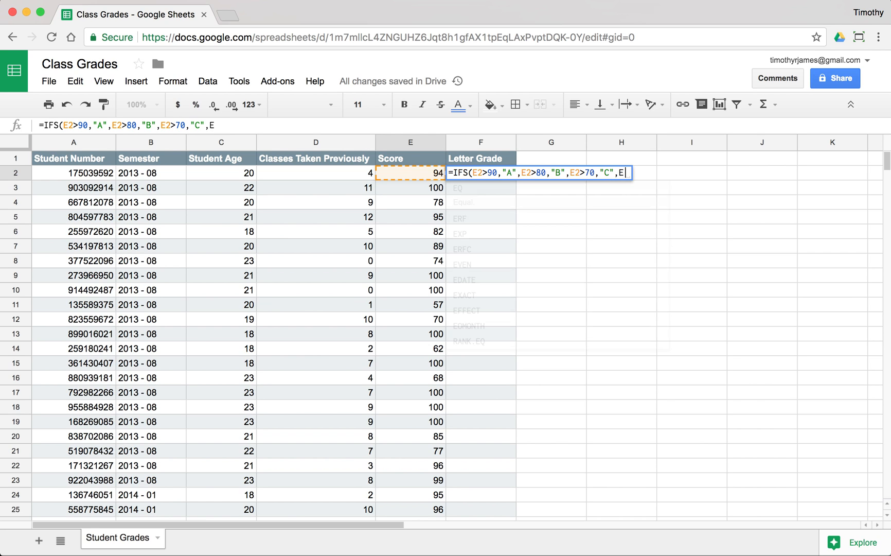
type("2>60,\"")
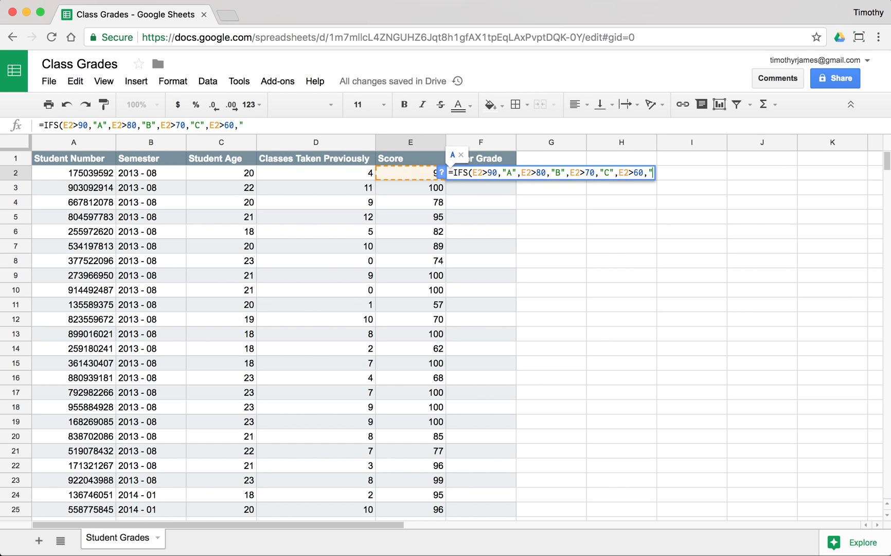
type("\"D\",E2>=0,\"F\"")
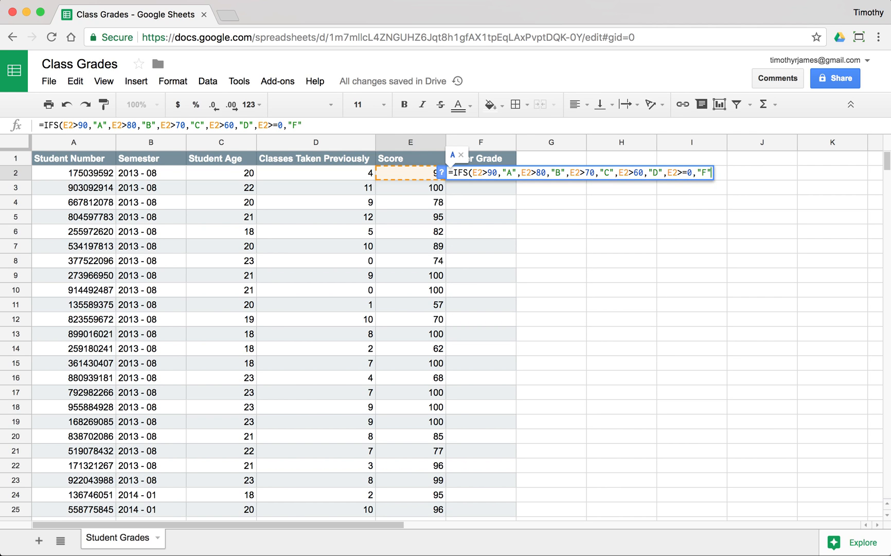
key("Enter")
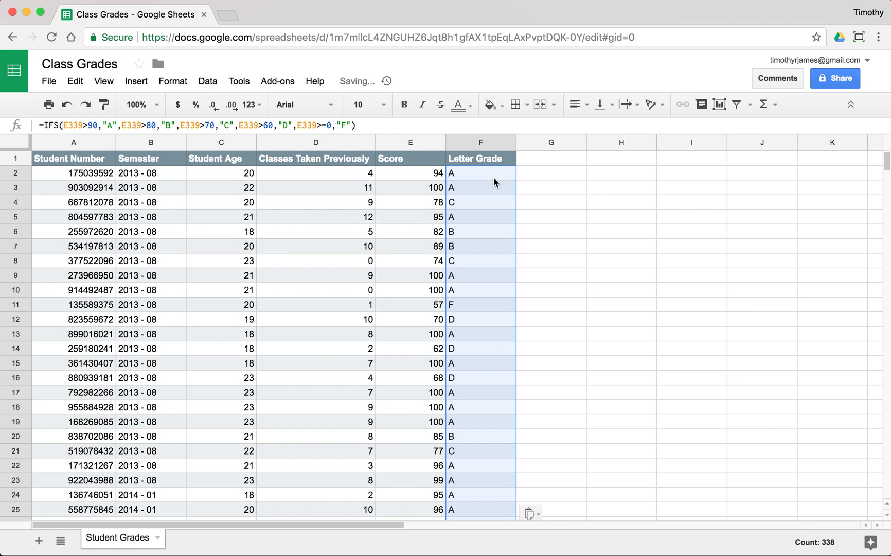
Step: Centre-align the Letter Grade column F and settle on F2
scroll("down", 3)
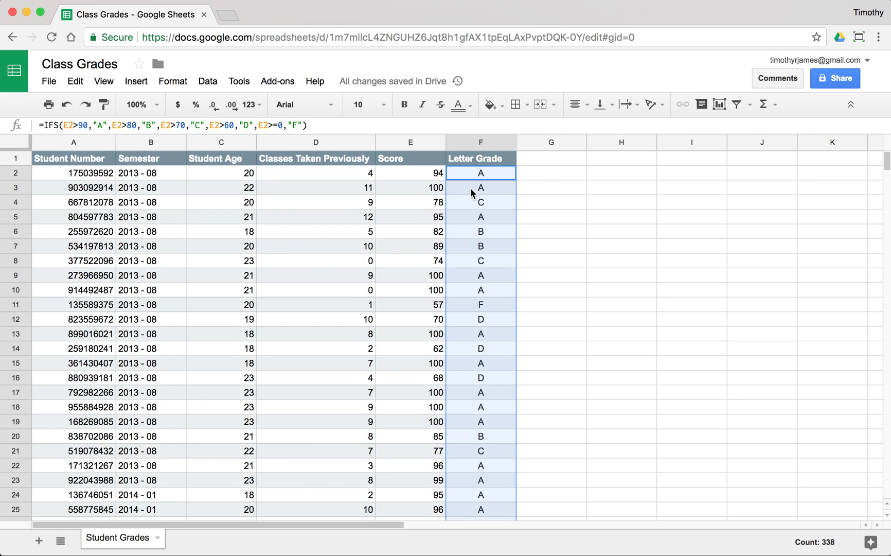
left_click(481, 172)
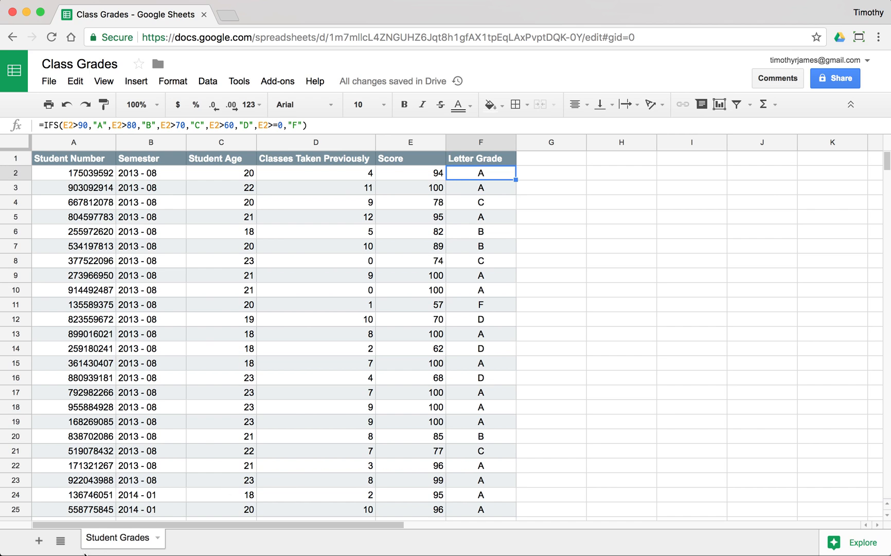
Step: Create a Grade Breakdown sheet listing A–F with =COUNTIF('Student Grades'!F:F,A1) counts filled down
left_click(39, 538)
type("Grade")
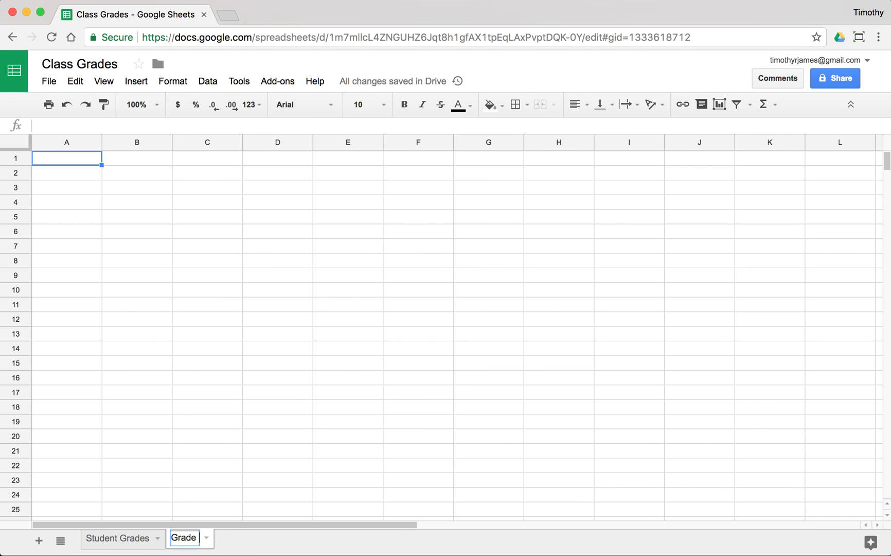
type("A")
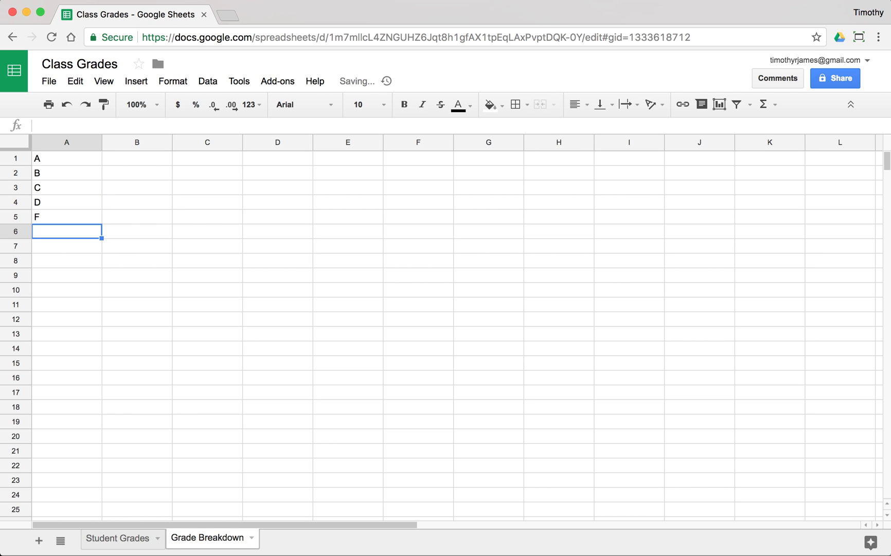
left_click(136, 158)
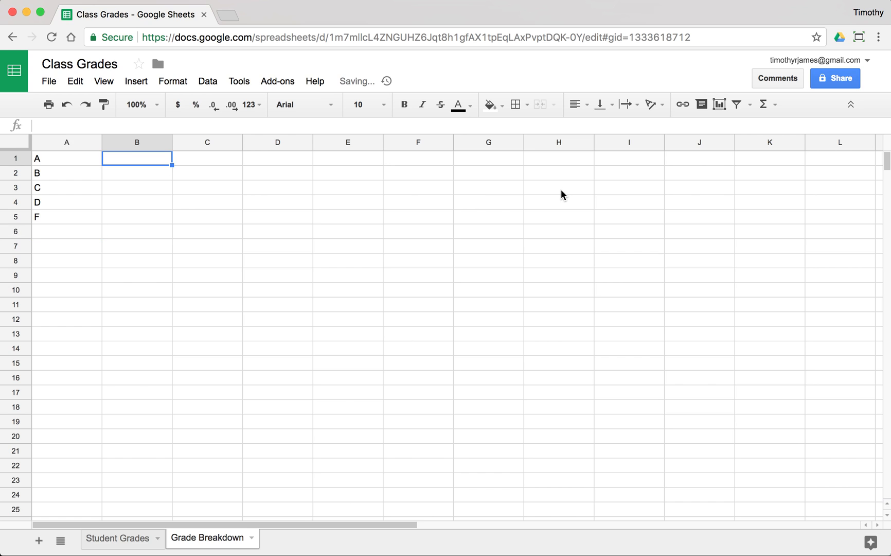
type("=COUNTIF(")
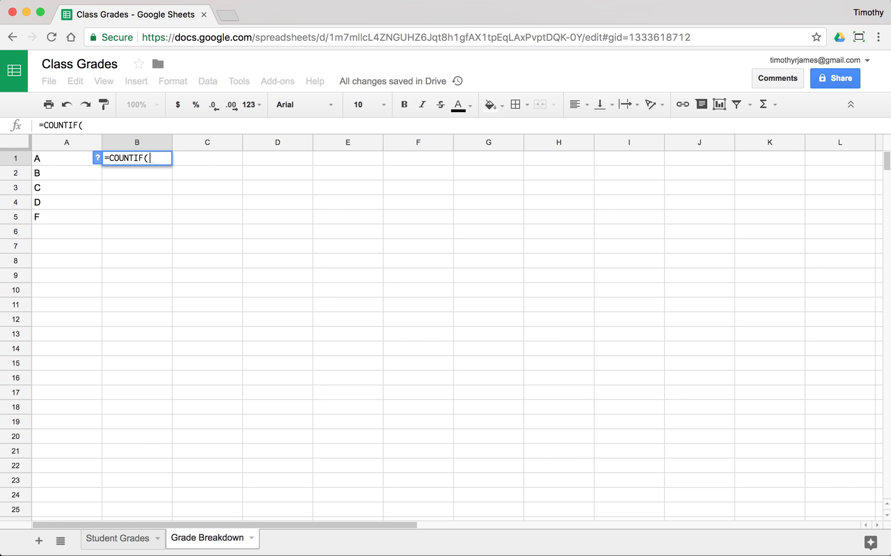
left_click(115, 539)
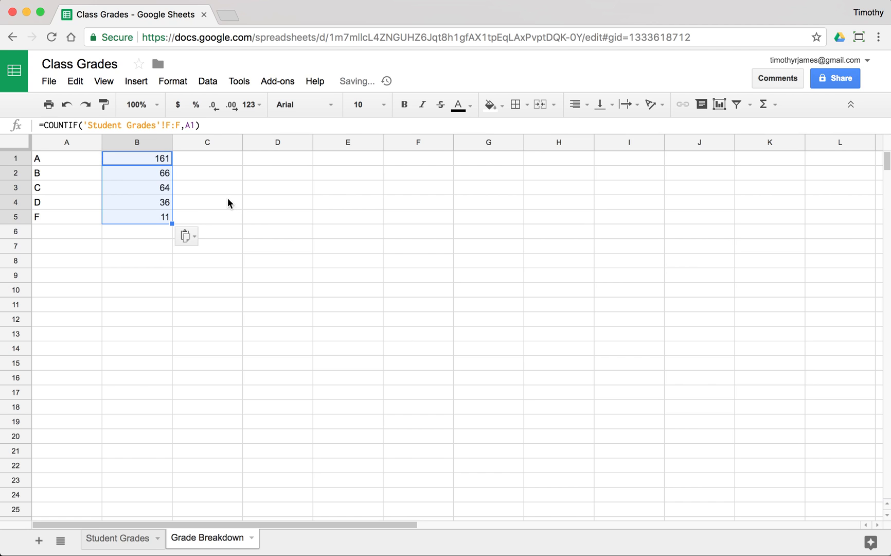
left_click(135, 158)
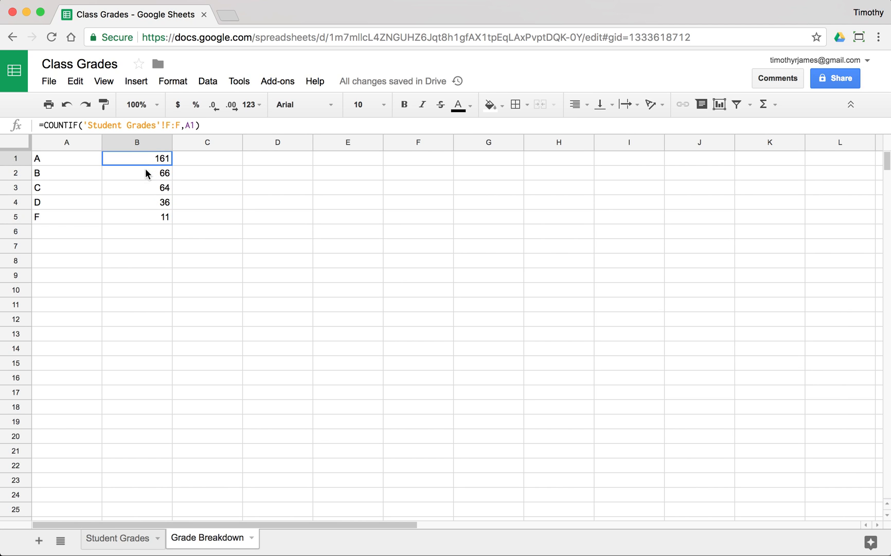
left_click_drag(137, 157, 137, 188)
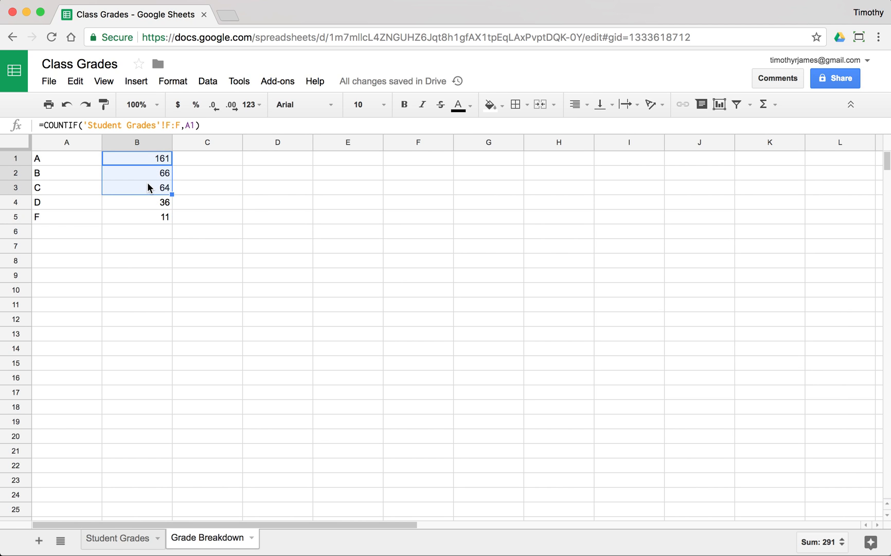
mouse_move(175, 170)
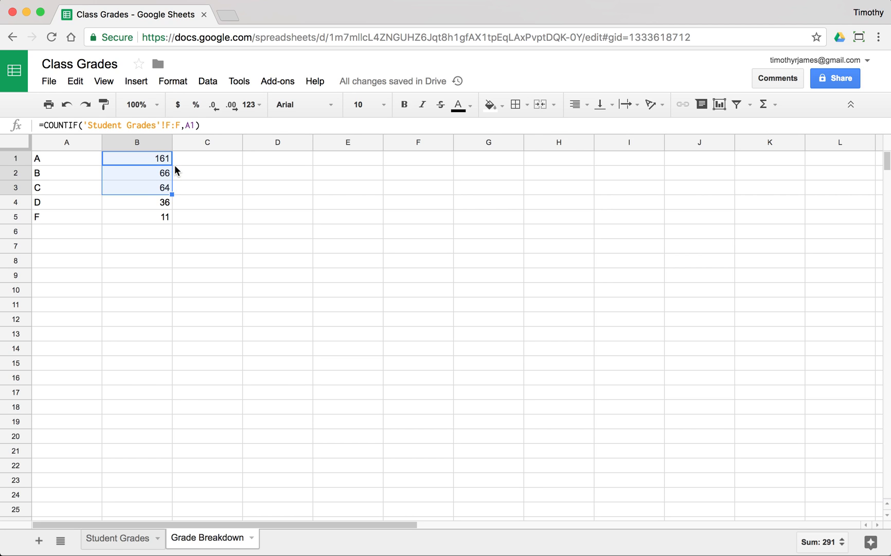
mouse_move(171, 419)
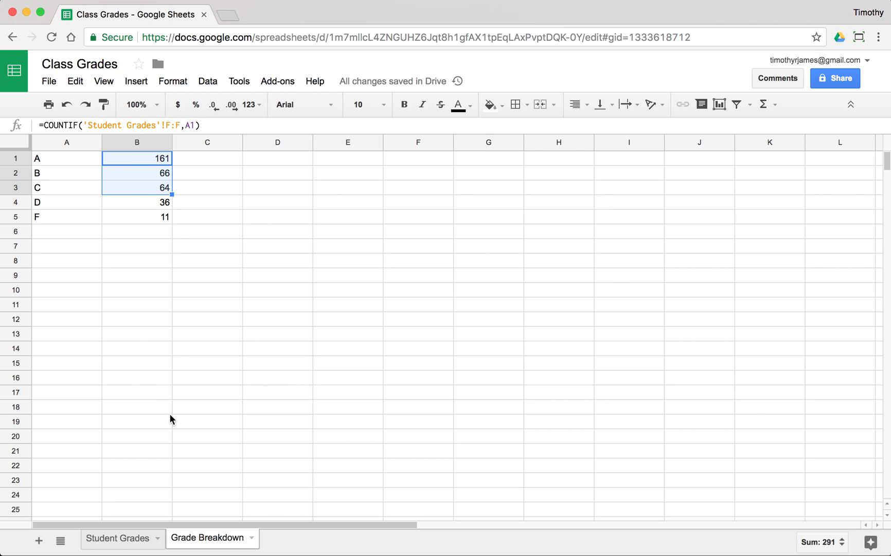
mouse_move(116, 543)
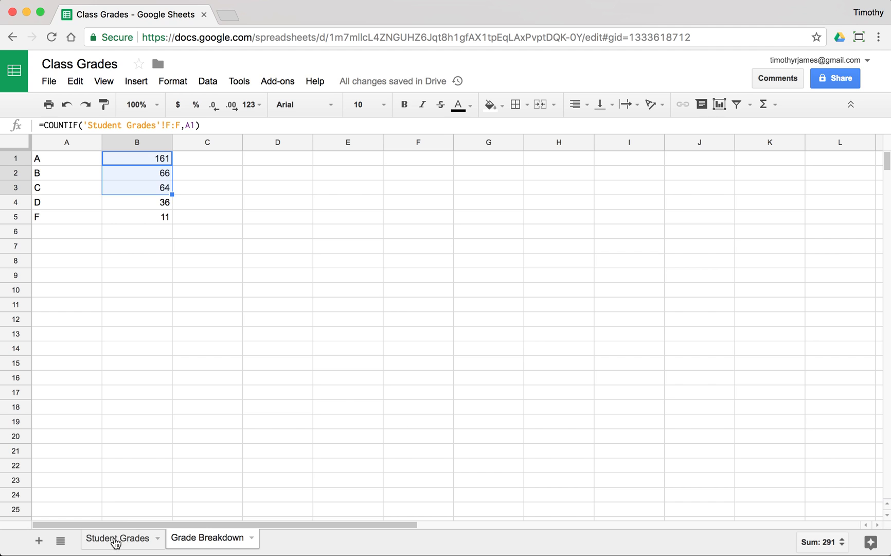
Step: Add an Experienced? header in G1 and start an IF on age C2 in G2, then erase to rewrite
left_click(116, 552)
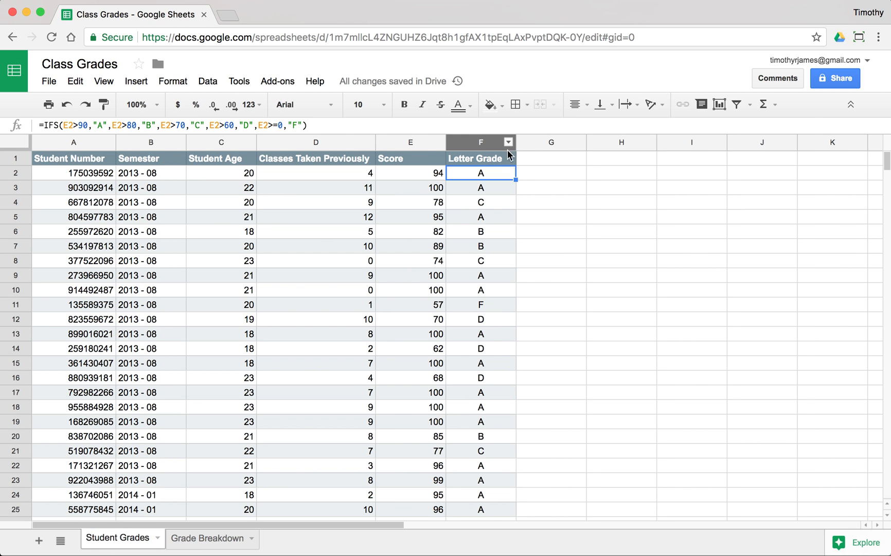
type("Experienced?")
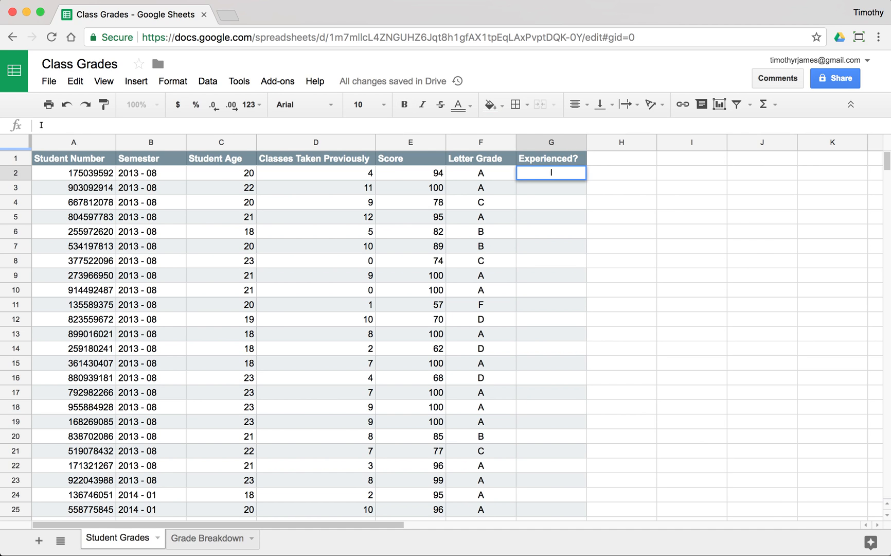
type("=IF(")
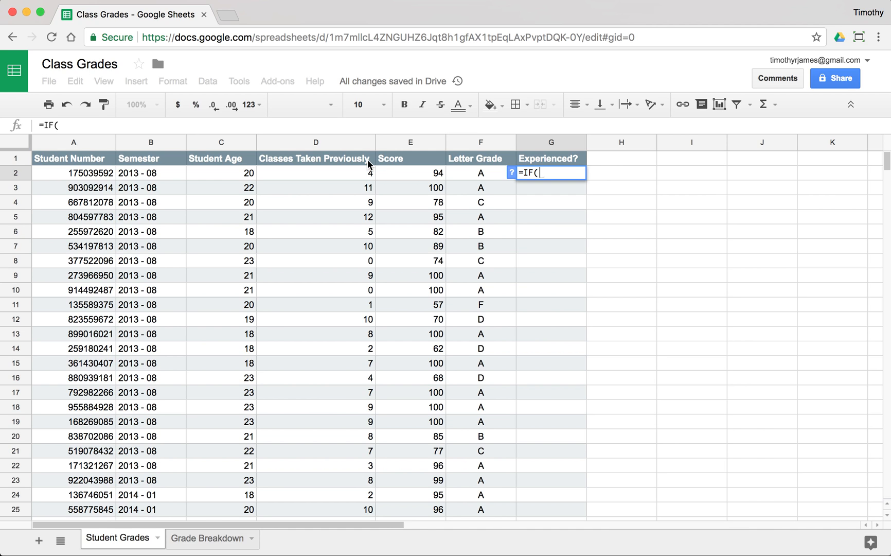
left_click(221, 173)
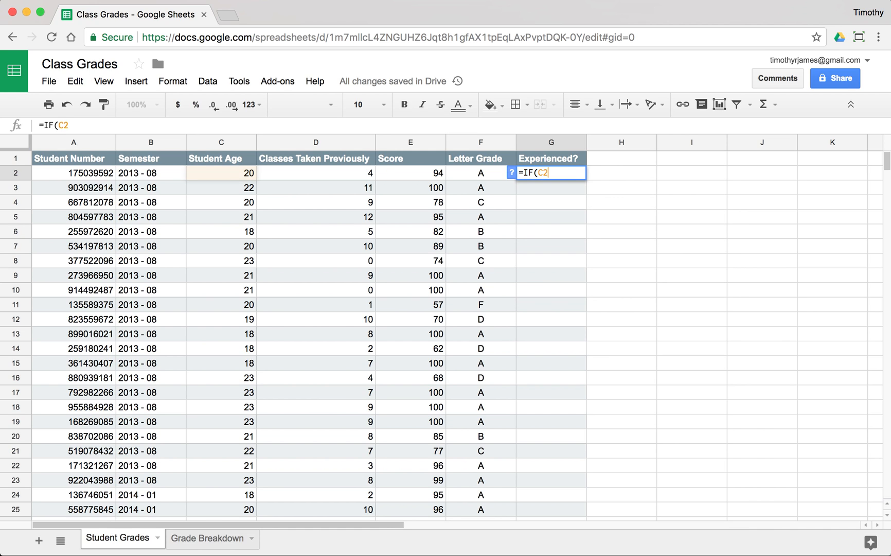
type(">")
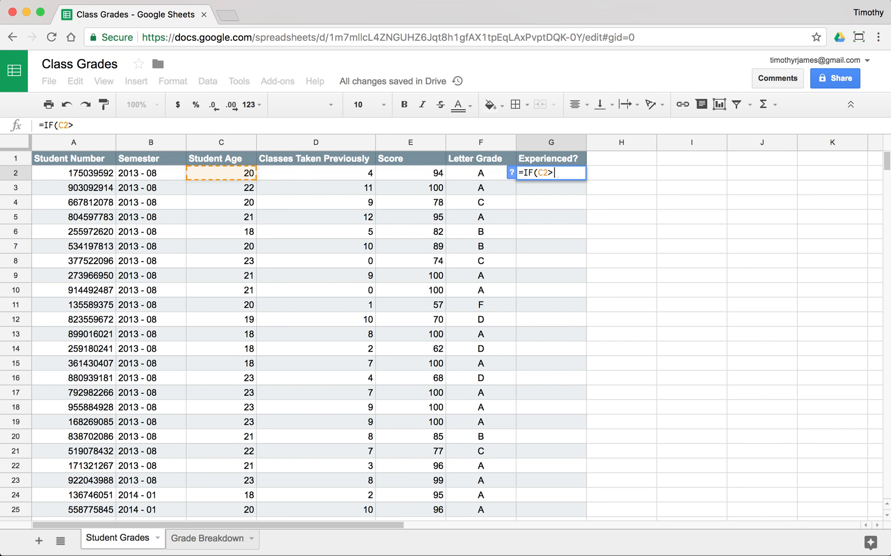
type("2")
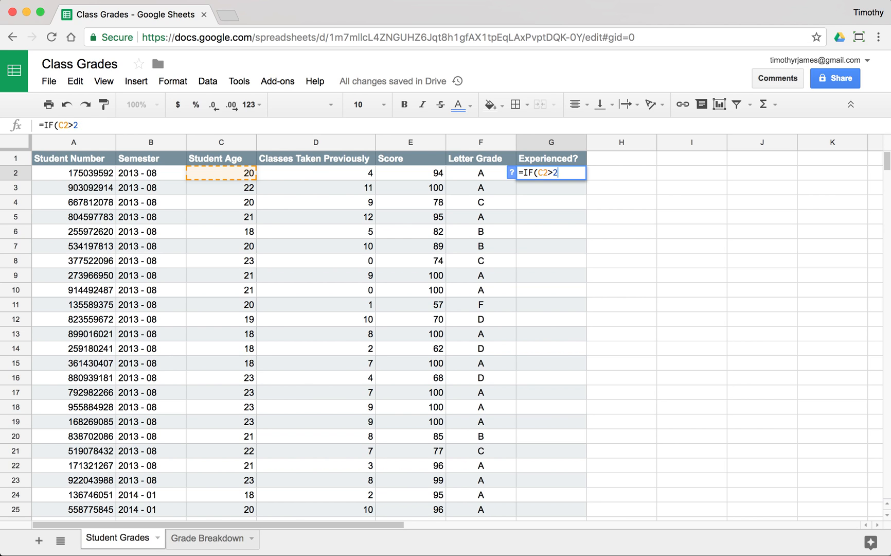
type("2,")
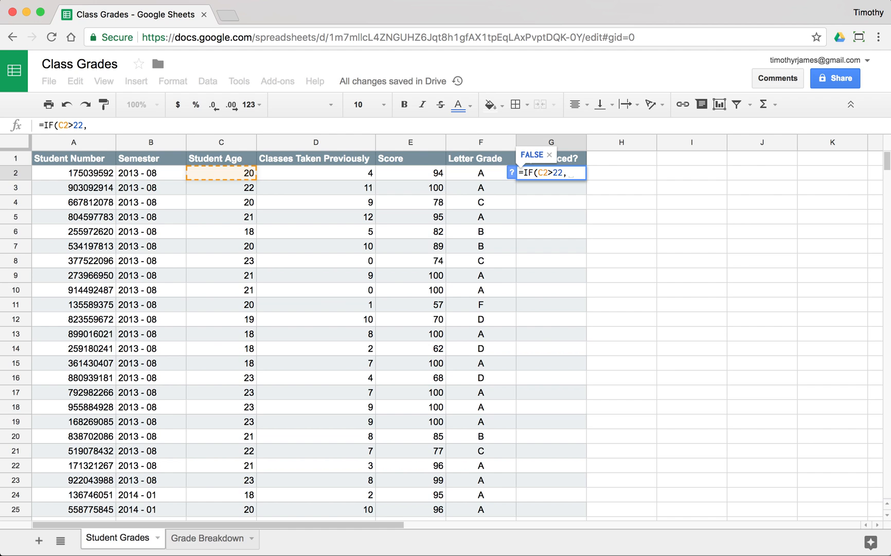
key("Backspace")
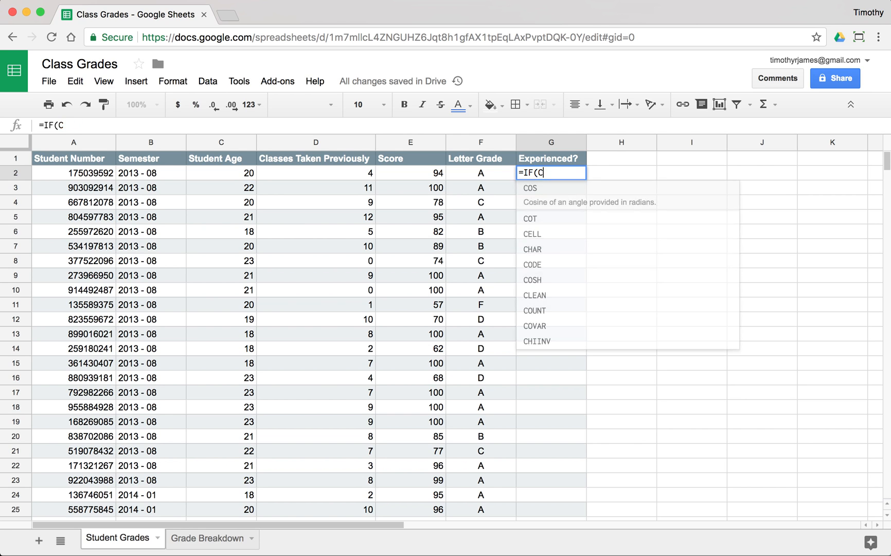
Step: Write the first condition AND(C2>22,D2>10) returning "Very Experienced"
type("AND(C2>")
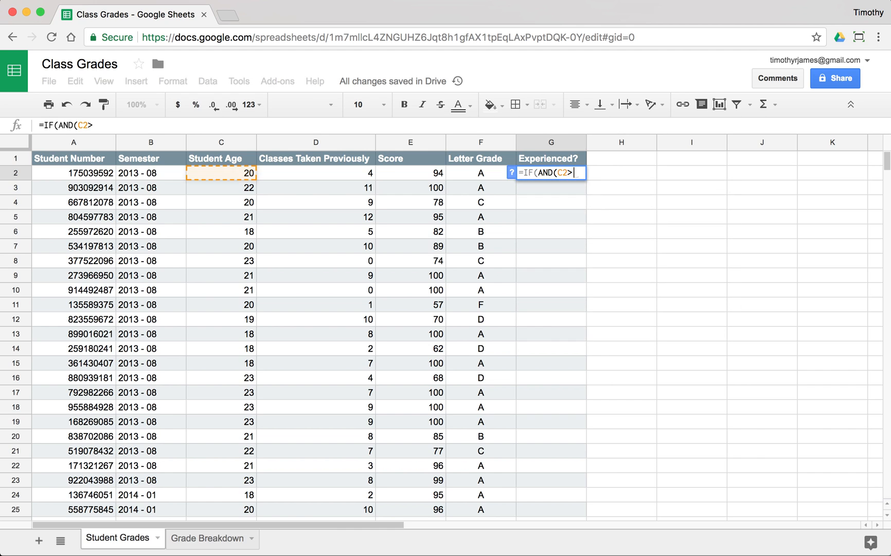
type("22,")
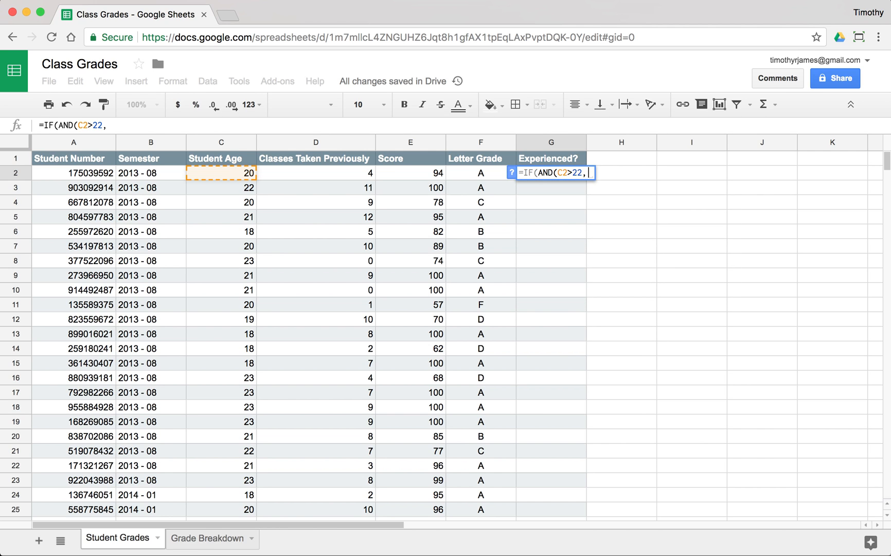
type("D")
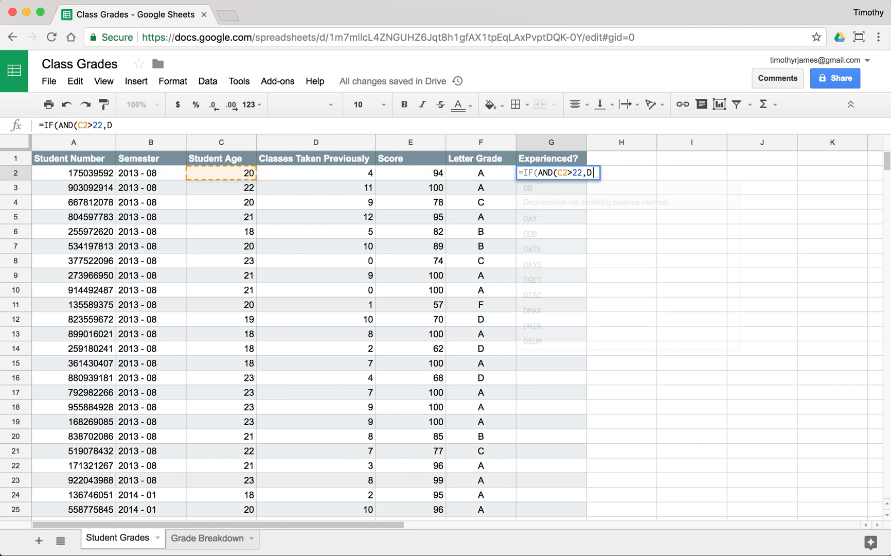
type("2>8")
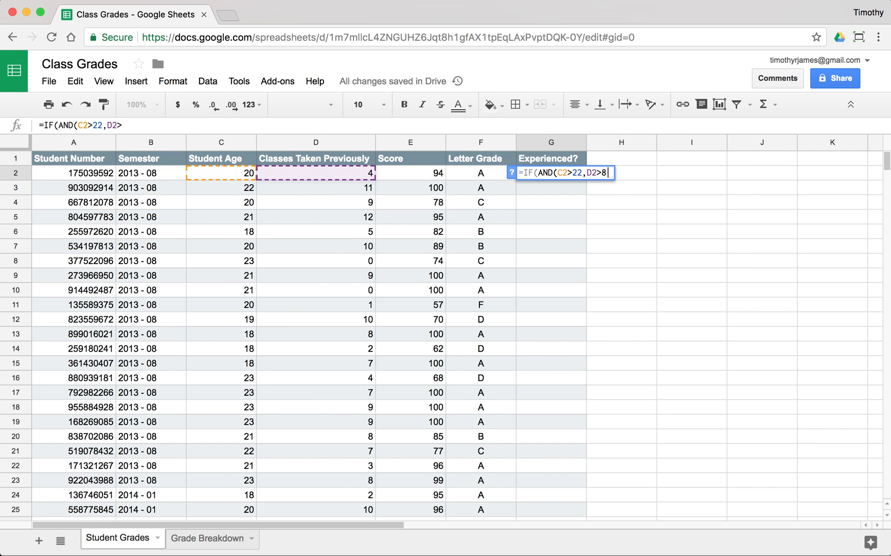
type("0,\"Very Experience")
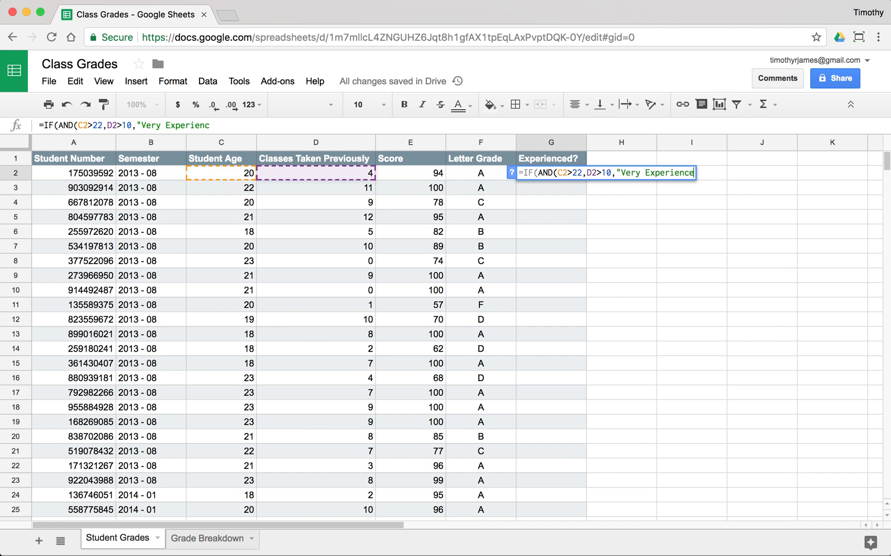
type("d\"")
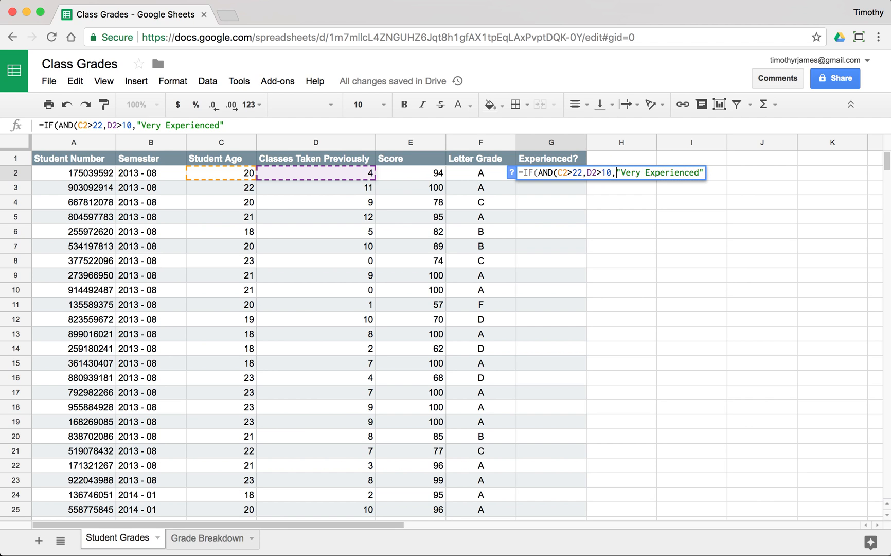
type(")")
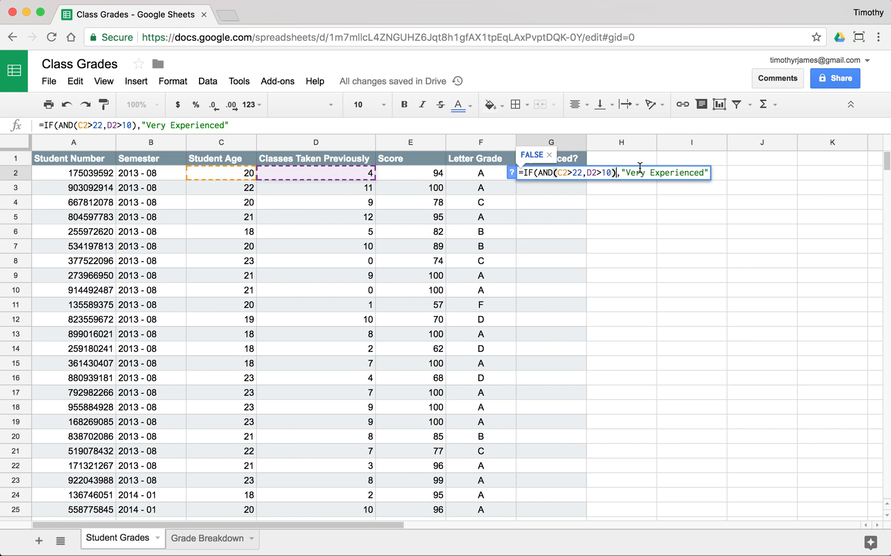
type(",")
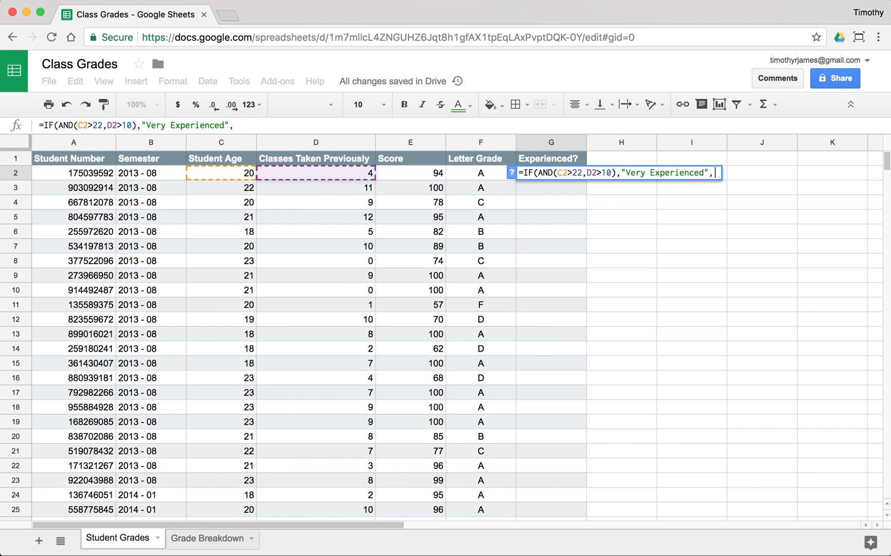
Step: Nest IF(AND(C2>20,D2>8),"Experienced","") as the fallback and commit the formula
type("I")
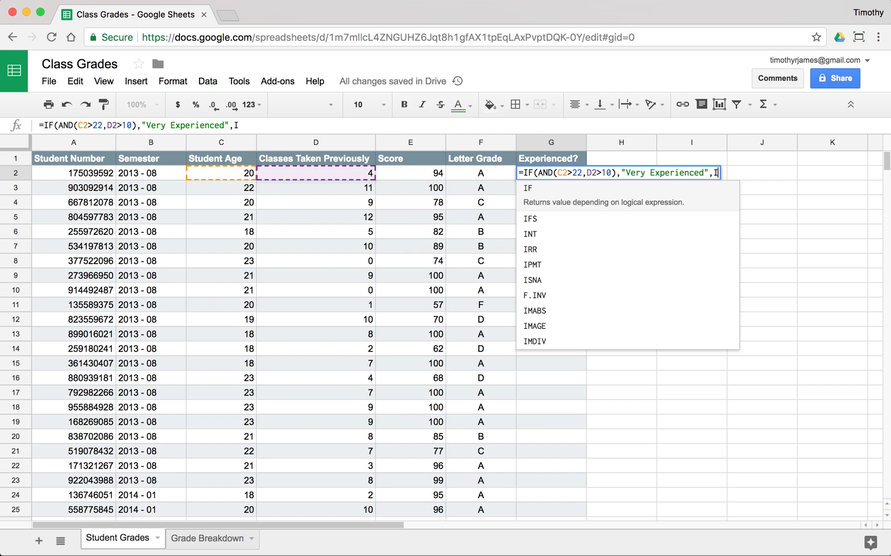
type("F(")
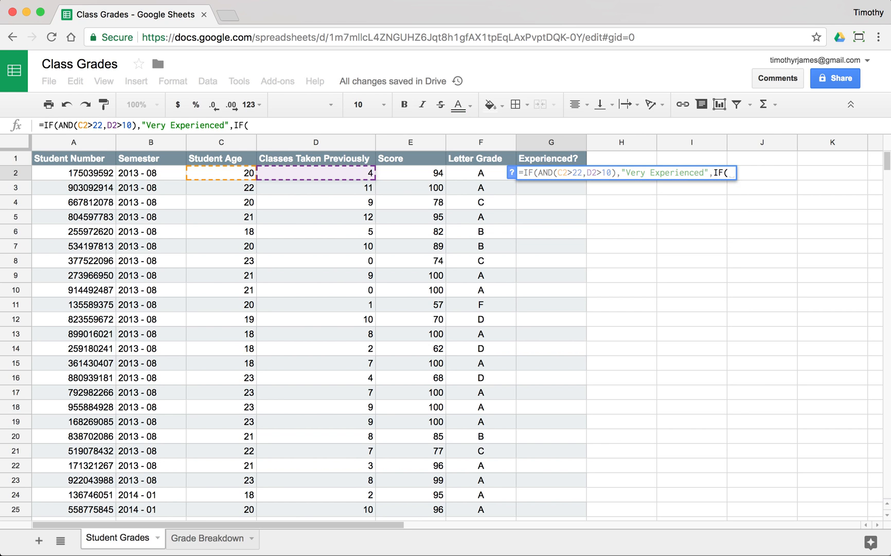
type("AND")
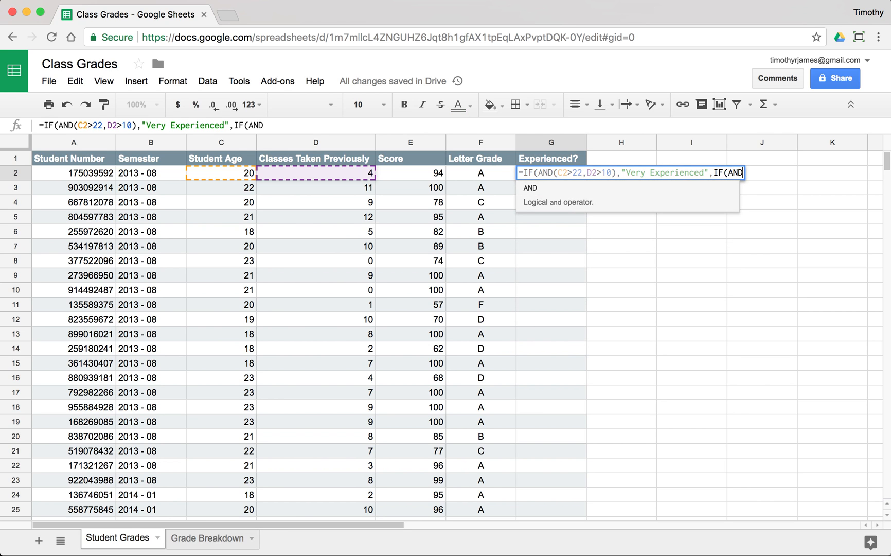
type("C2>")
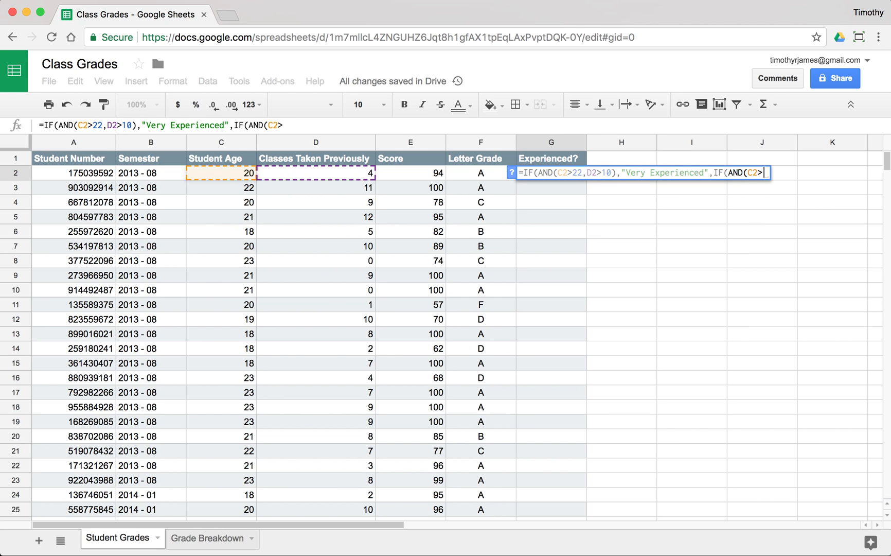
type("20,")
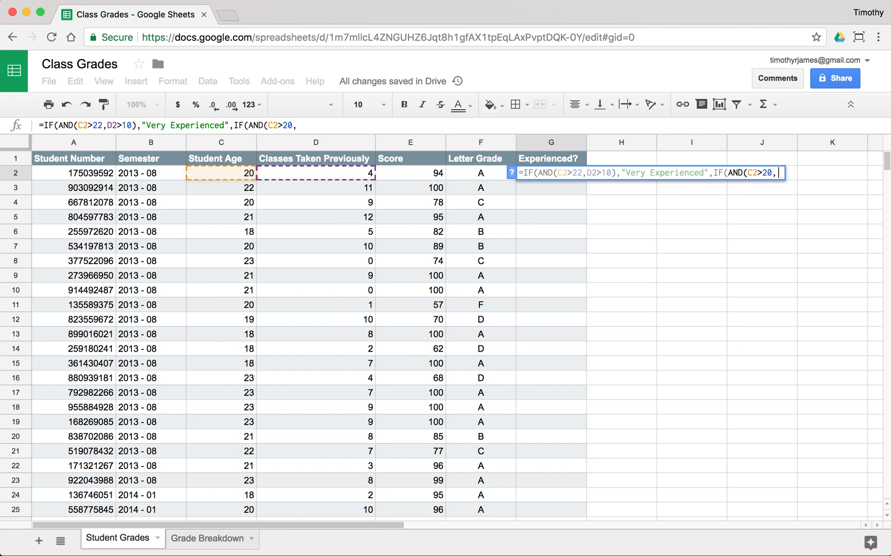
type("D2>8),\"E")
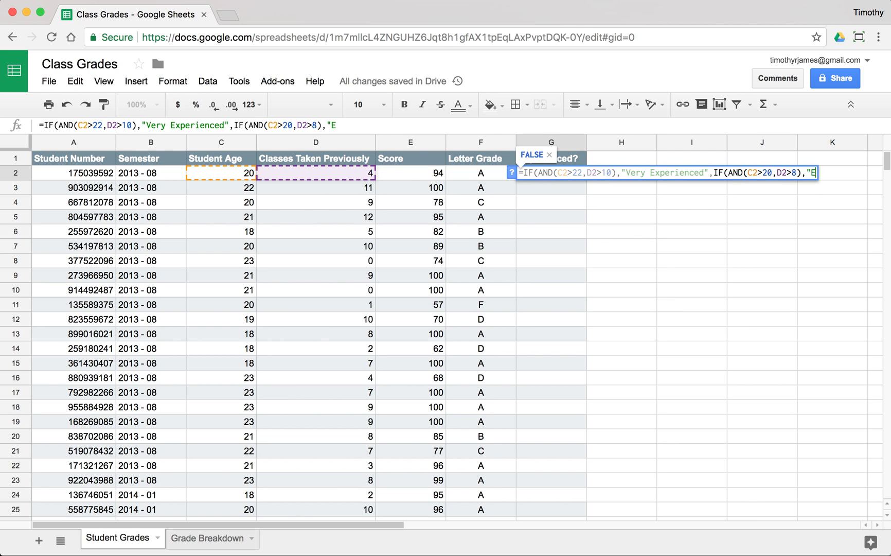
type("xperienced\",\"\"")
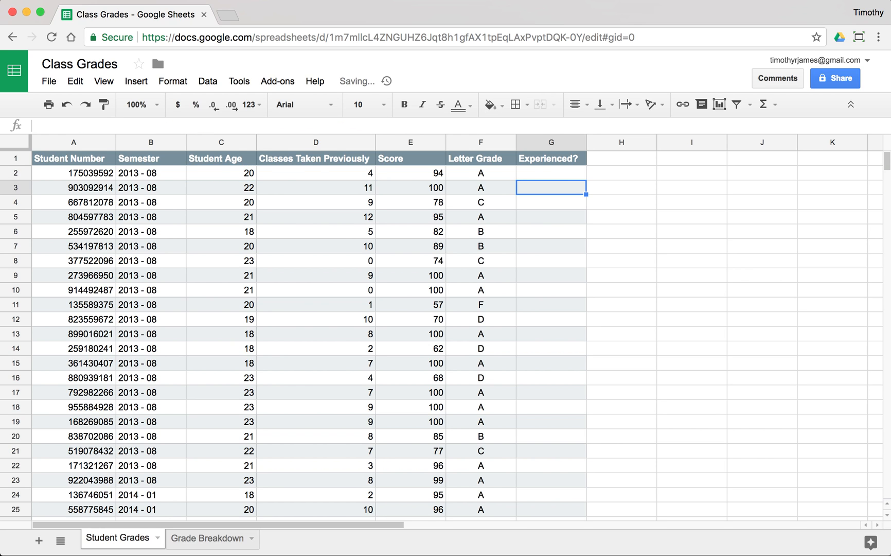
Step: Fill the G2 experience formula down every student row and return to the header
left_click(481, 172)
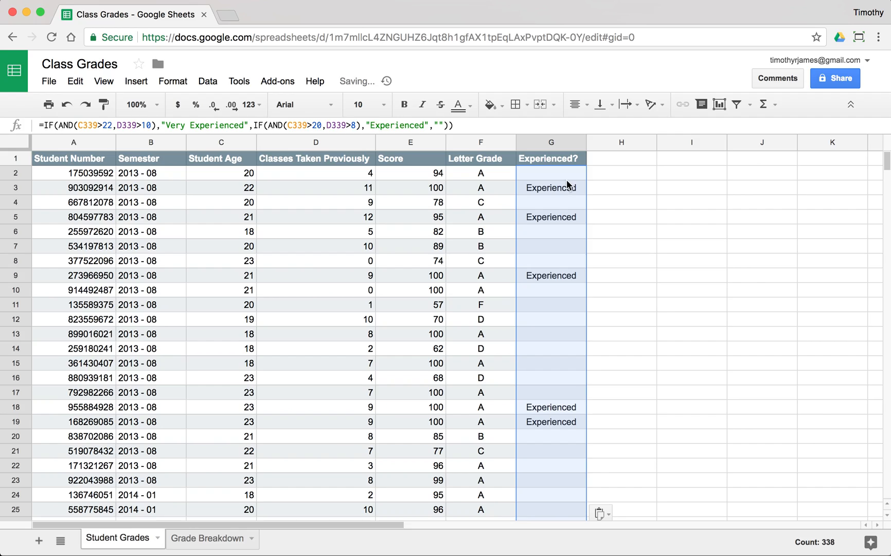
scroll("down", 3)
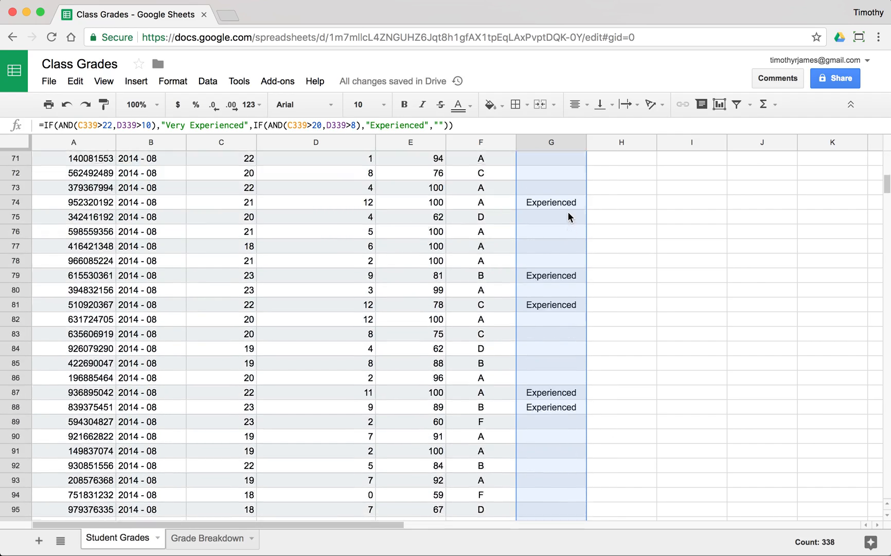
scroll("down", 3)
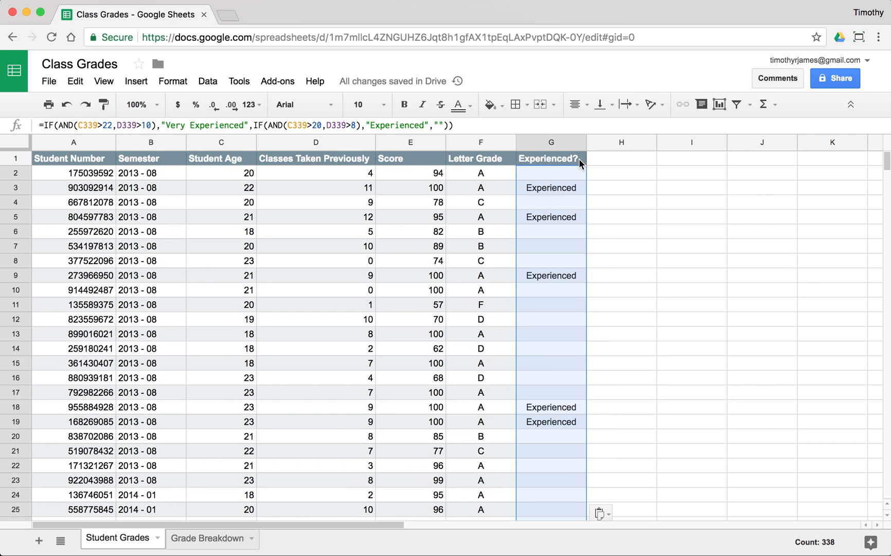
left_click(551, 159)
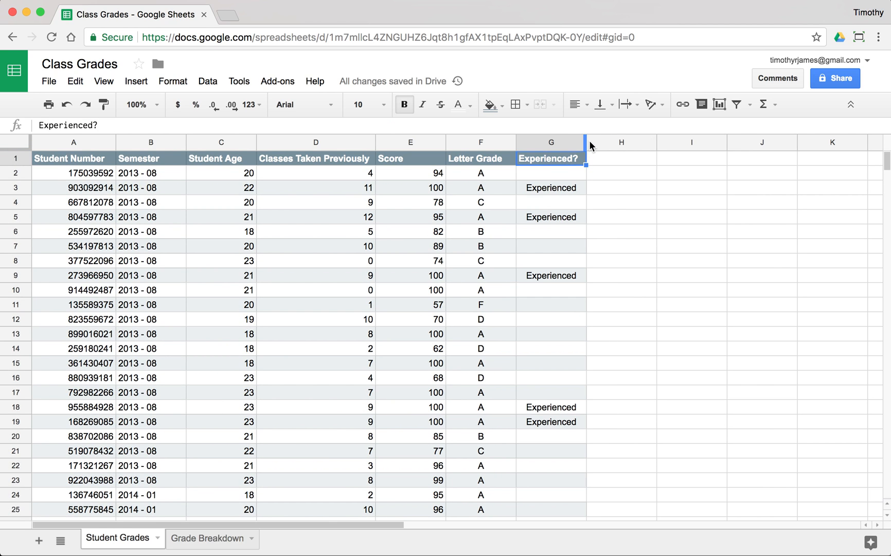
Step: Head a widened column H Experienced and No A? and fill =AND(G2="Experienced",F2<>"A") down it
type("Experienced an")
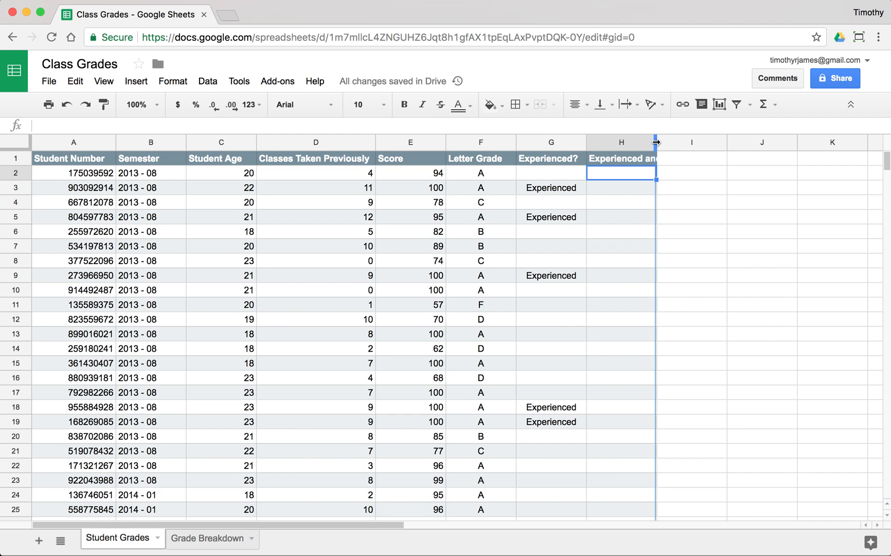
left_click_drag(657, 142, 692, 142)
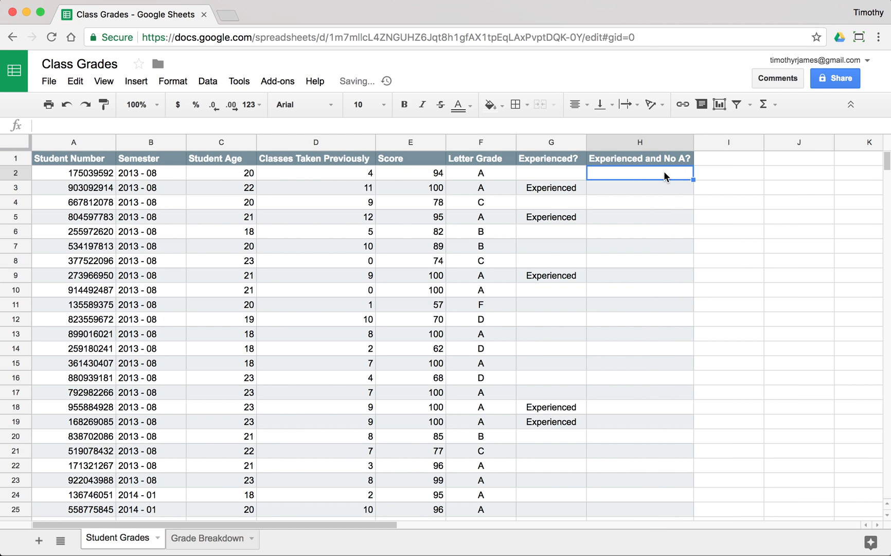
type("=")
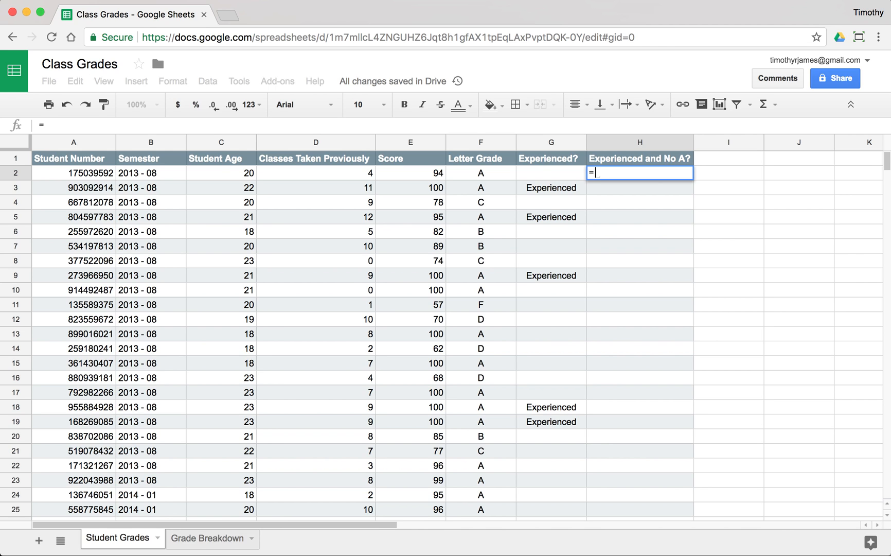
type("=G2=\"E")
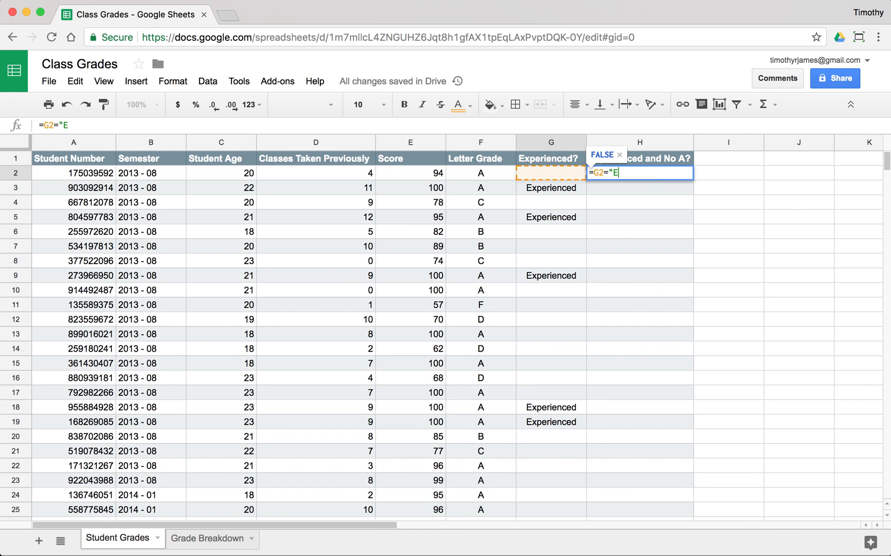
type("xperie")
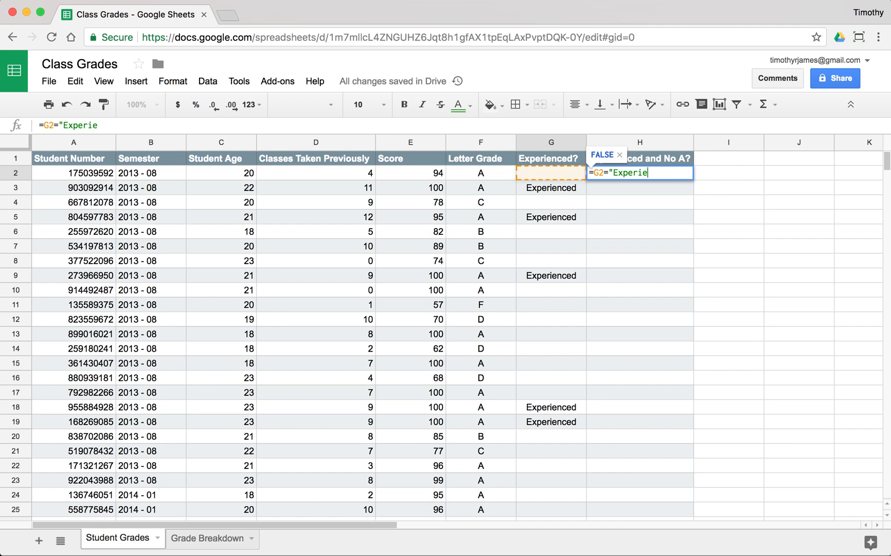
type("nced\",")
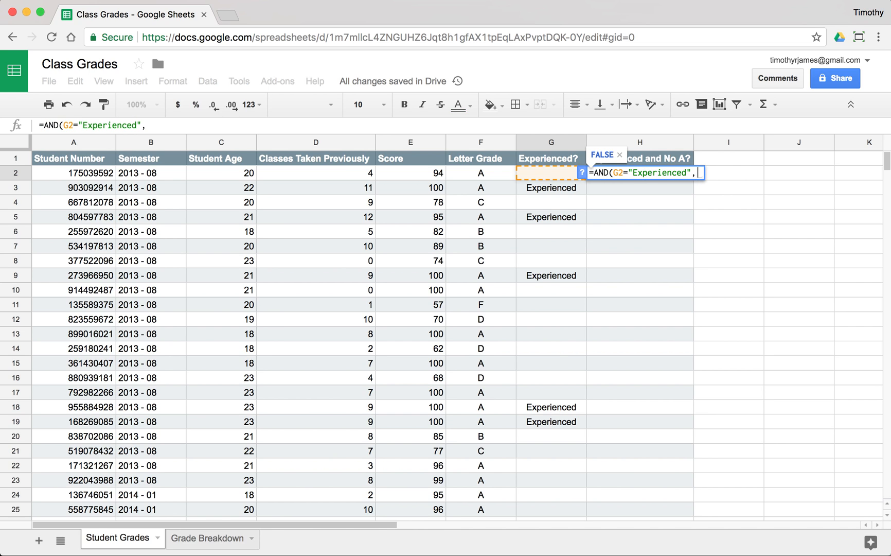
type("F2<>")
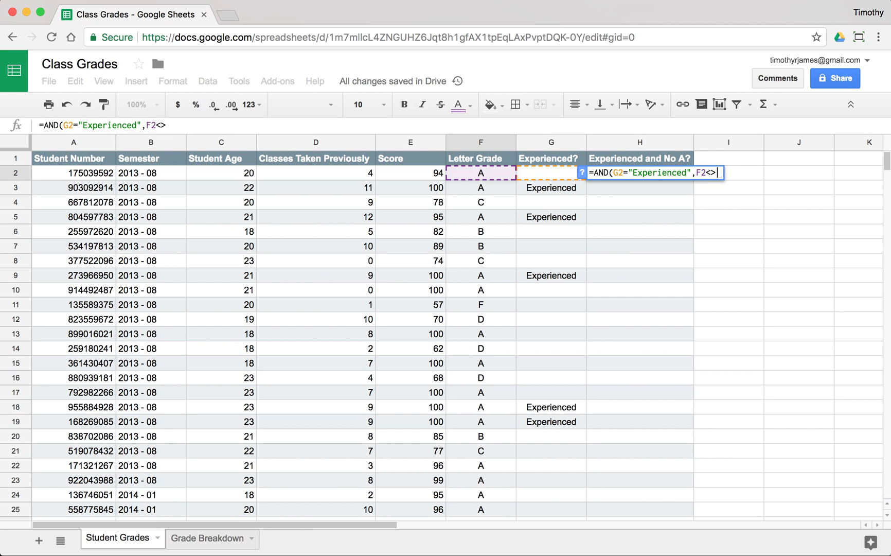
type("\"A\")")
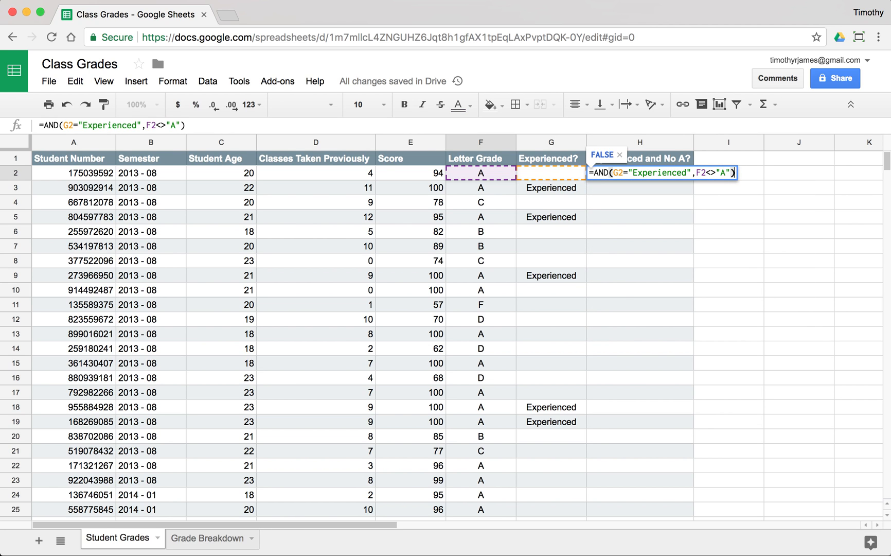
key("Enter")
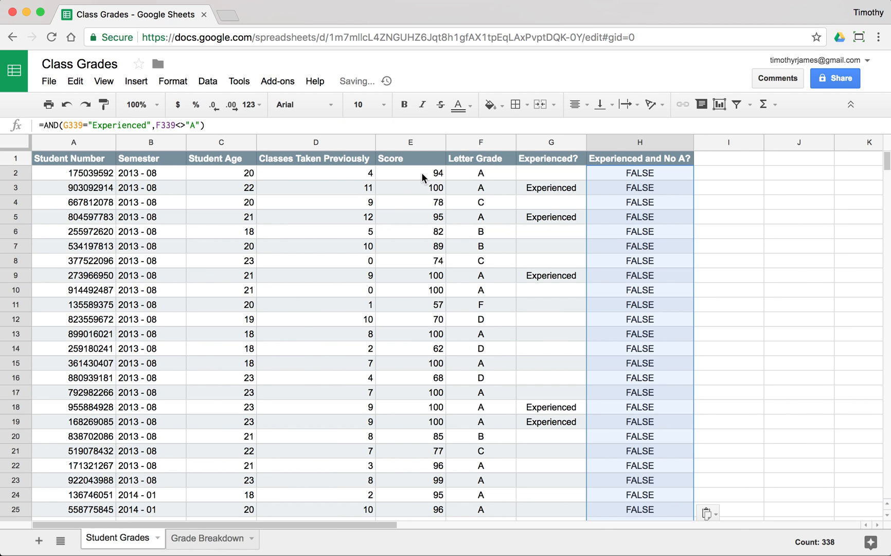
scroll("down", 3)
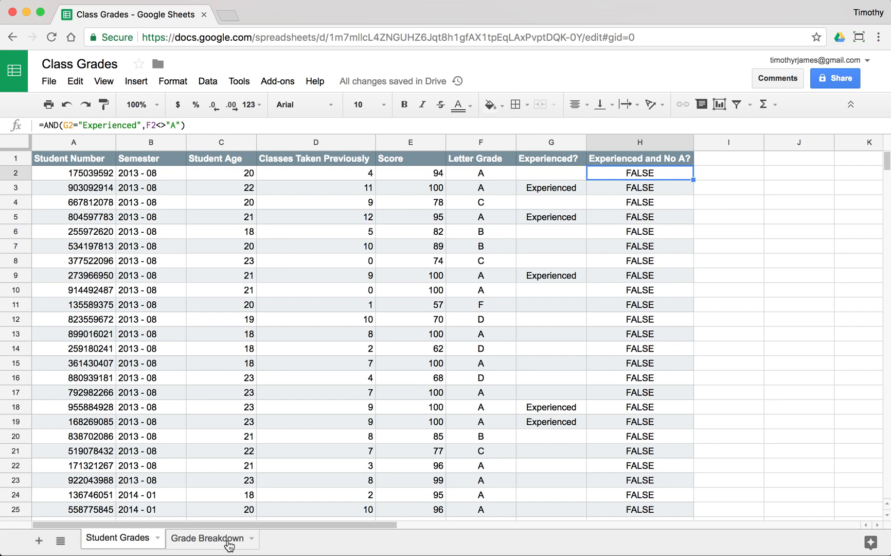
mouse_move(541, 265)
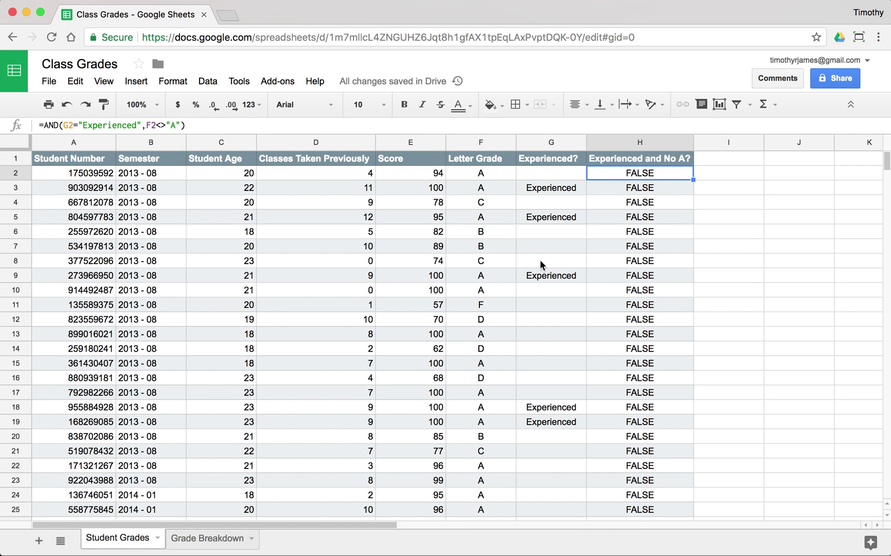
mouse_move(630, 275)
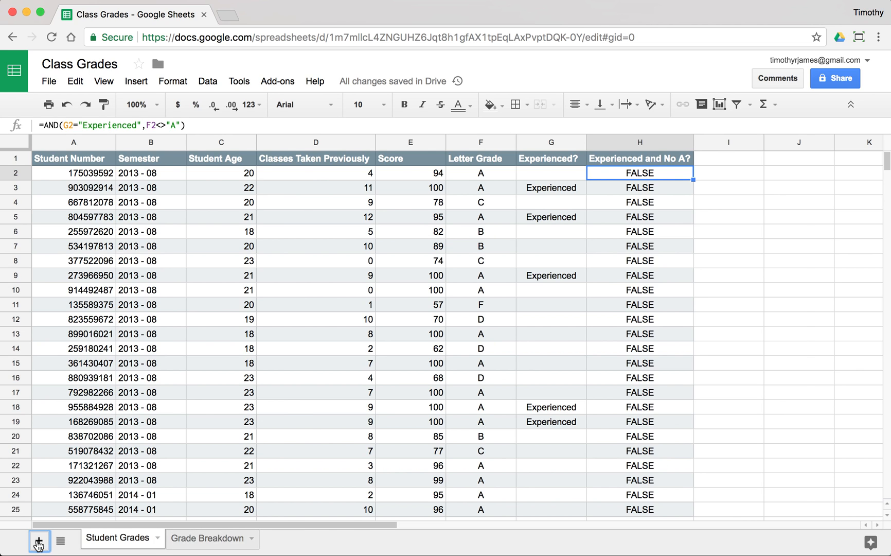
Step: Create a Question sheet asking in A1 how many experienced students did not receive an A
left_click(37, 539)
type("Ques")
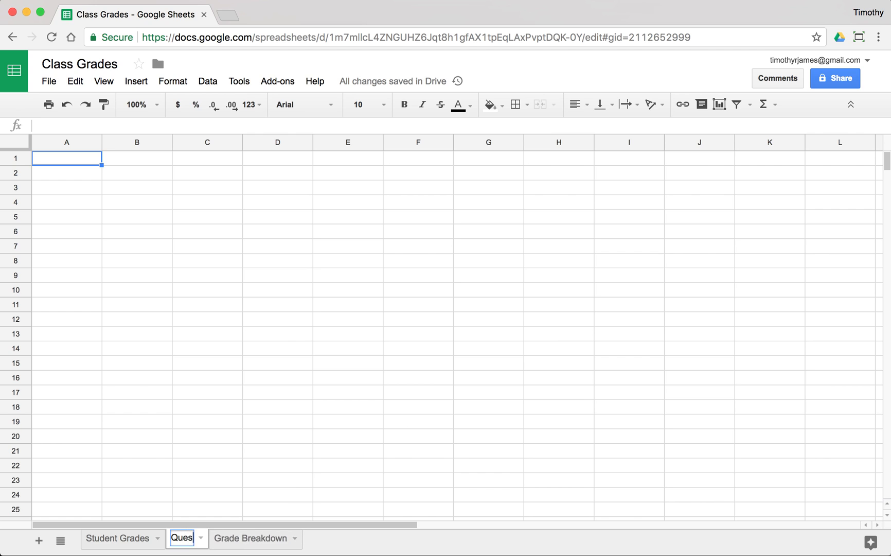
key("Enter")
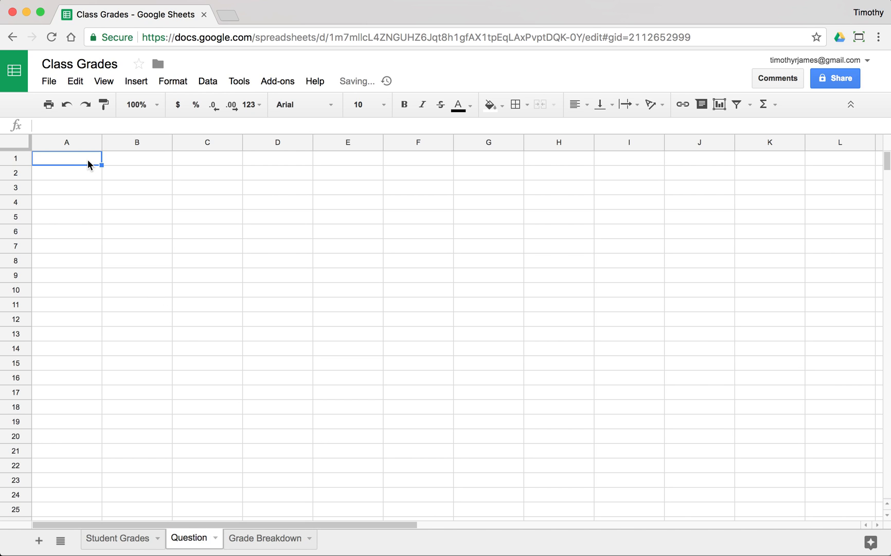
type("How many students that wer")
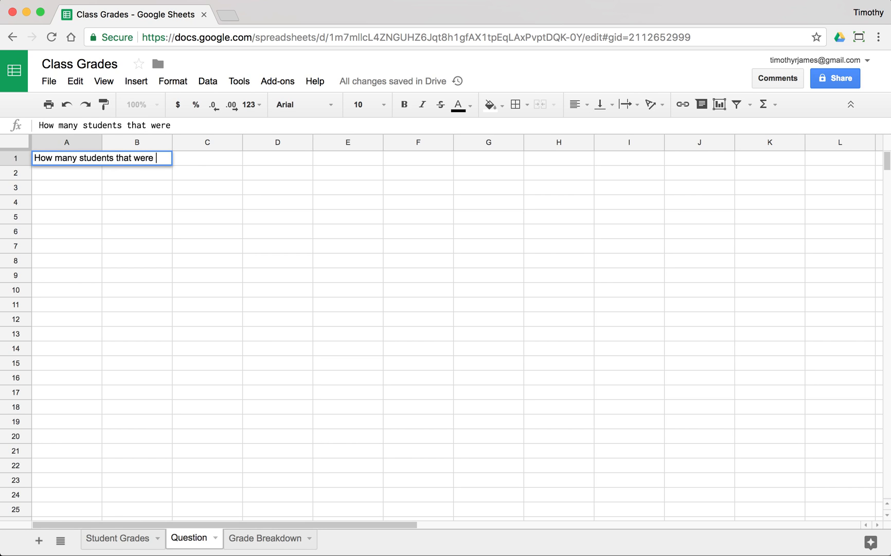
type("experienced di")
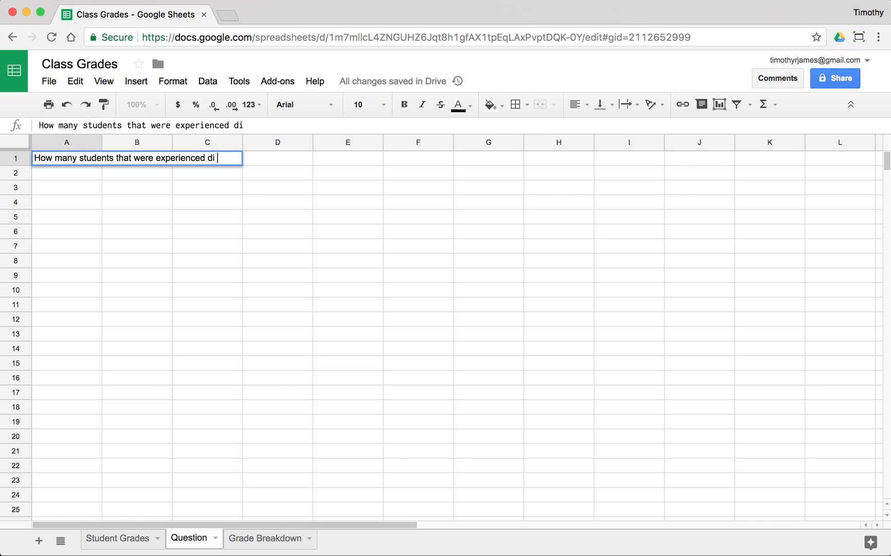
type("d *not* rece3ive an A?")
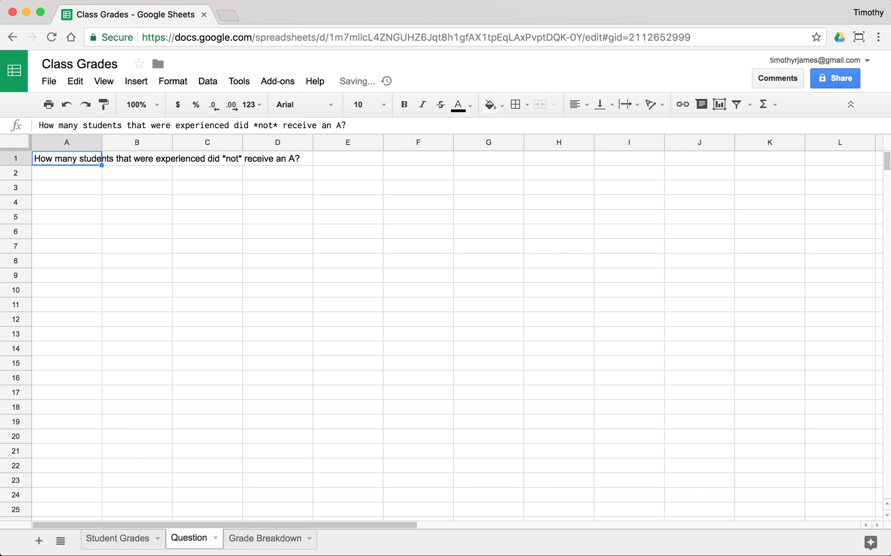
type("=COU")
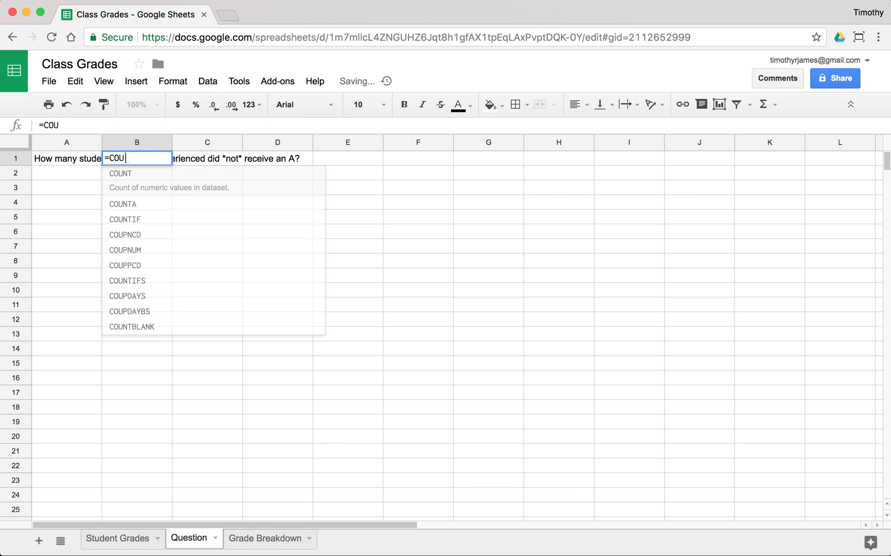
Step: Answer in B1 with =COUNTIF('Student Grades'!H:H,TRUE), returning 14, and go back to Student Grades
left_click(124, 219)
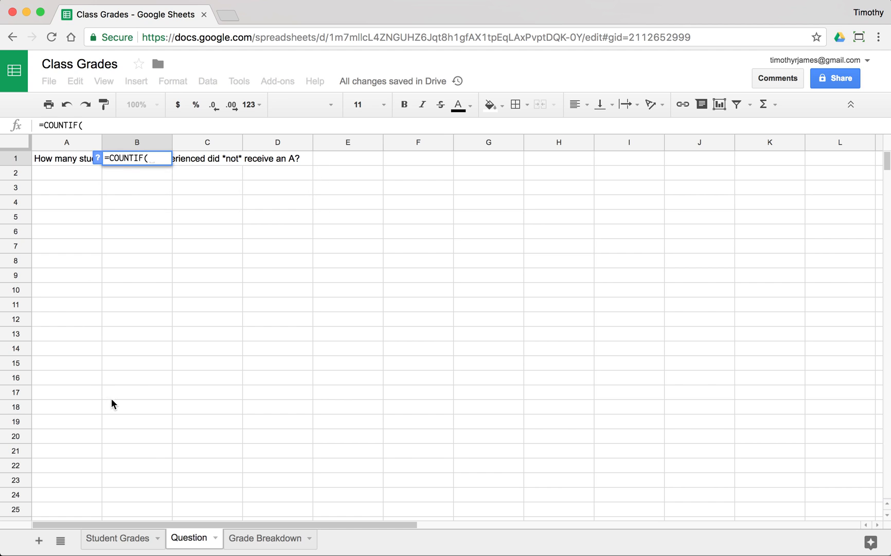
left_click(117, 537)
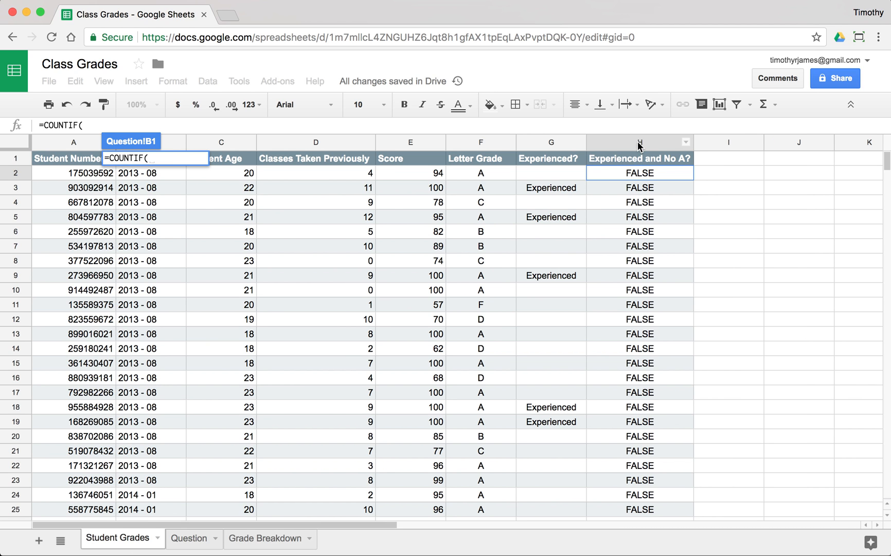
left_click(640, 142)
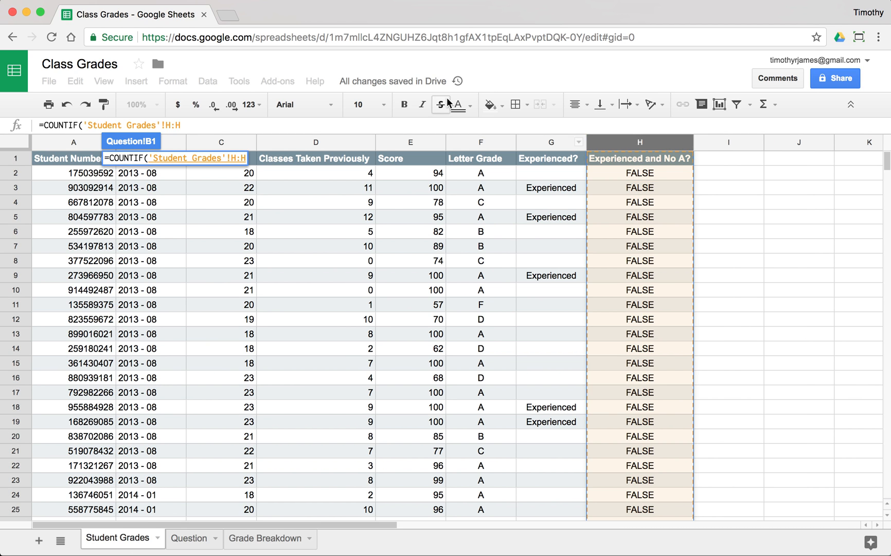
left_click(440, 104)
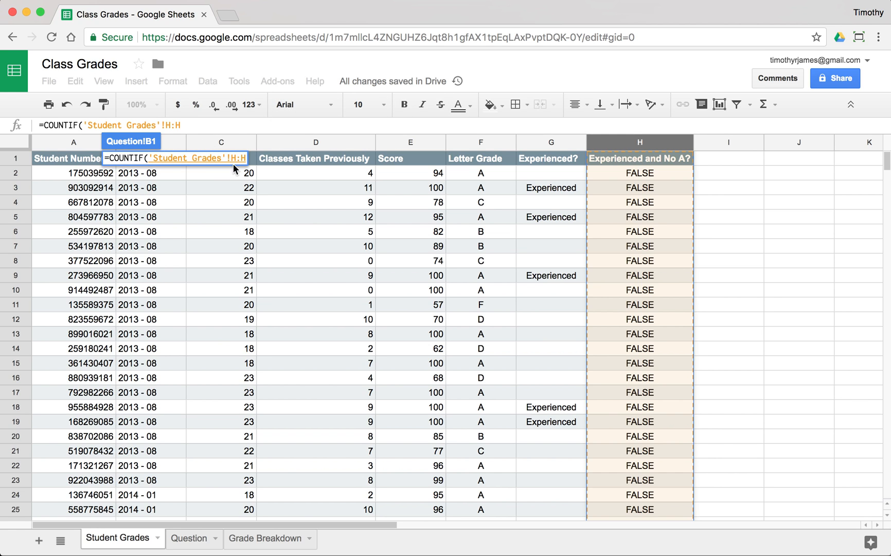
left_click(187, 537)
type(",TRUE)")
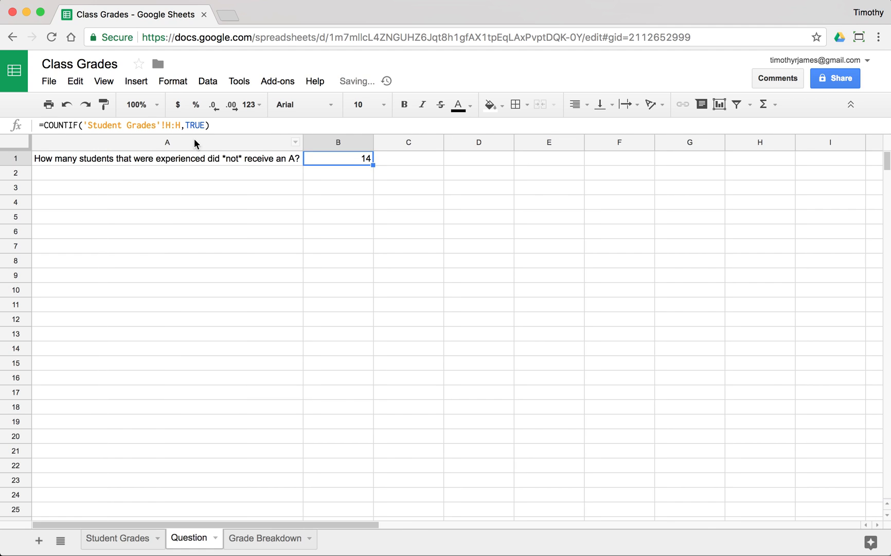
mouse_move(313, 144)
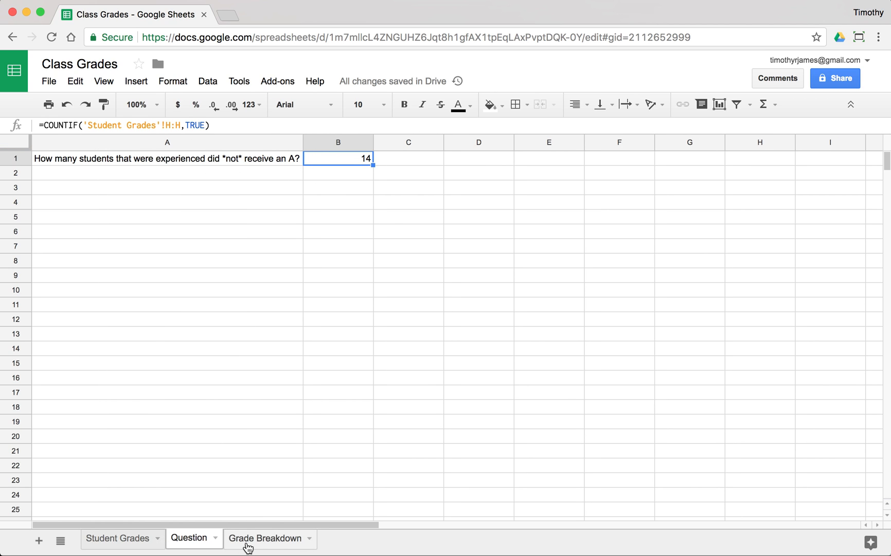
left_click(118, 537)
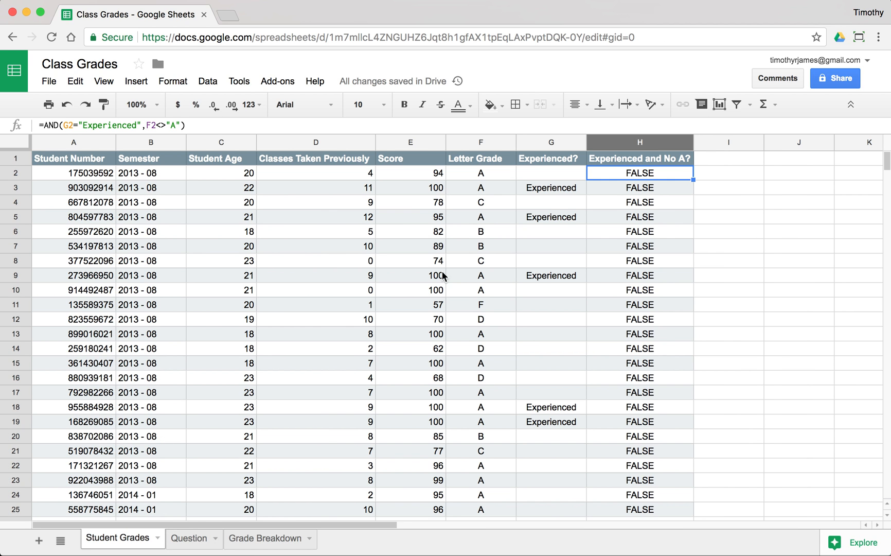
mouse_move(644, 196)
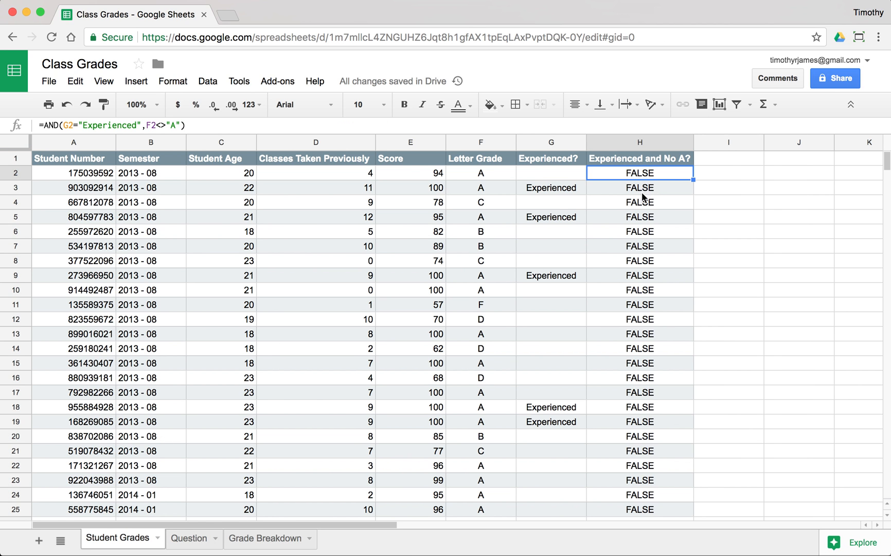
mouse_move(648, 235)
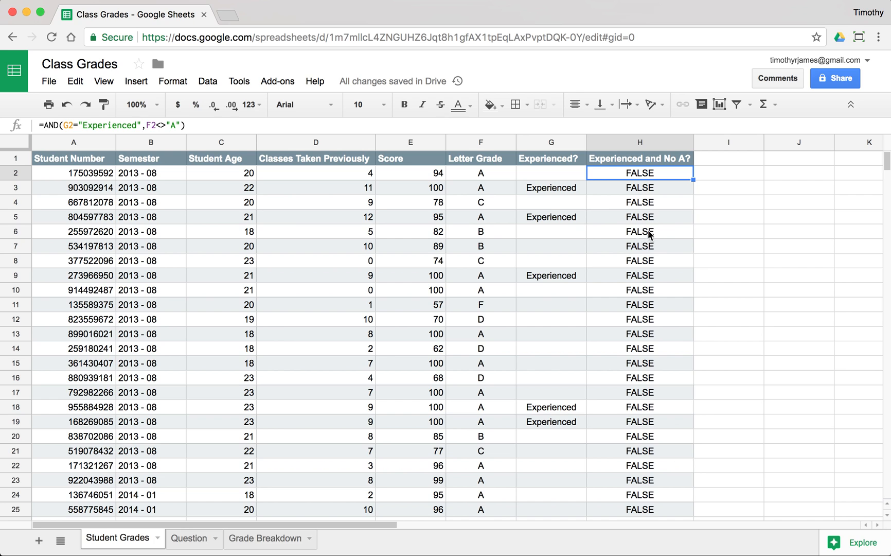
mouse_move(625, 290)
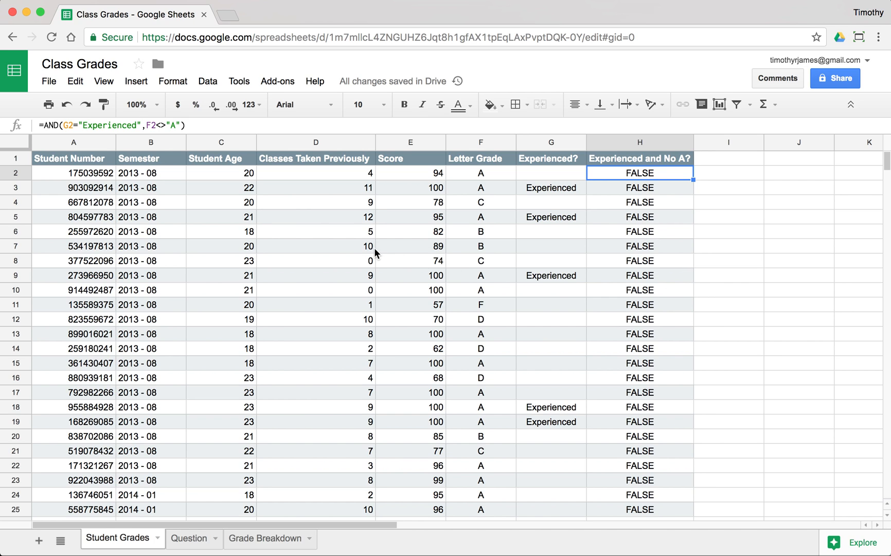
mouse_move(442, 226)
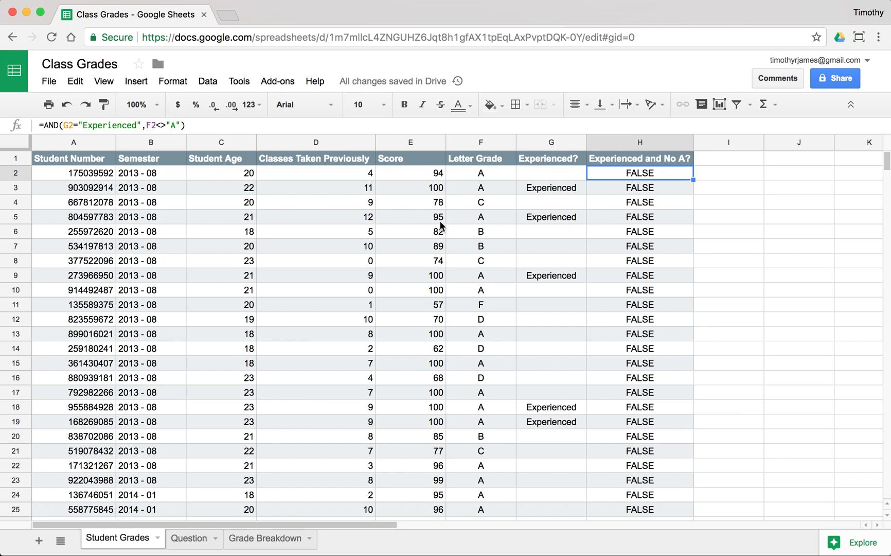
mouse_move(173, 180)
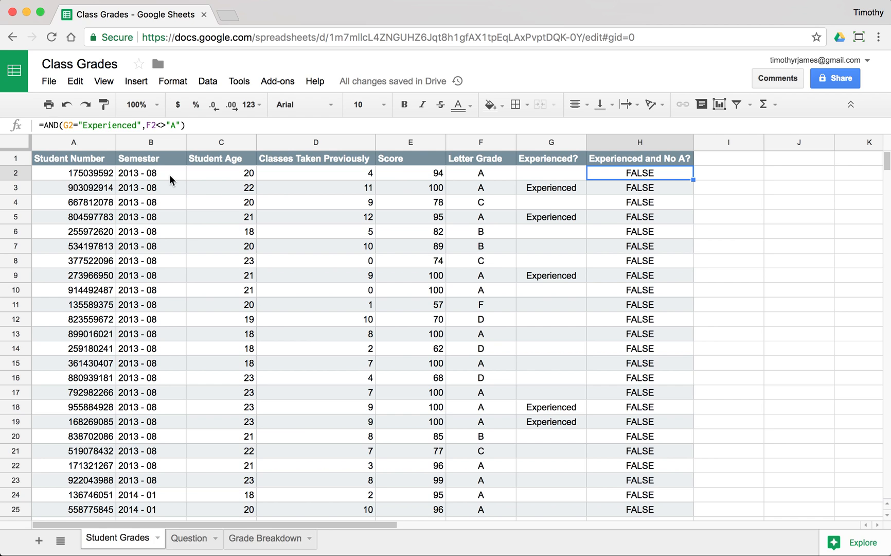
Step: Inspect the semester value in B2, then add a new blank sheet
left_click(150, 172)
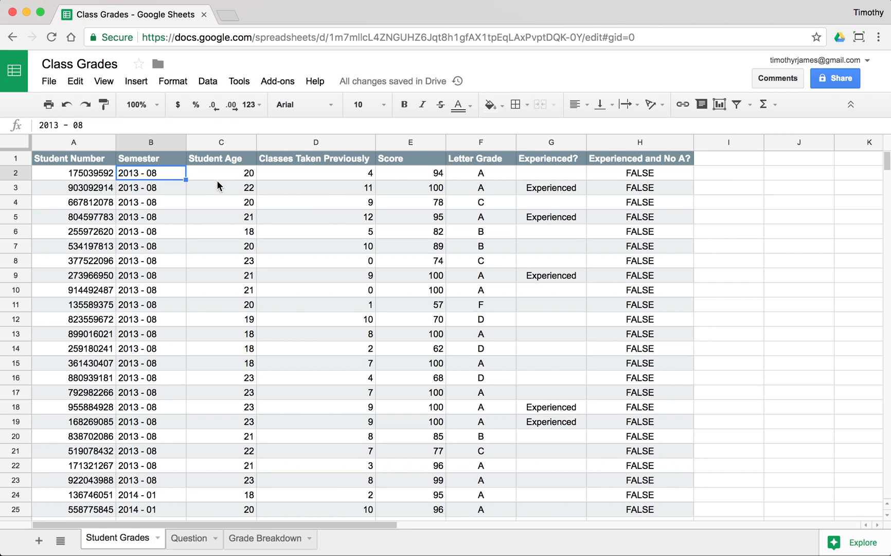
mouse_move(249, 428)
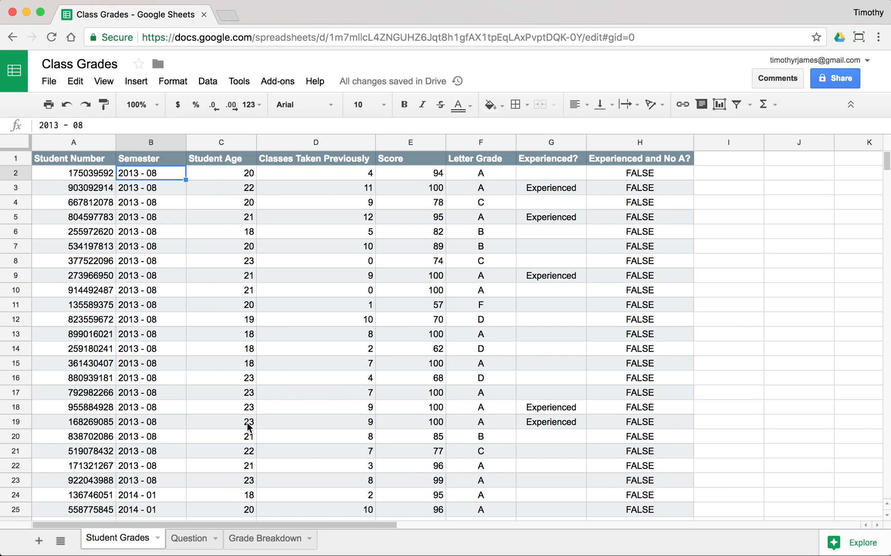
mouse_move(303, 321)
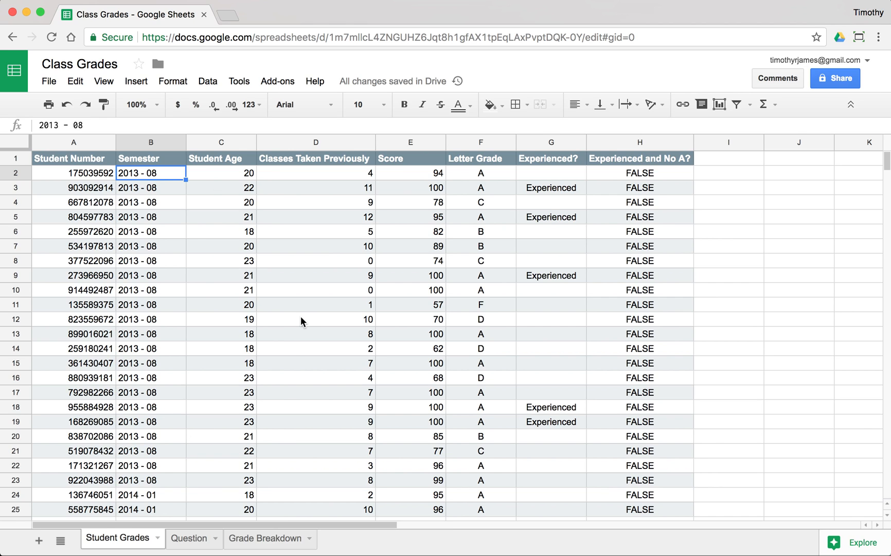
mouse_move(38, 540)
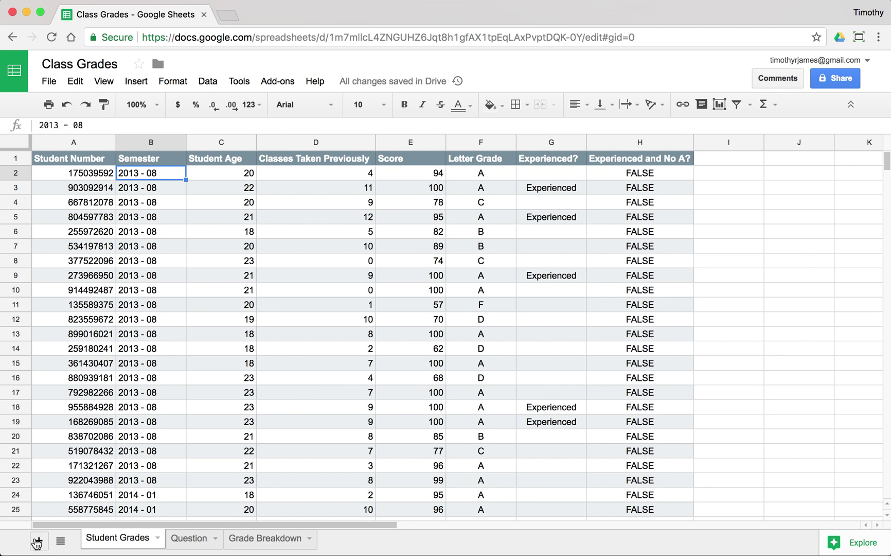
left_click(37, 540)
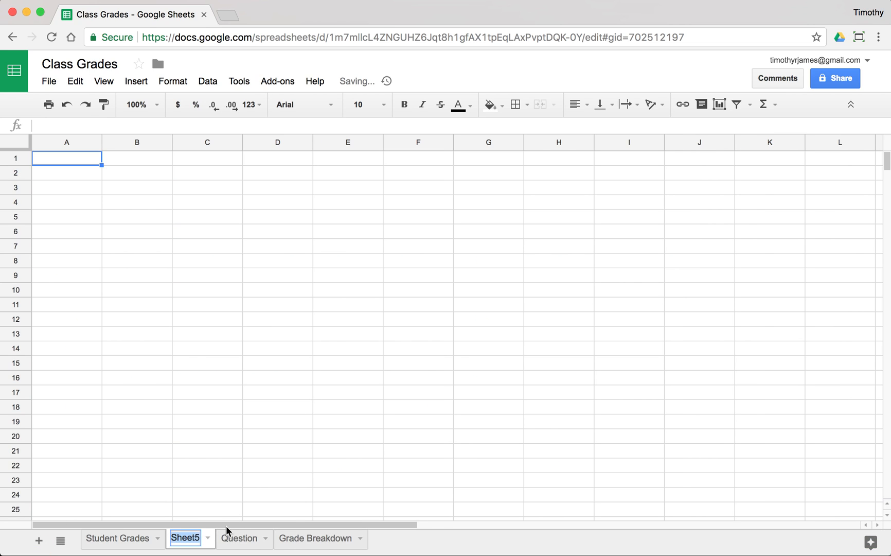
Step: Name the sheet Grades by Semester and list semesters with =SORT(UNIQUE('Student Grades'!B2:B339)) in A1
type("Grades by")
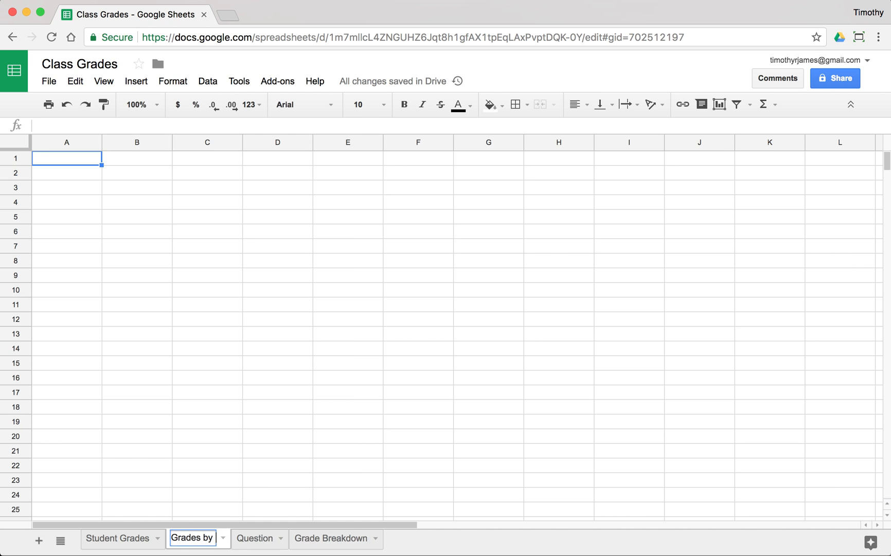
type("Semester")
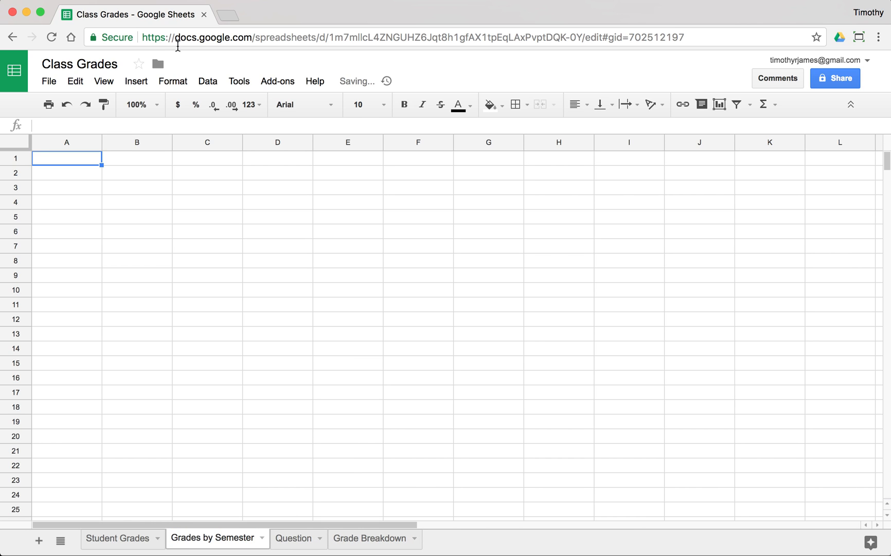
type("=SORT(UNIQUE(")
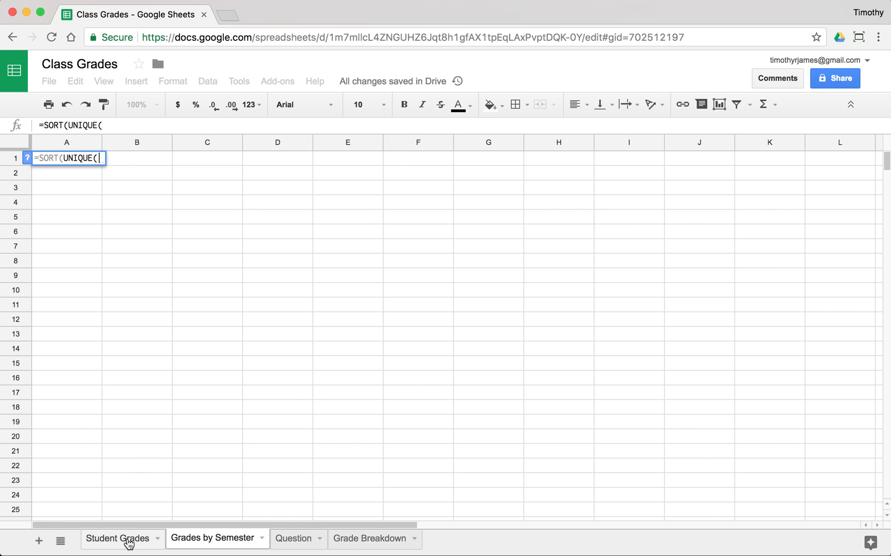
left_click(121, 537)
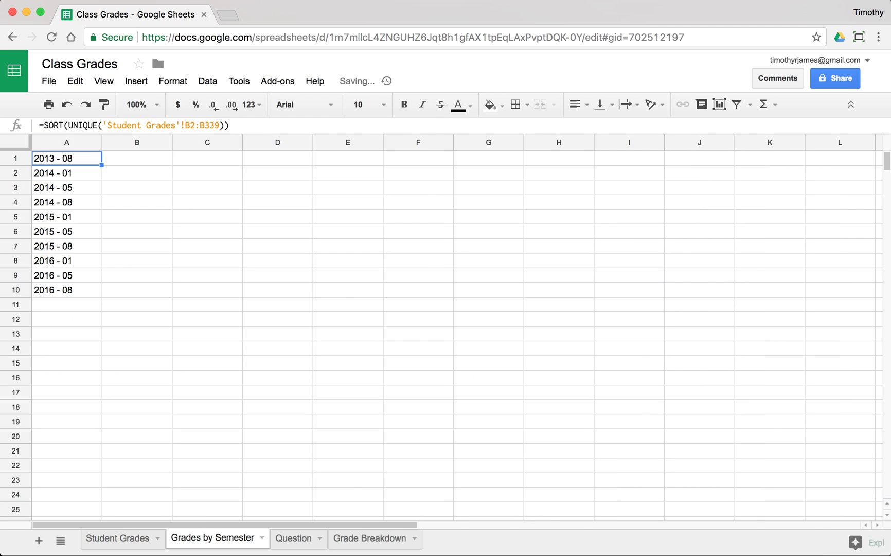
left_click(135, 158)
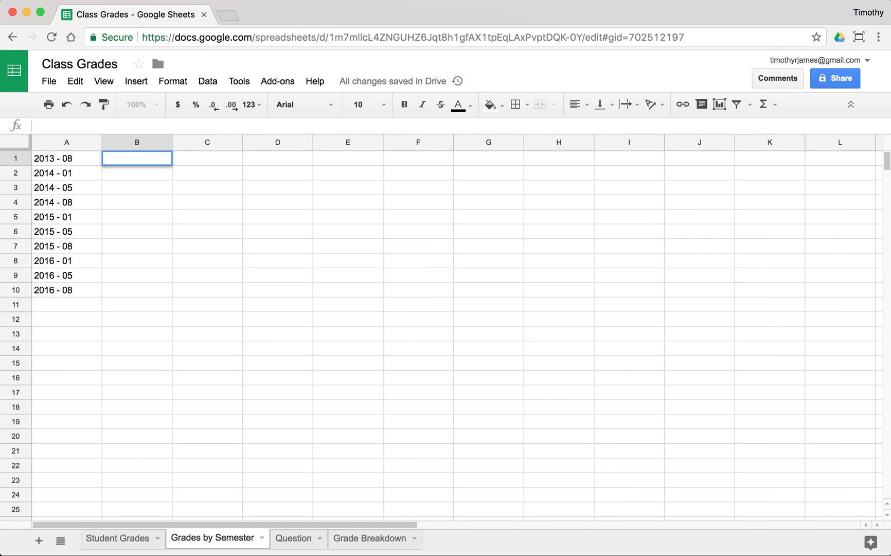
mouse_move(211, 184)
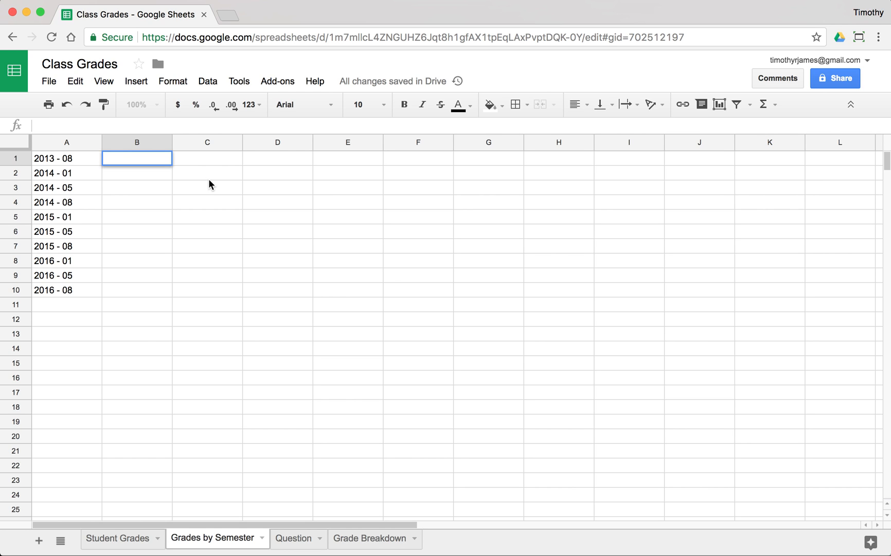
Step: Enter =SUMIF('Student Grades'!E:E,A1) in B1, which returns 0 for the 2013 - 08 semester
type("=SU")
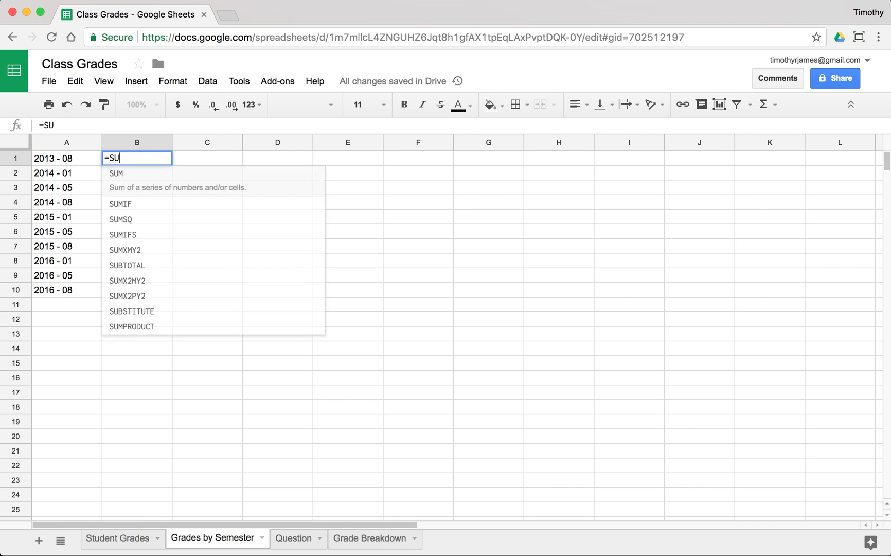
left_click(120, 204)
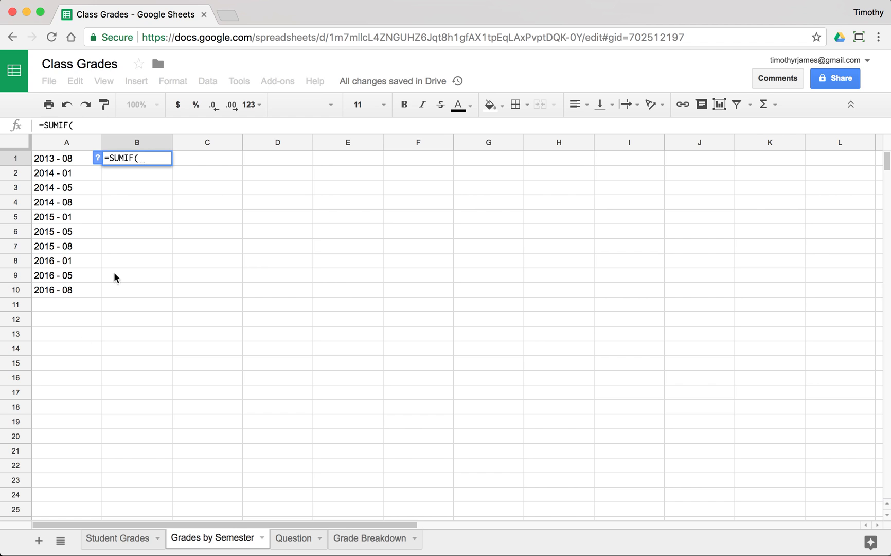
left_click(118, 537)
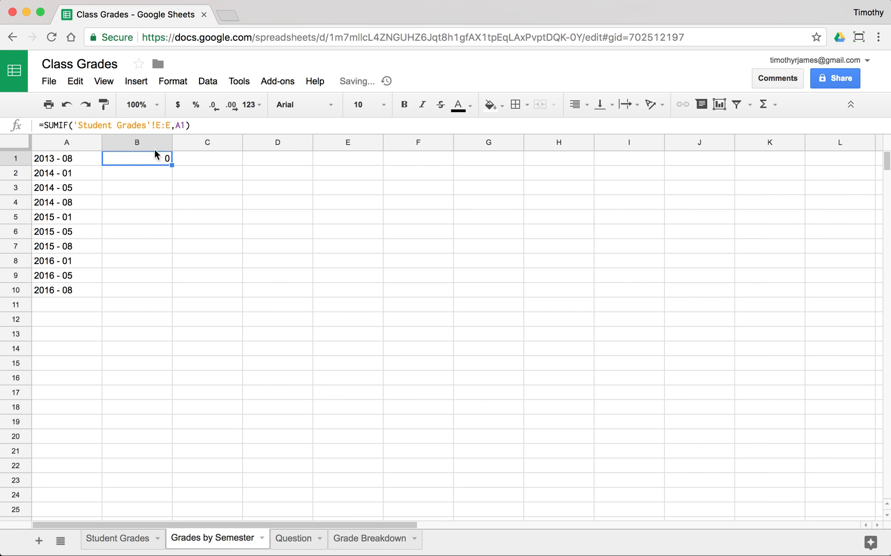
left_click(66, 157)
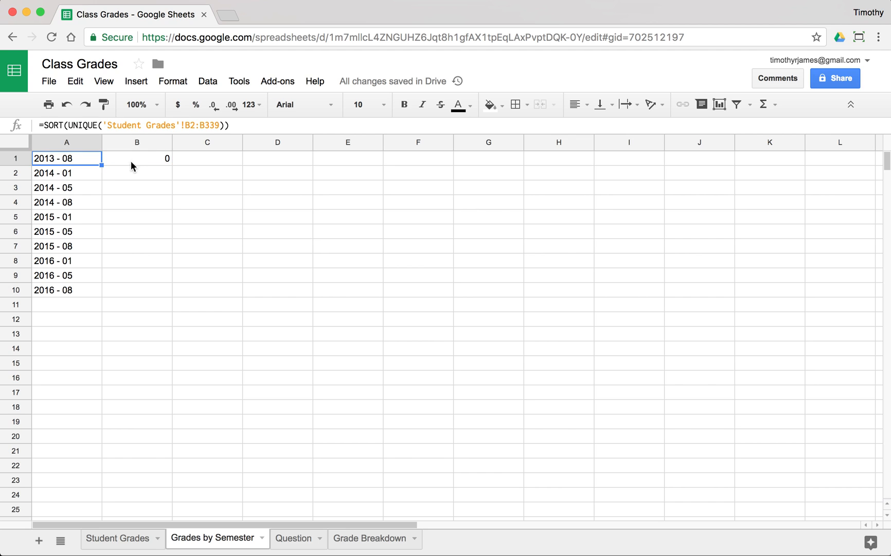
mouse_move(156, 164)
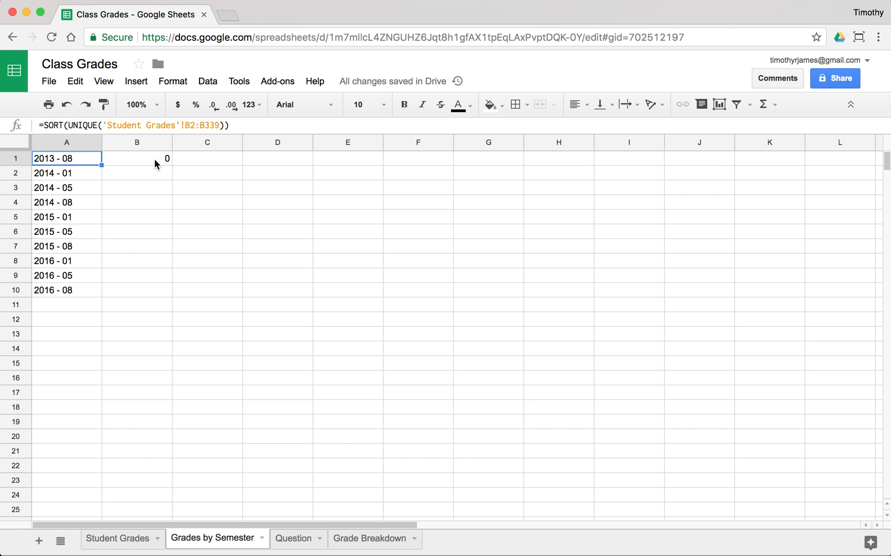
mouse_move(128, 160)
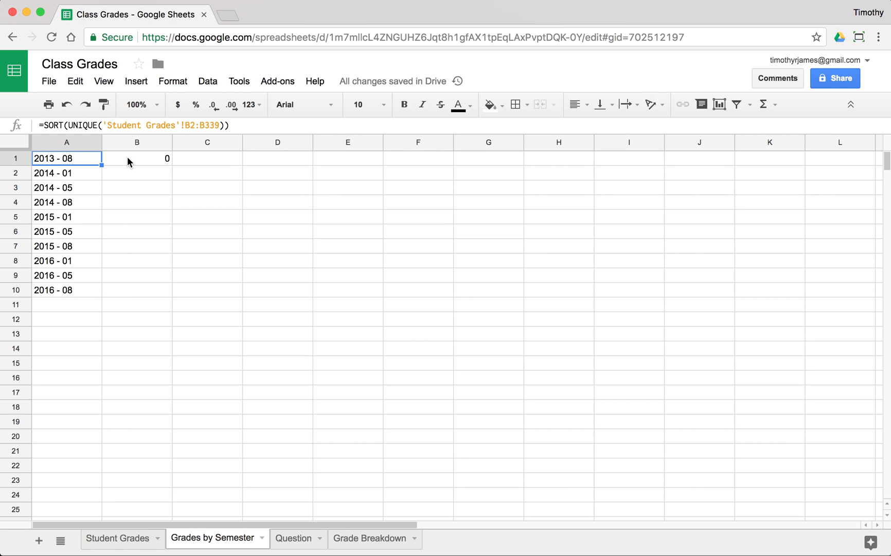
left_click(136, 158)
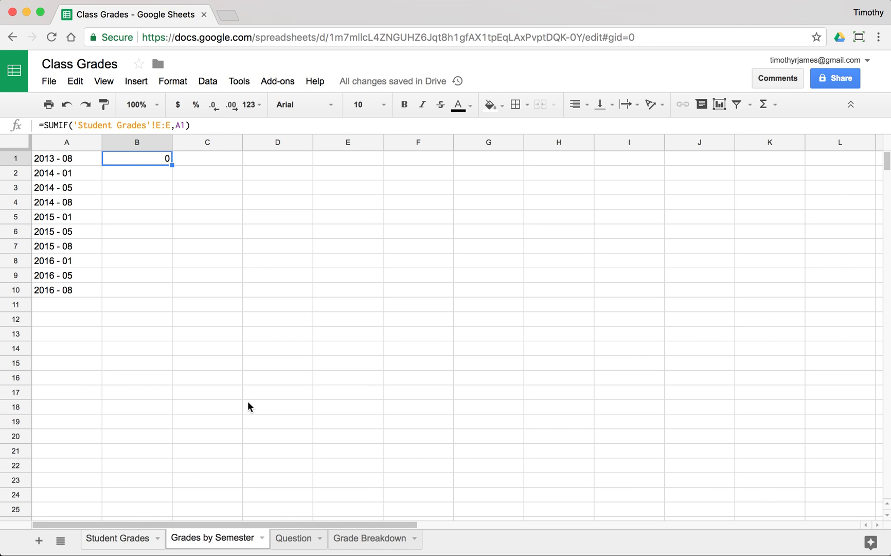
left_click(117, 537)
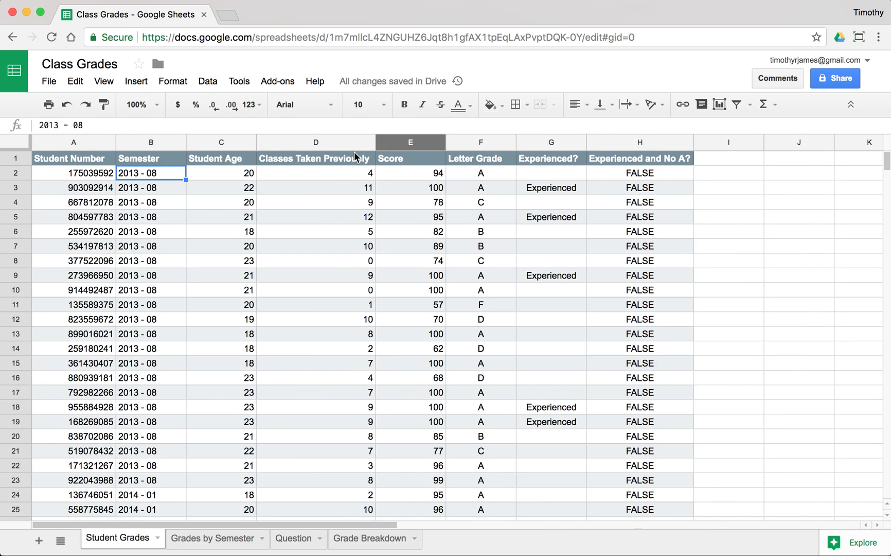
Step: Check the first Score value and the whole Semester column on Student Grades
left_click(411, 173)
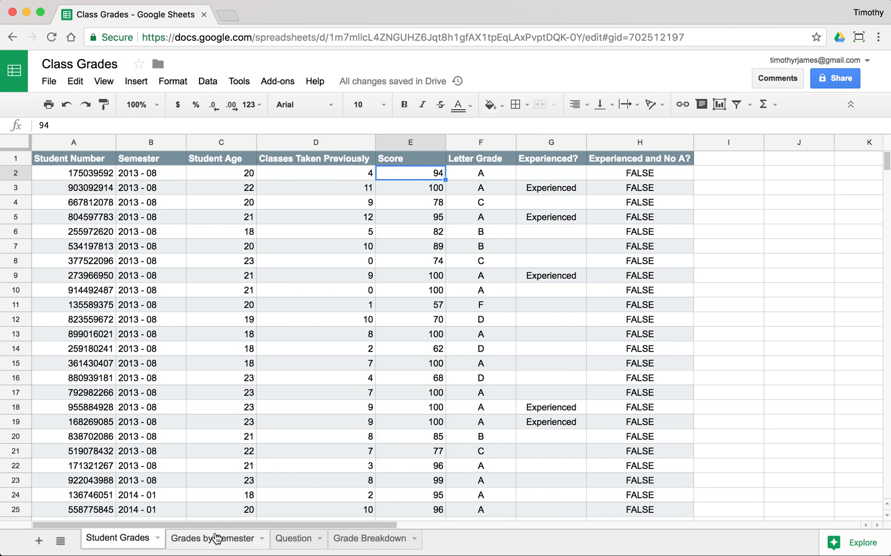
left_click(209, 537)
type("=SUMIF(")
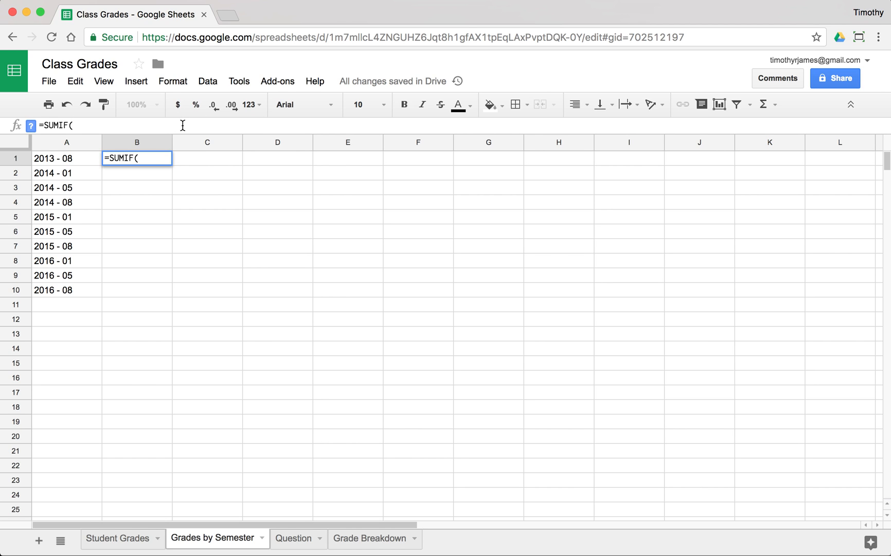
left_click(117, 538)
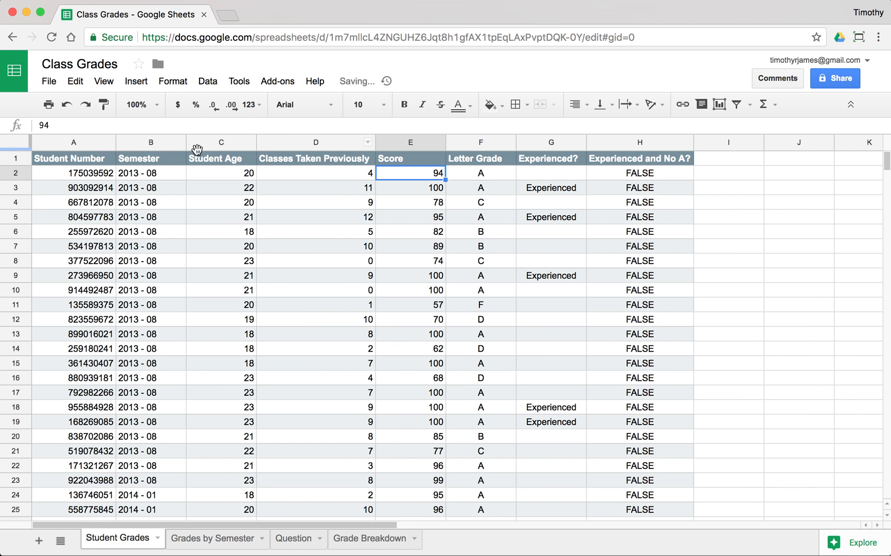
left_click(151, 142)
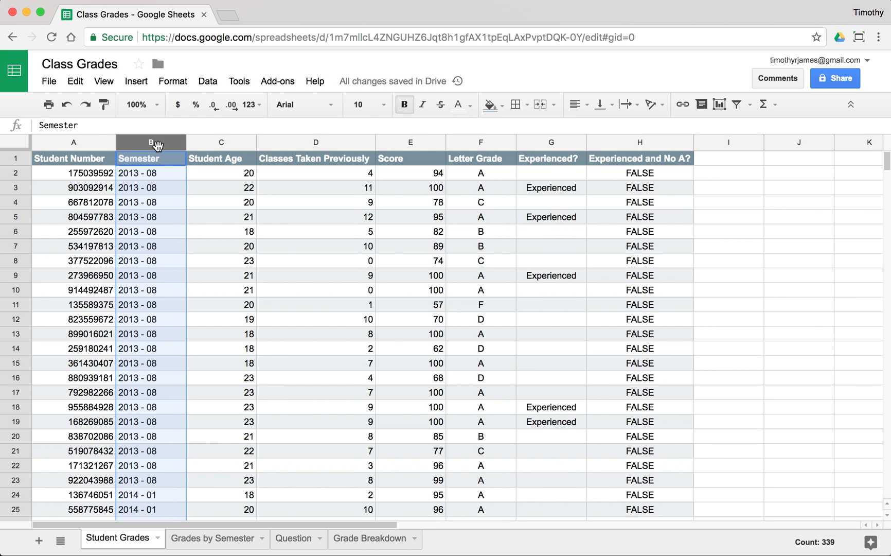
left_click(214, 537)
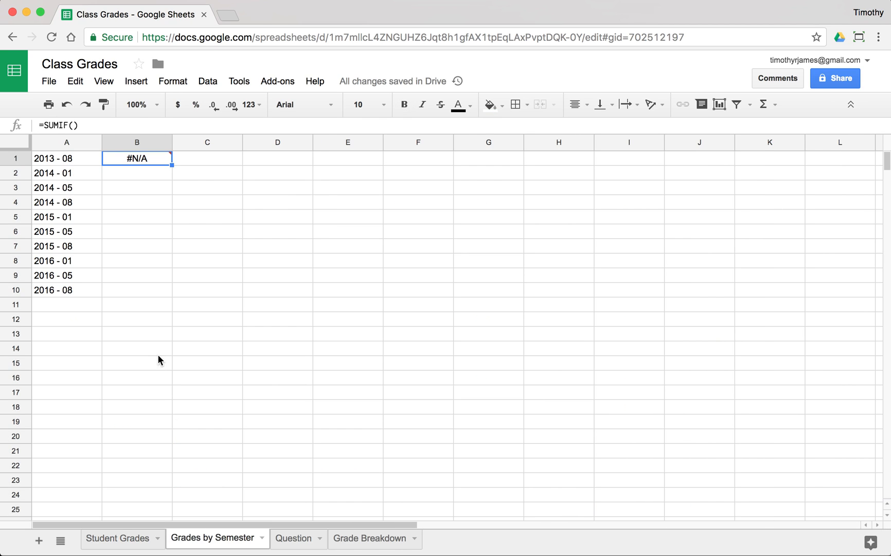
Step: Correct B1 to =SUMIF('Student Grades'!B:B,A1,'Student Grades'!E:E), returning 1926
double_click(136, 157)
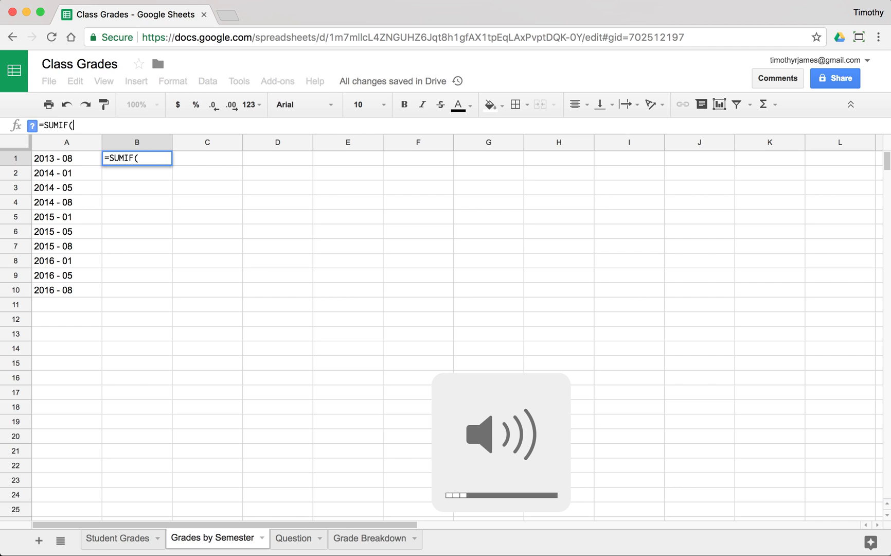
left_click(118, 537)
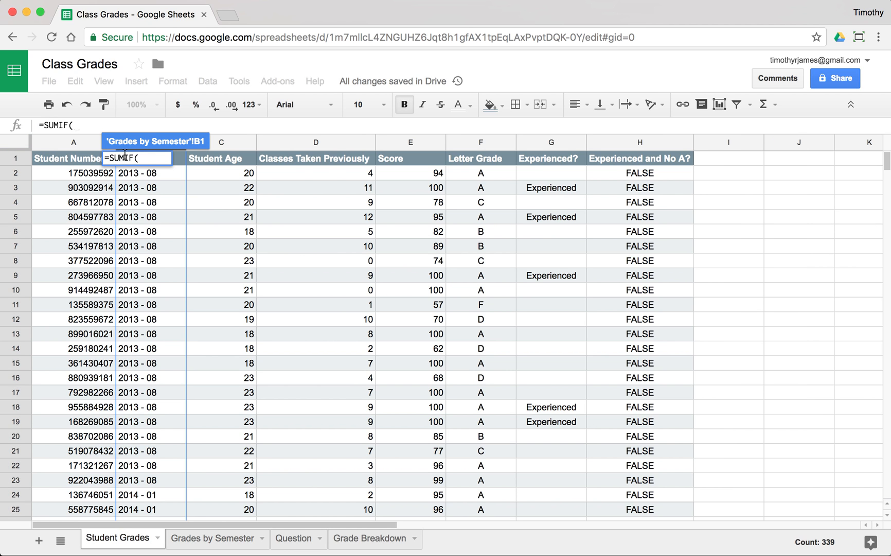
mouse_move(178, 149)
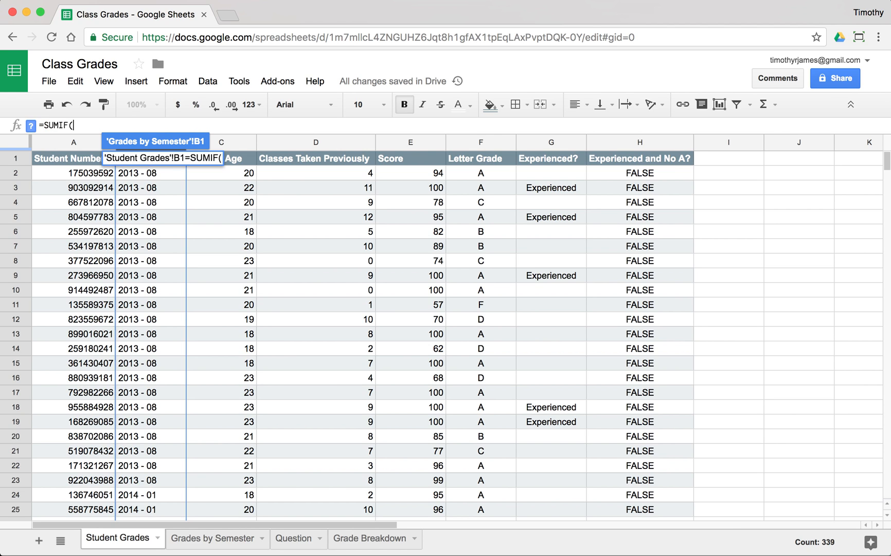
type("'Student Grades'!B1,A1")
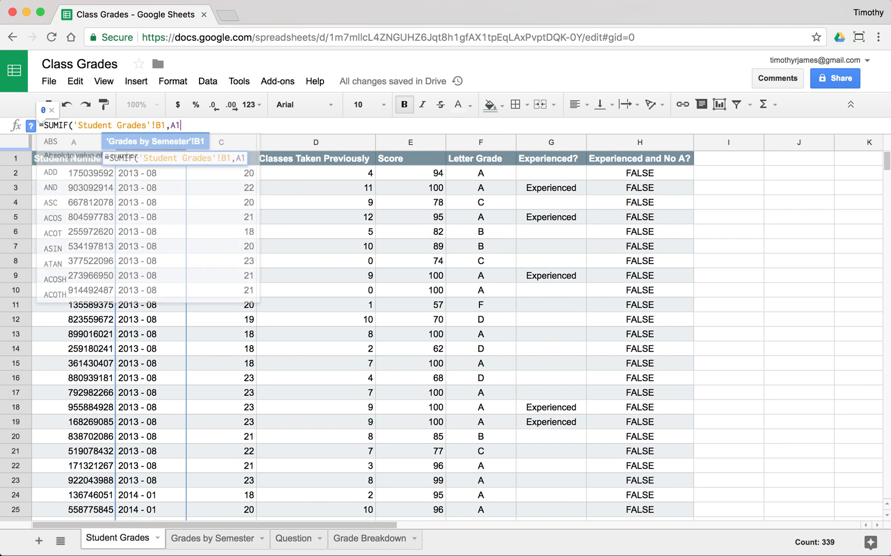
left_click(411, 142)
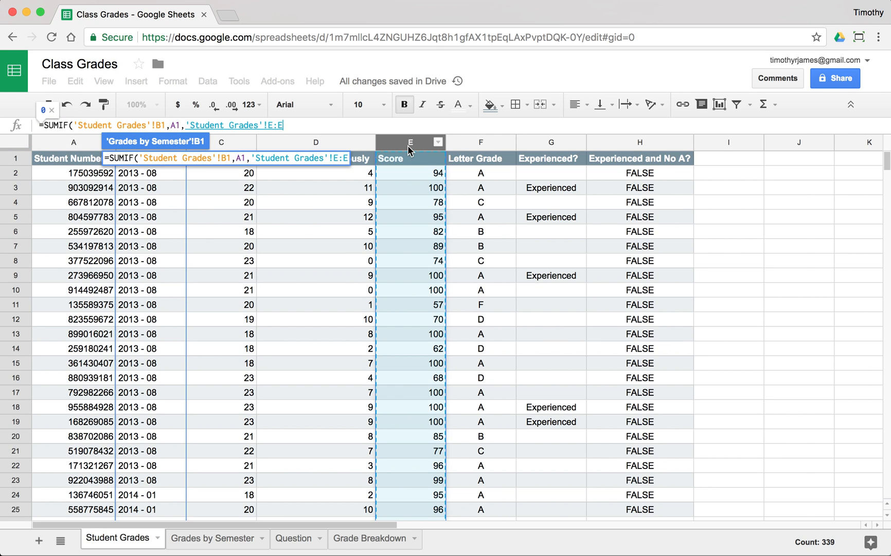
left_click(210, 537)
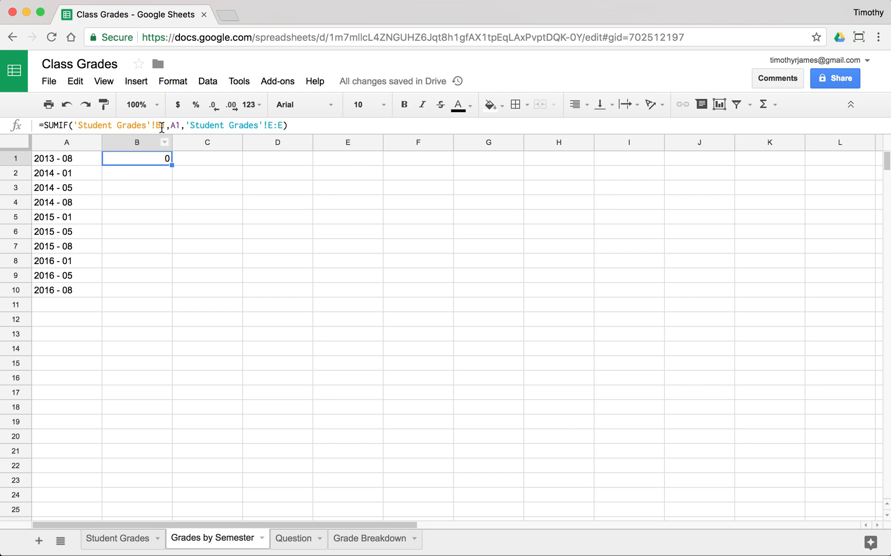
double_click(136, 157)
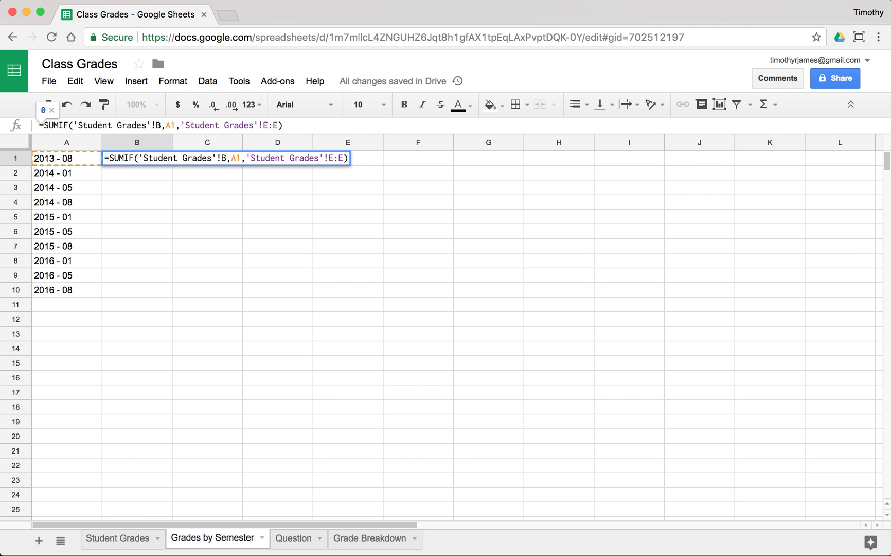
key("Enter")
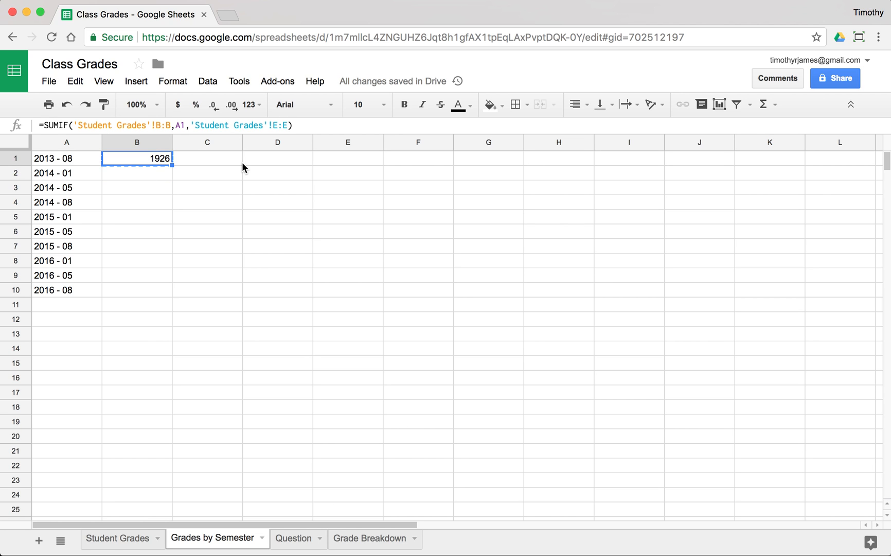
mouse_move(344, 130)
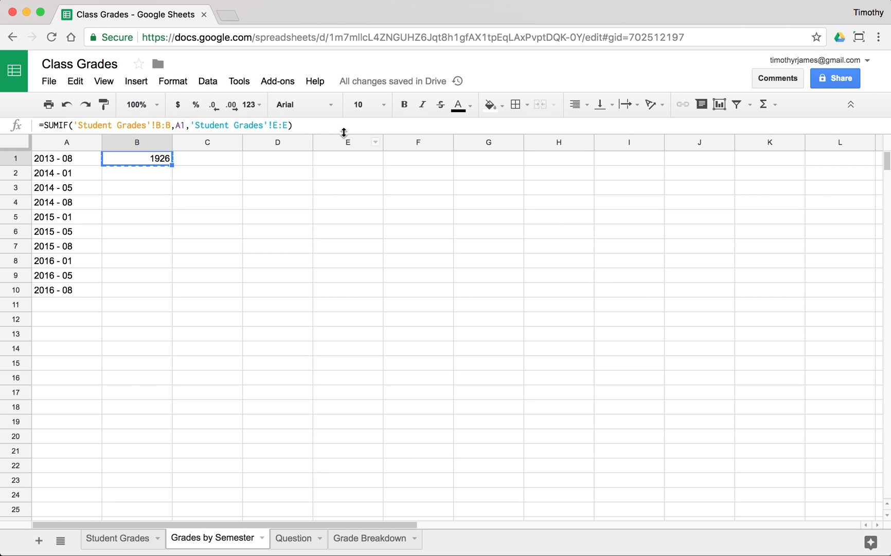
Step: Divide B1 by COUNTIF('Student Grades'!B:B,A1) to get the 87.55 average for 2013 - 08
double_click(136, 158)
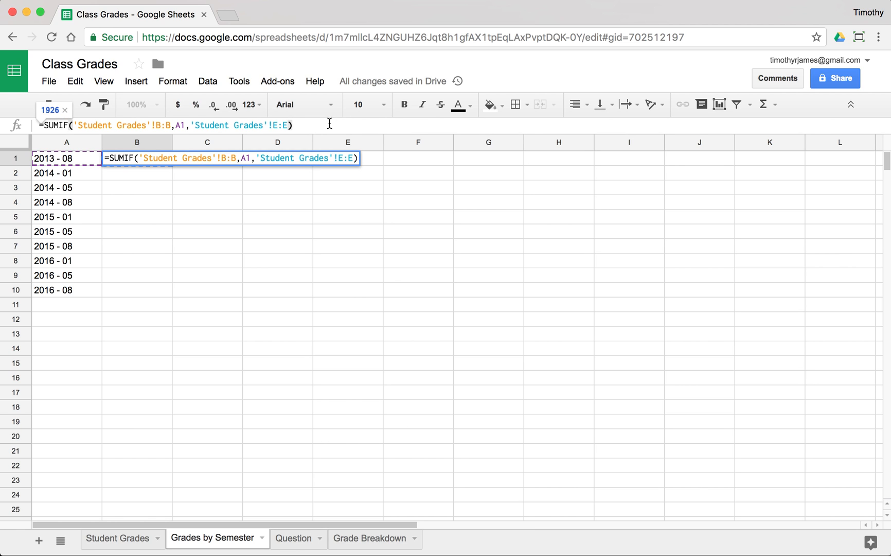
type("/COUNTIF(")
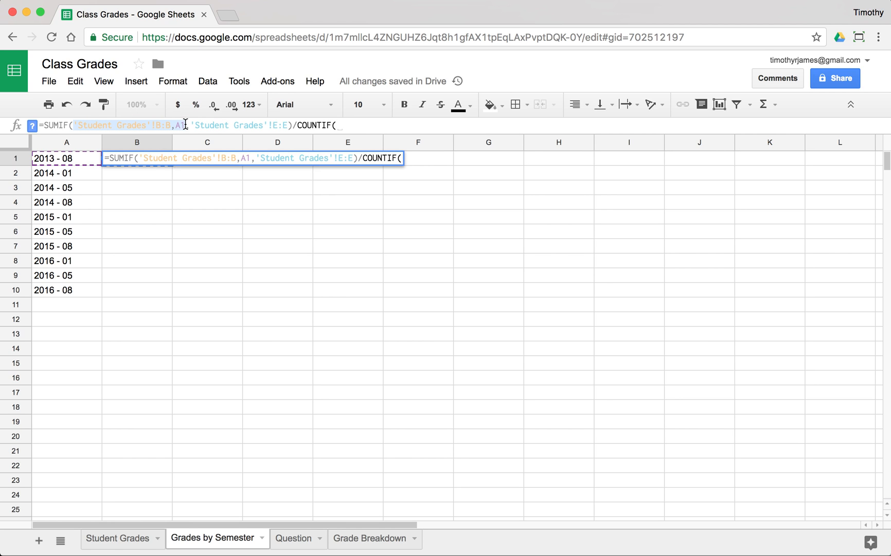
type("'Student Grades'!B:B,A1")
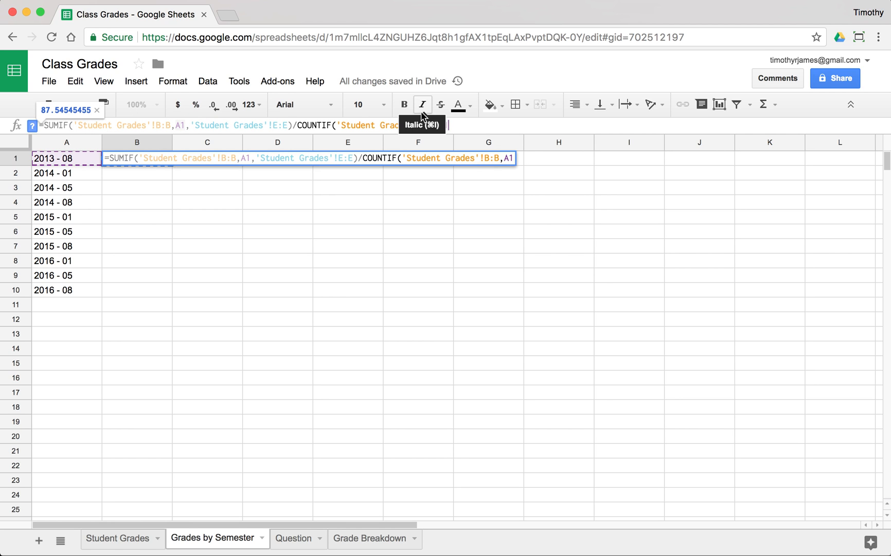
key("Enter")
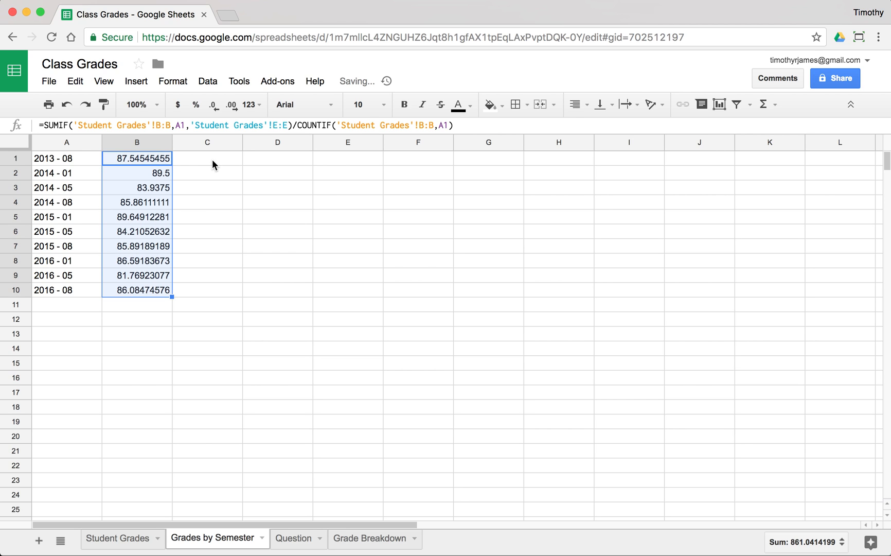
left_click(206, 158)
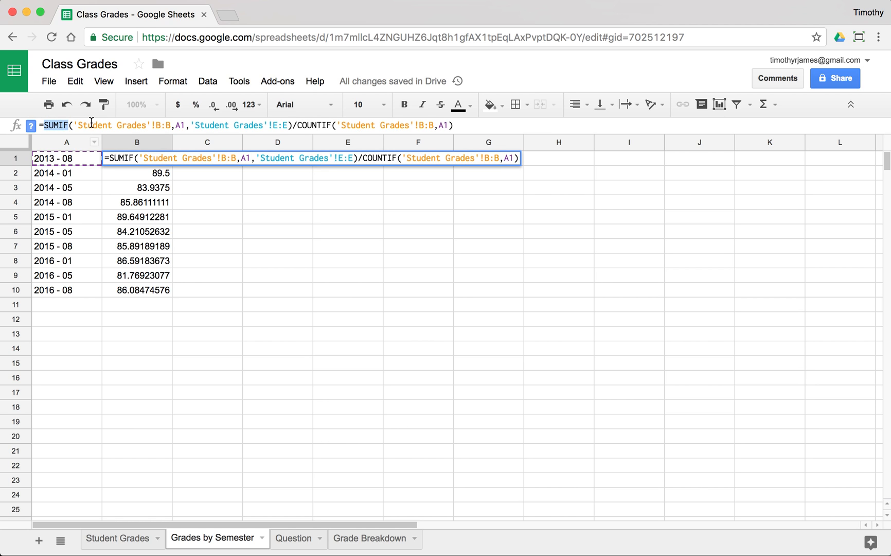
Step: Replace B1 with =AVERAGEIF('Student Grades'!B:B,A1,'Student Grades'!E:E) and fill it down to B10
type("AVEWR")
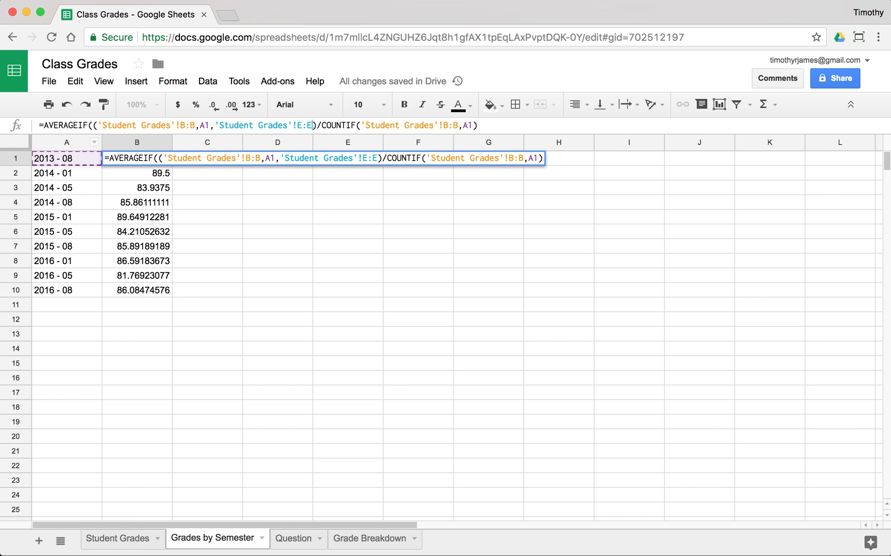
key("Enter")
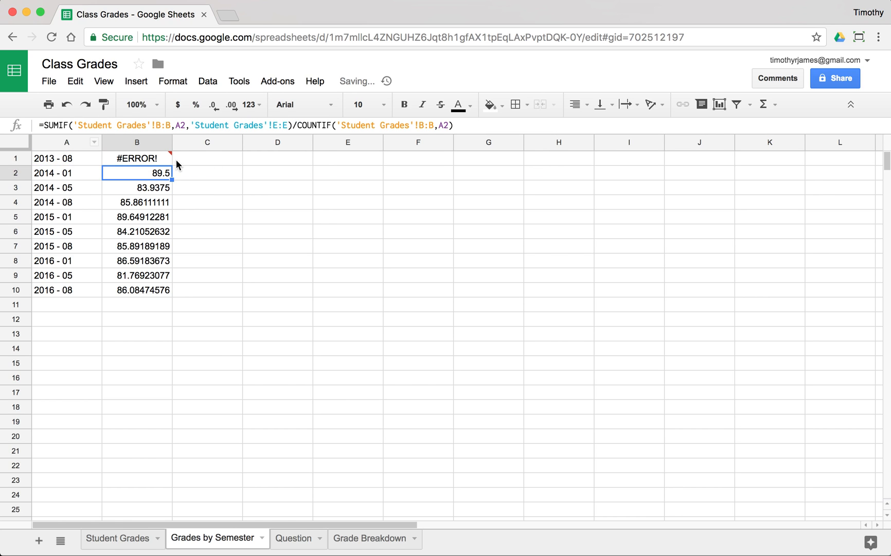
left_click(136, 157)
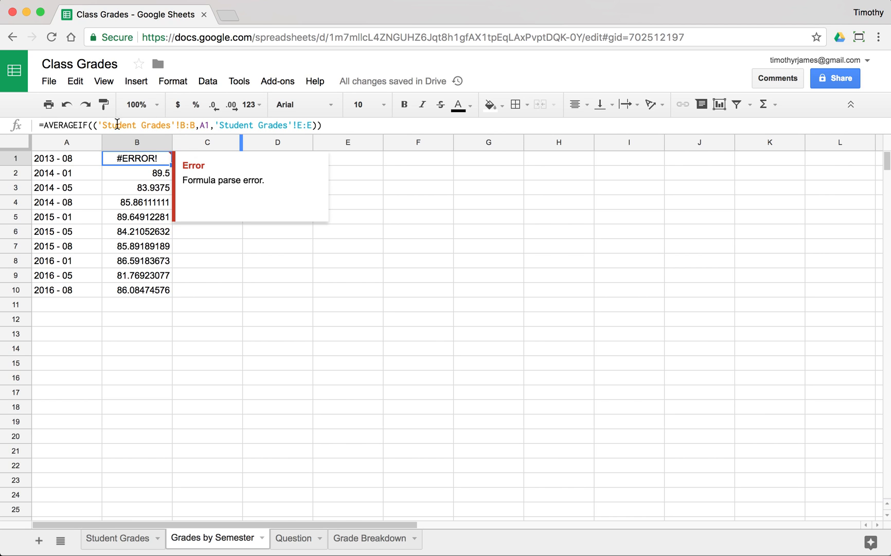
double_click(136, 158)
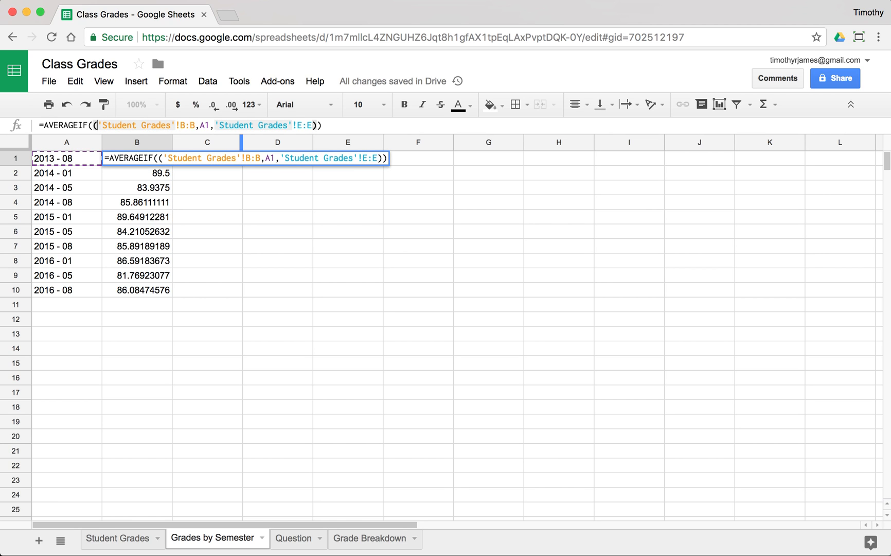
key("Enter")
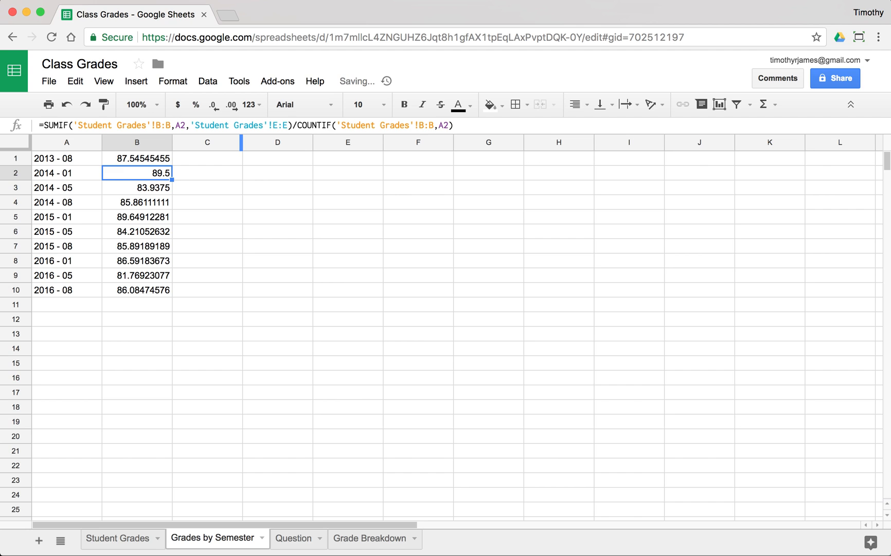
left_click_drag(137, 157, 137, 291)
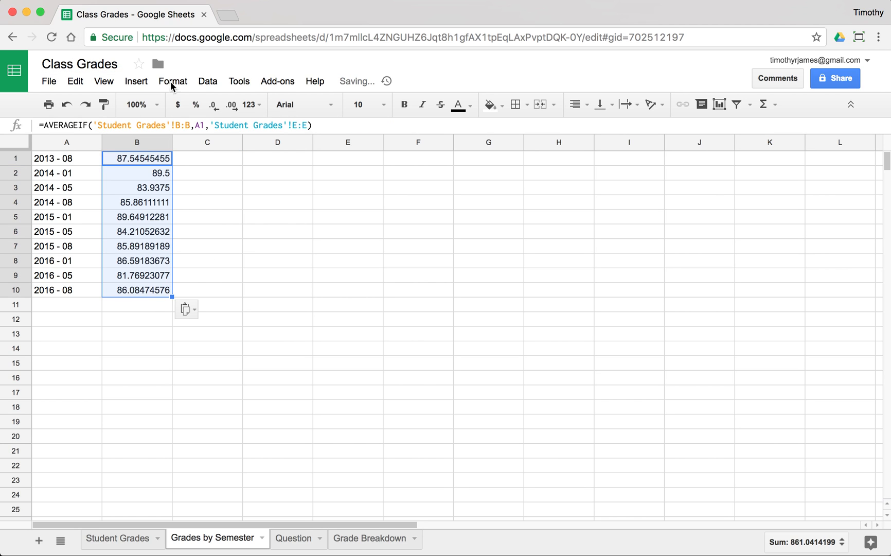
Step: Decrease decimals so the B1:B10 averages show two places, e.g. 89.50 for 2014 - 01
left_click(214, 104)
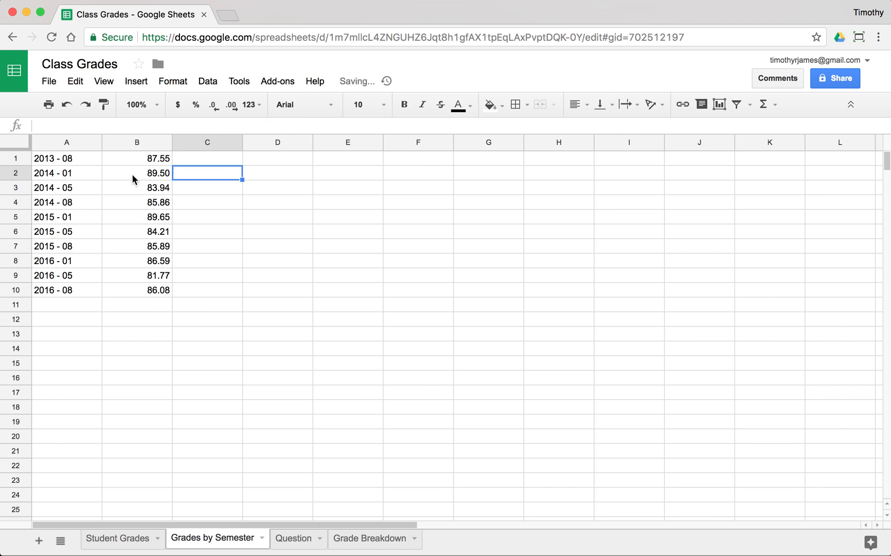
mouse_move(153, 184)
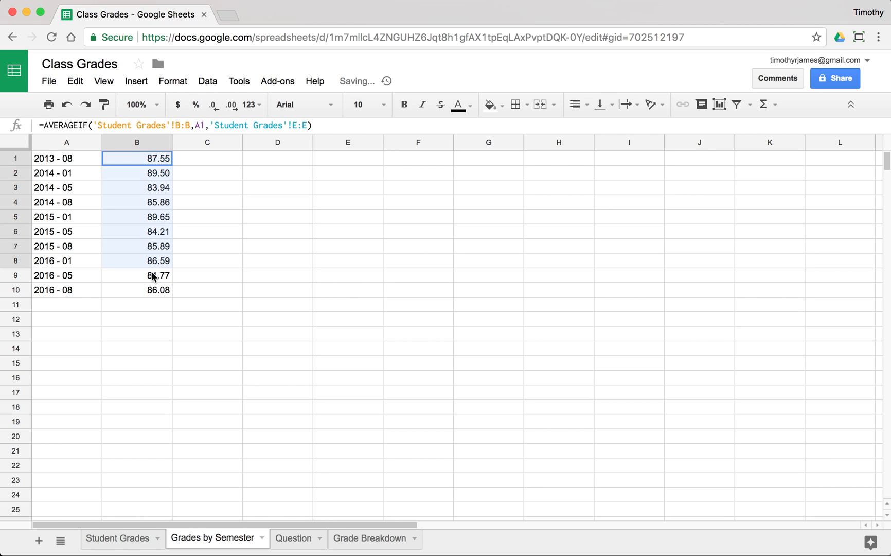
left_click_drag(137, 158, 136, 275)
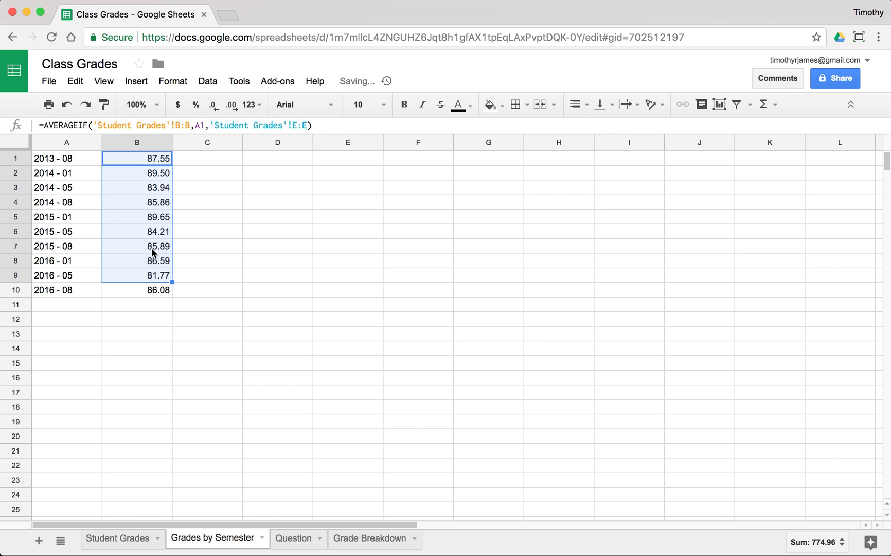
left_click(173, 80)
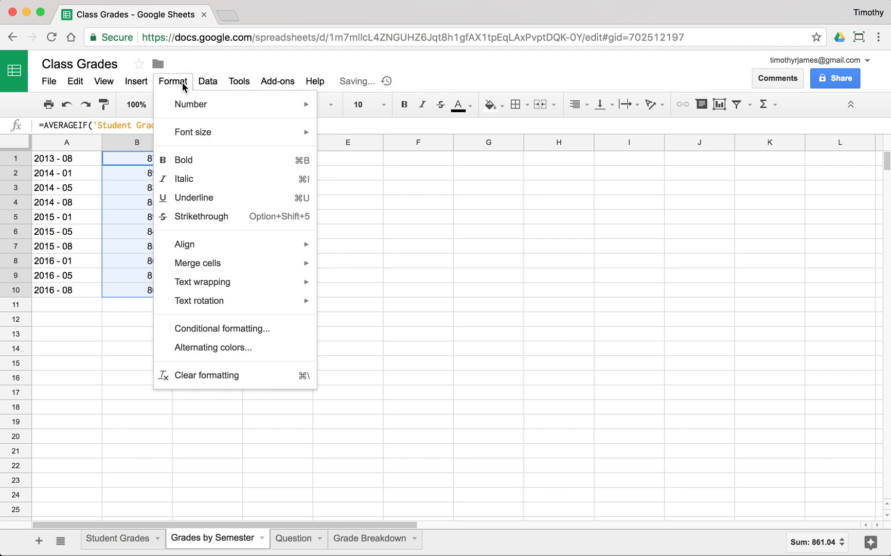
Step: Apply a conditional-formatting color scale with the red-white-green preset to B1:B10
left_click(222, 328)
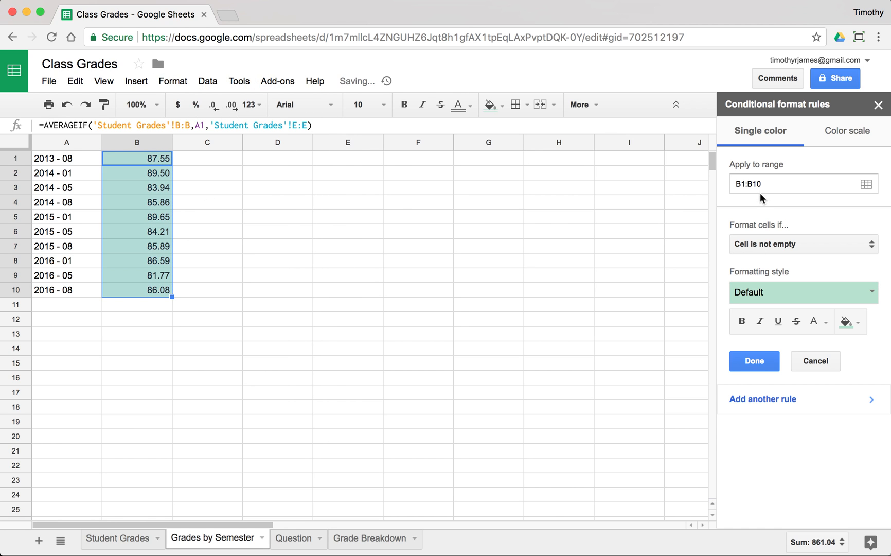
left_click(848, 130)
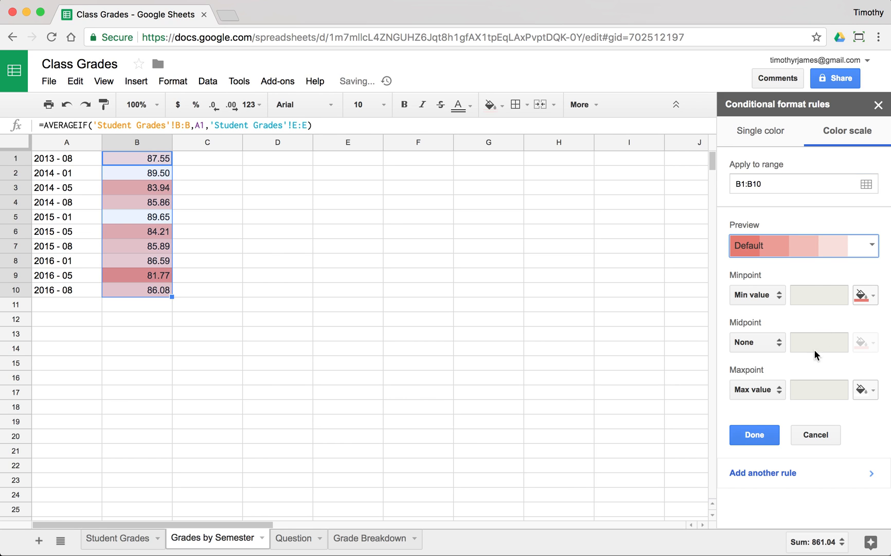
left_click(757, 342)
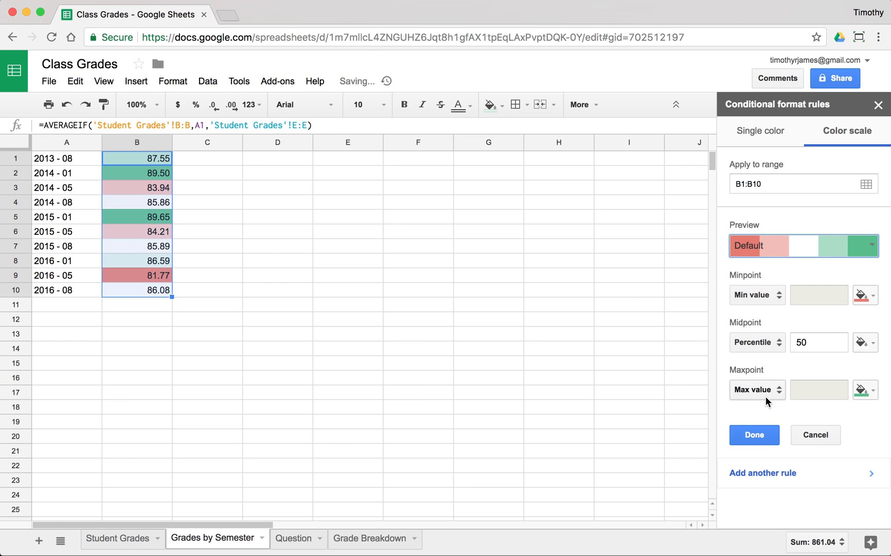
mouse_move(738, 444)
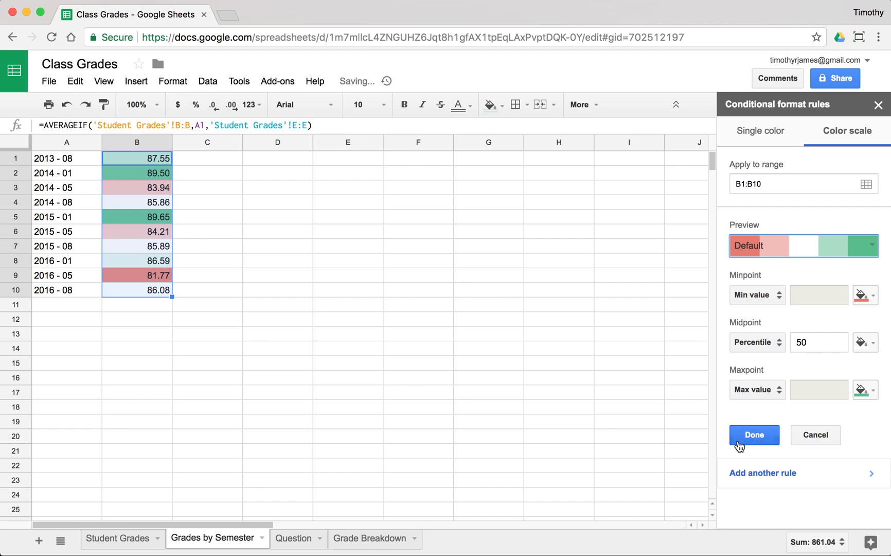
left_click(753, 435)
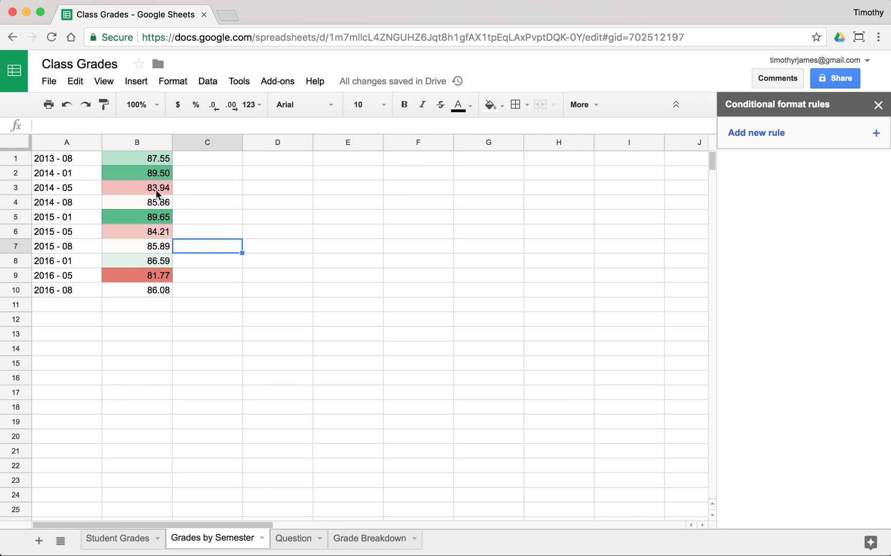
Step: Review the shaded averages, from reddest 81.77 in 2016 - 05 to greenest 89.65
left_click(66, 274)
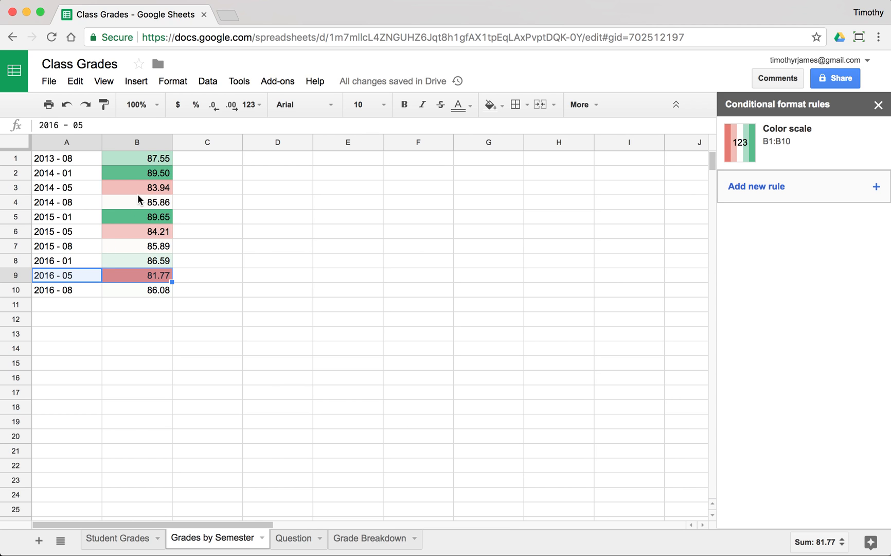
left_click(136, 172)
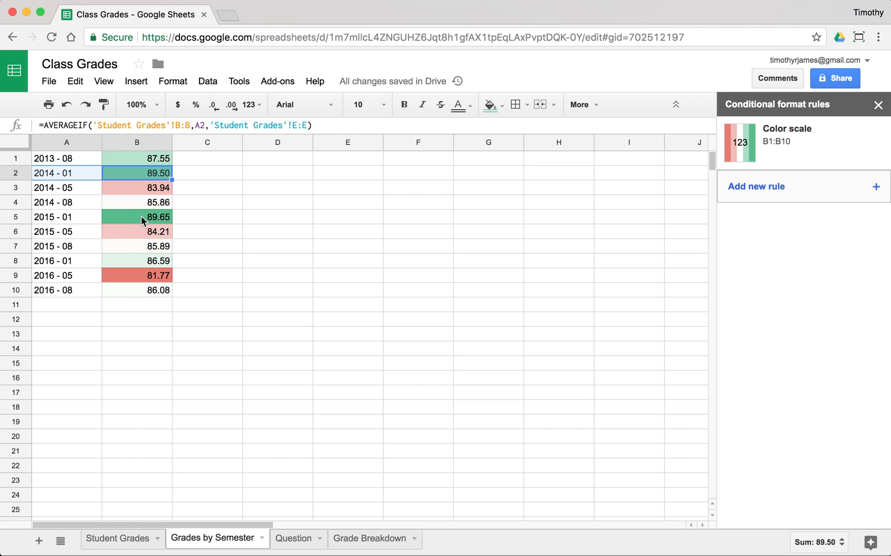
left_click(136, 216)
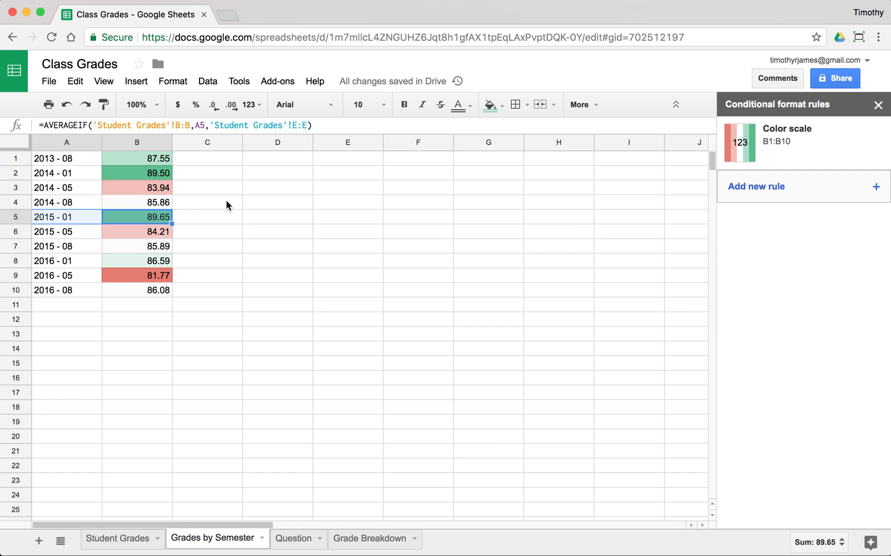
left_click(207, 201)
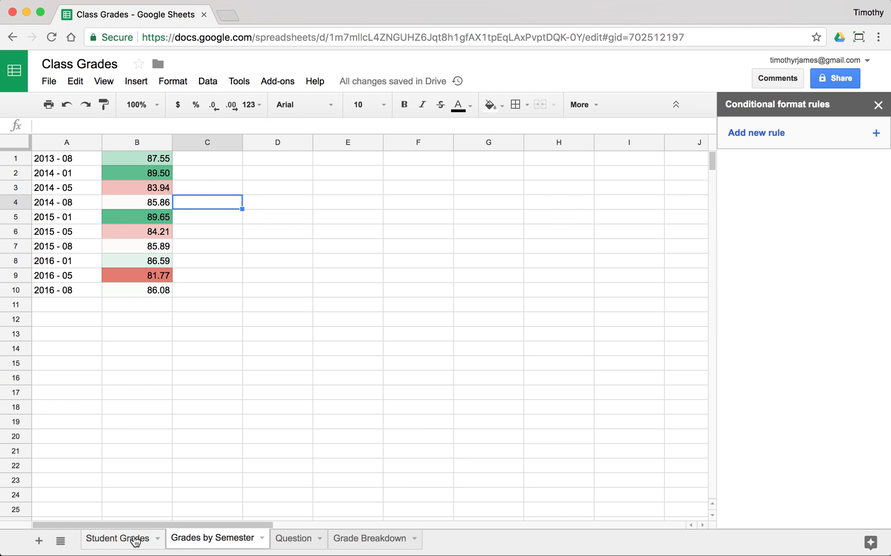
Step: Look over the Experienced? and Experienced and No A? formulas on Student Grades
left_click(117, 537)
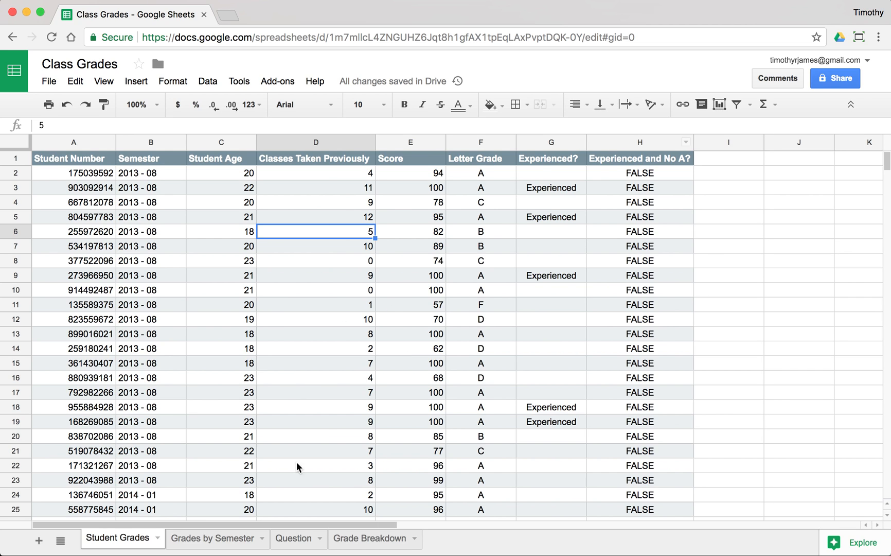
left_click(640, 202)
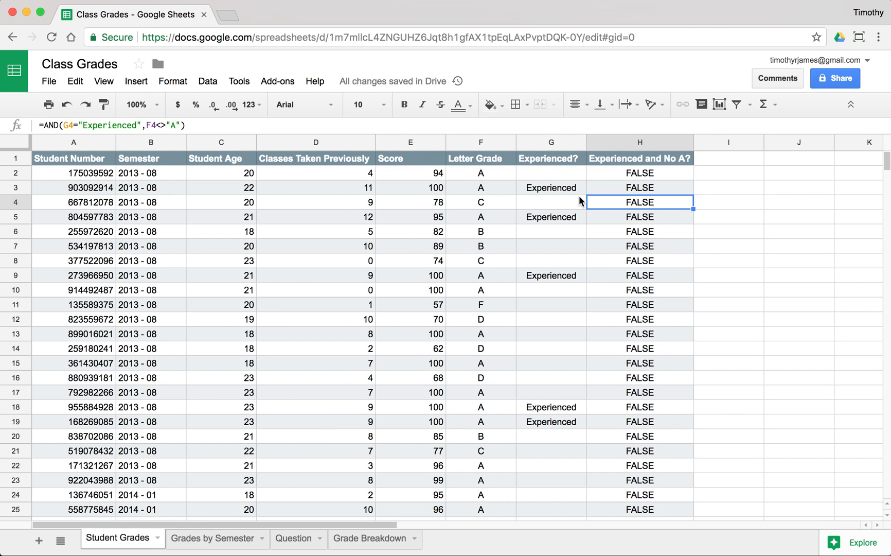
left_click(550, 187)
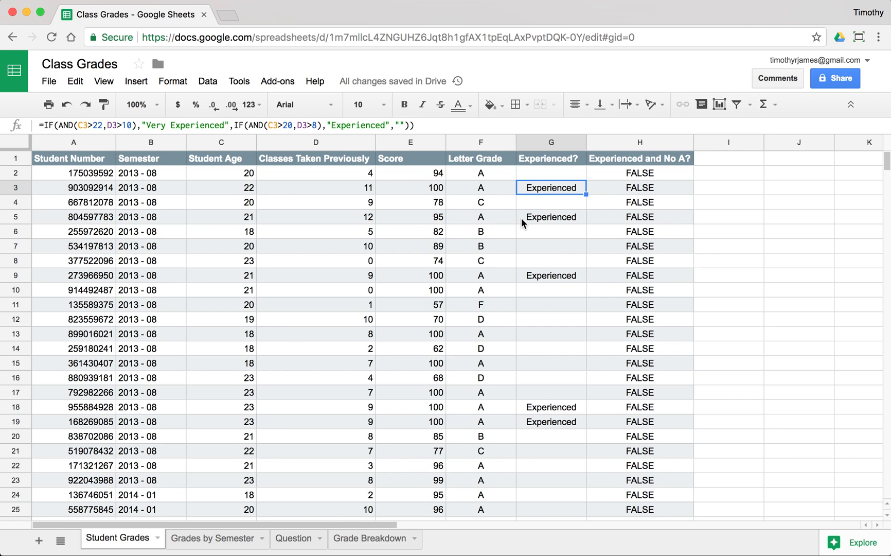
mouse_move(471, 252)
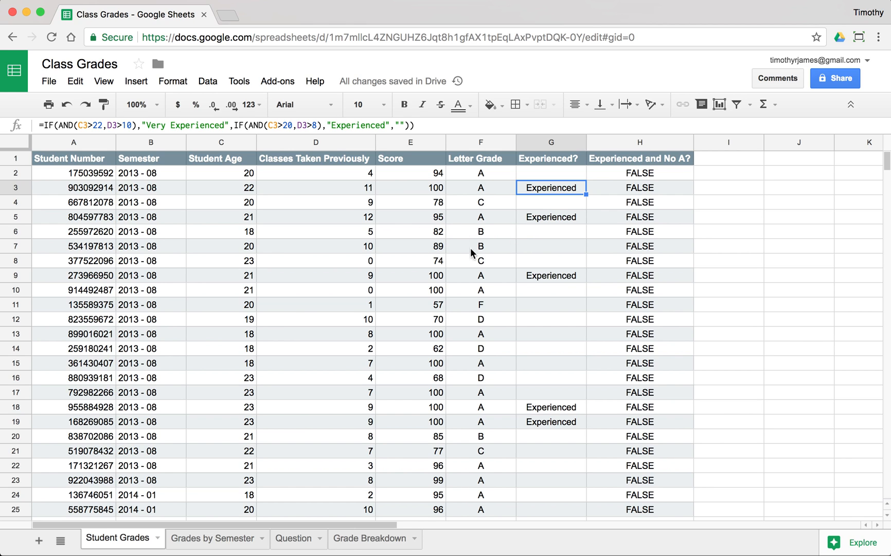
mouse_move(348, 364)
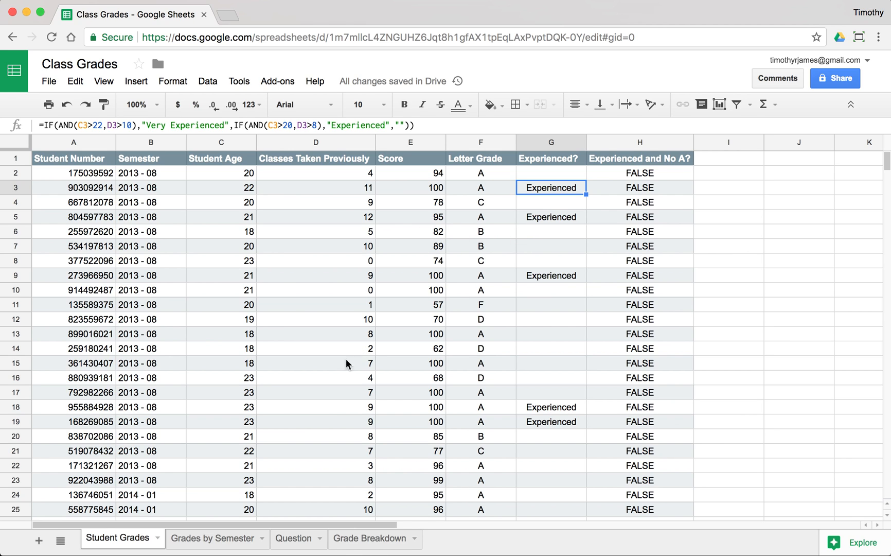
Step: Glance at the Question and Grade Breakdown sheets, then return to Student Grades G4
left_click(294, 537)
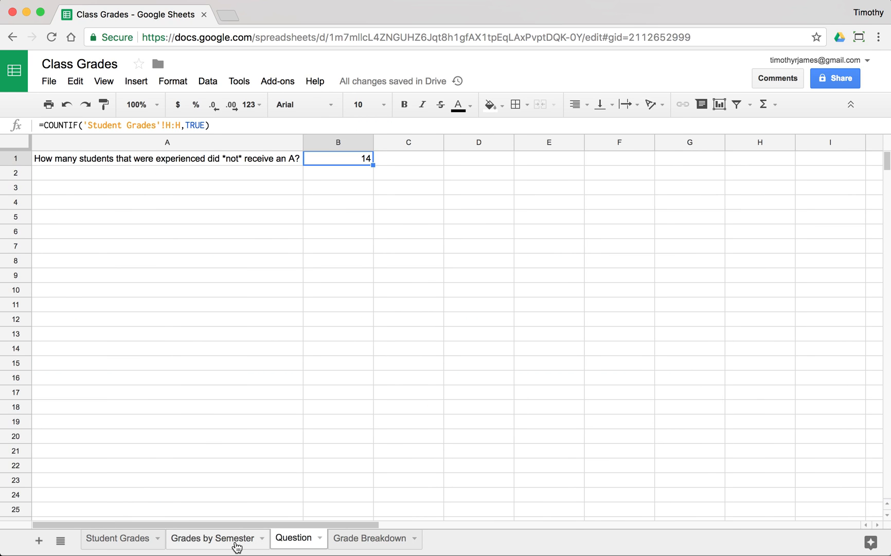
mouse_move(362, 540)
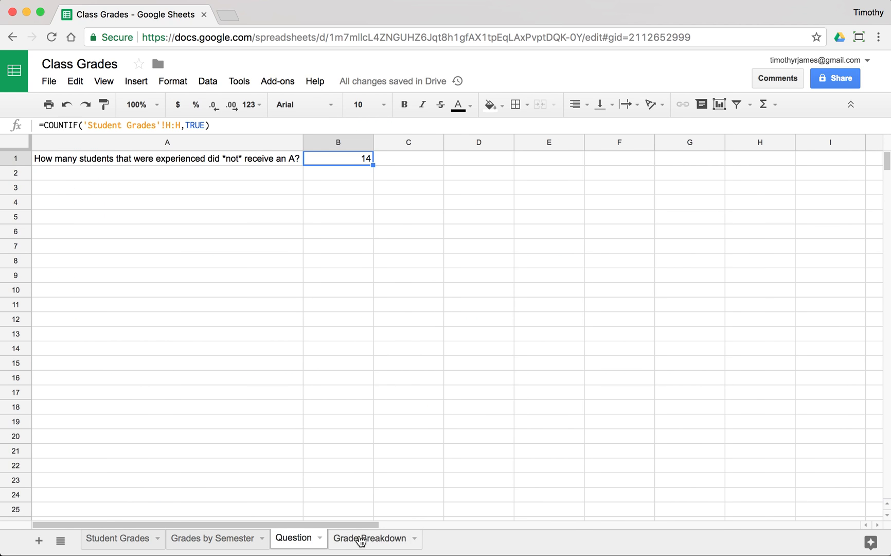
left_click(368, 537)
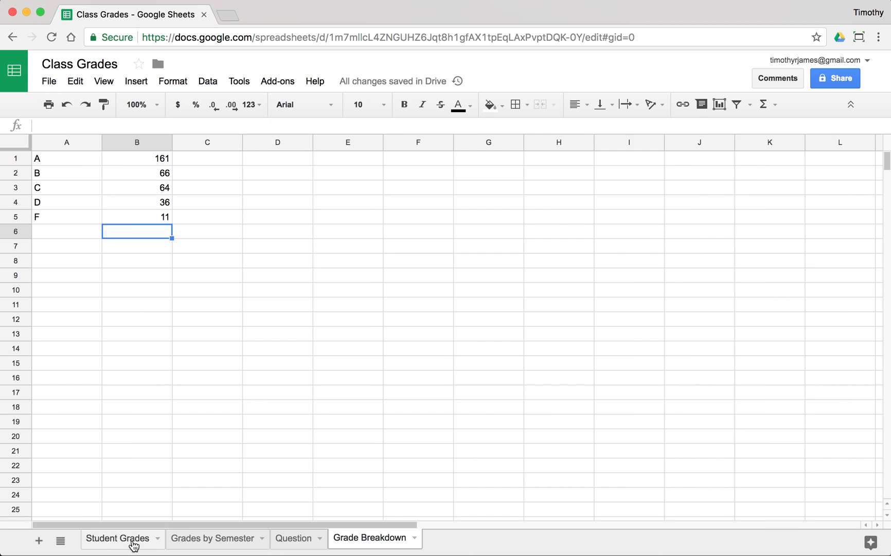
left_click(117, 538)
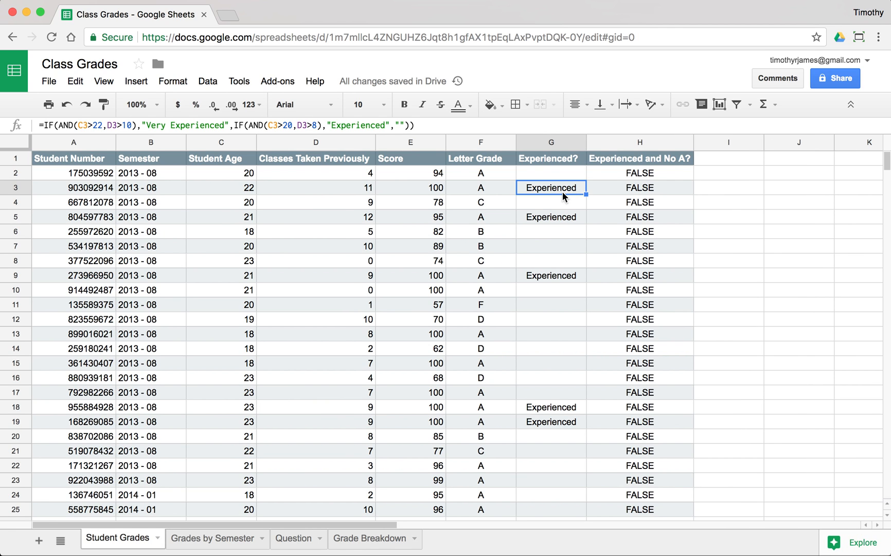
left_click(551, 202)
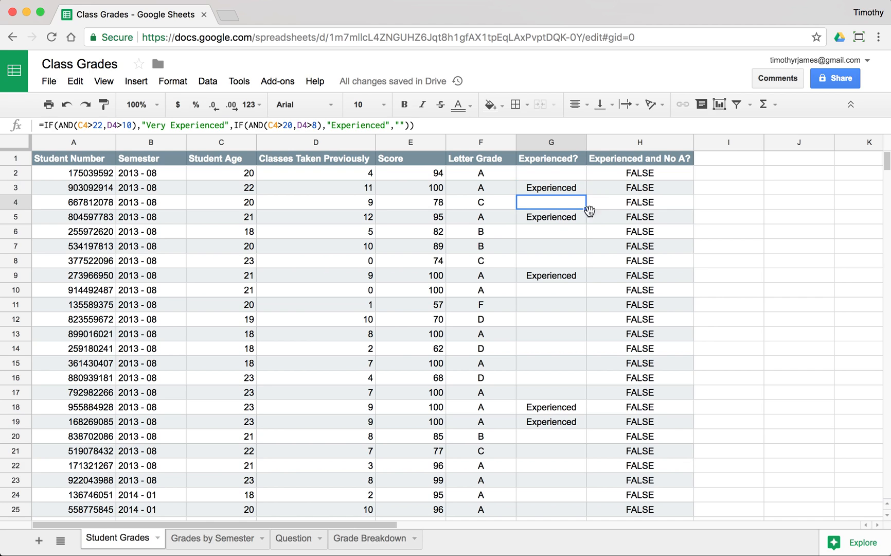